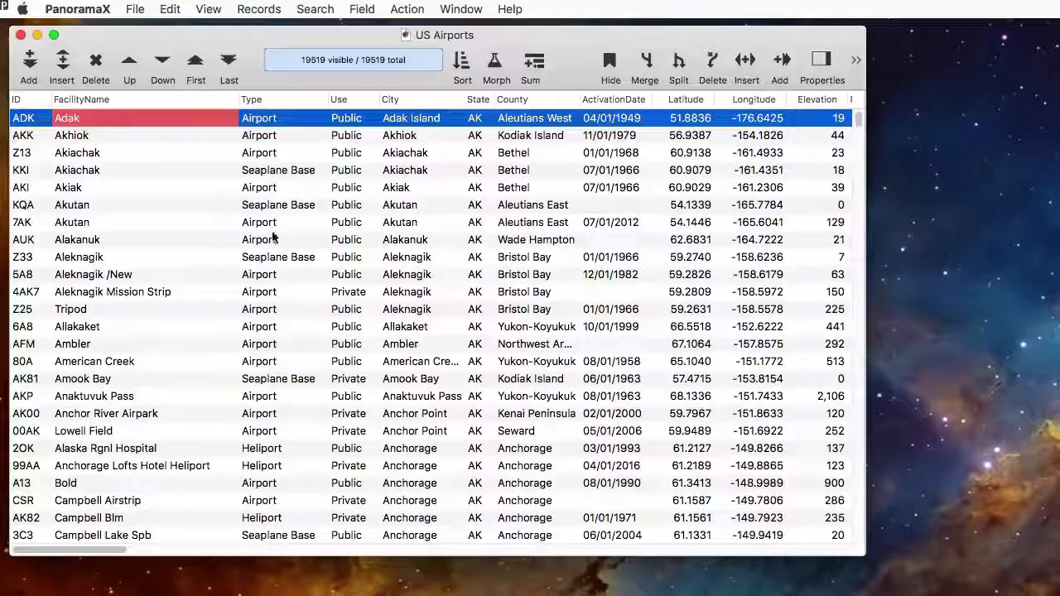
Step: Select only seaplane base records, then apply the preset selection of 117 public airports
right_click(265, 204)
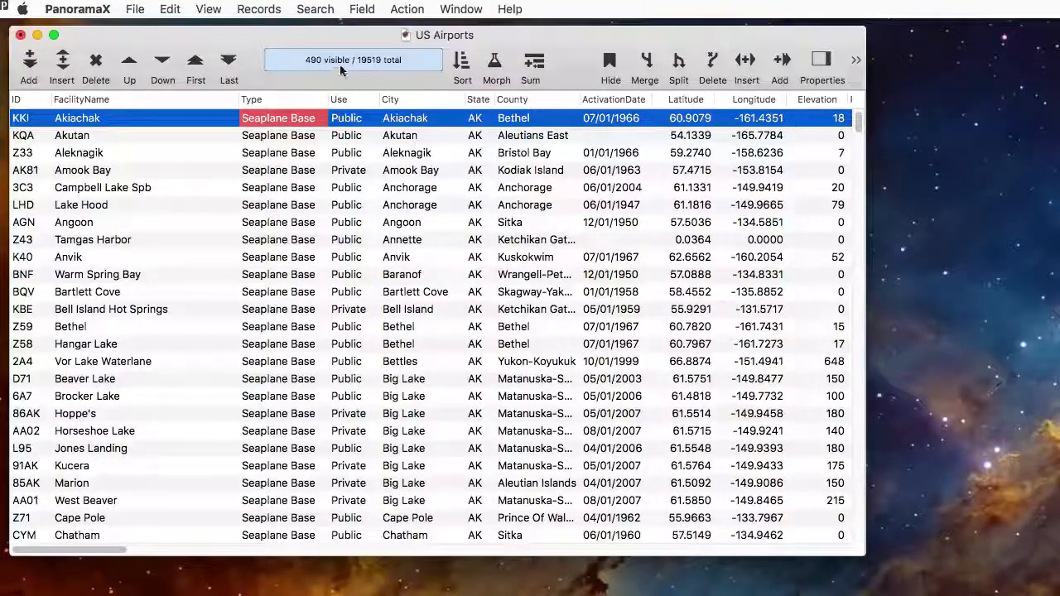
left_click(314, 9)
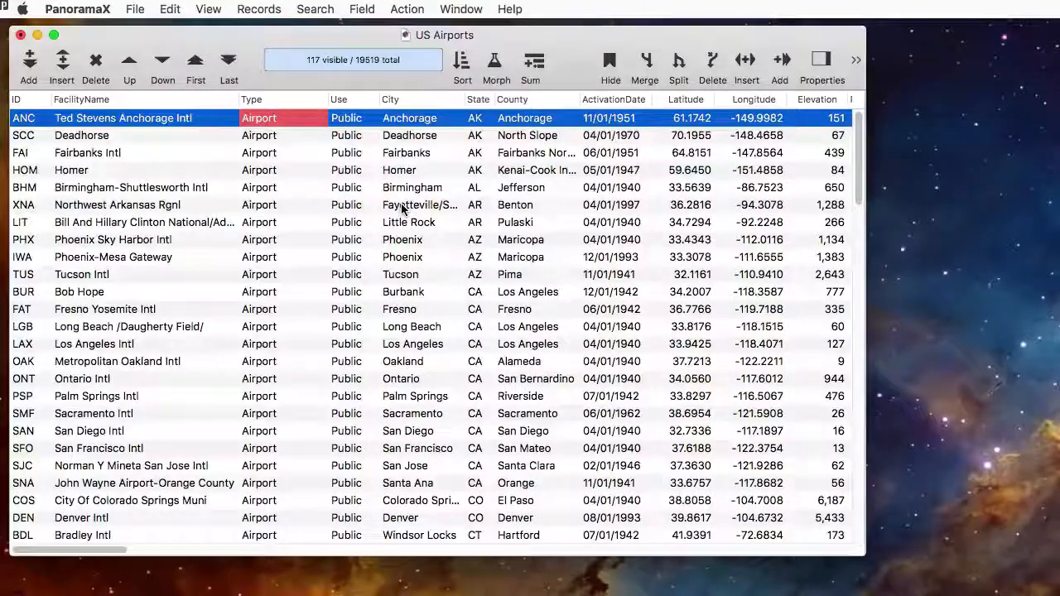
left_click(462, 67)
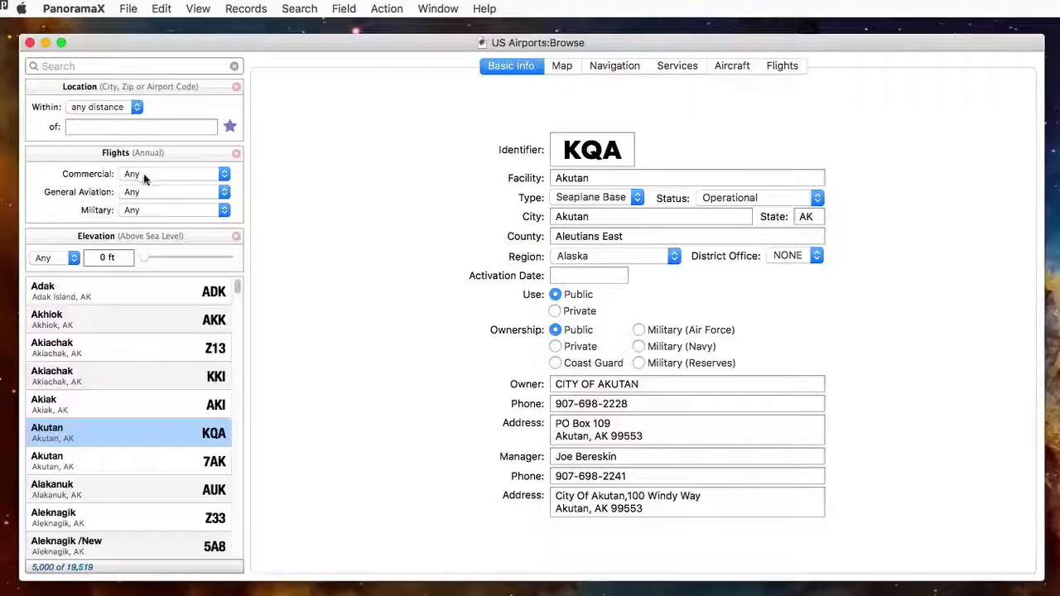
Step: Filter to airports over 50,000 commercial flights within 100 miles of San Francisco, CA
left_click(174, 174)
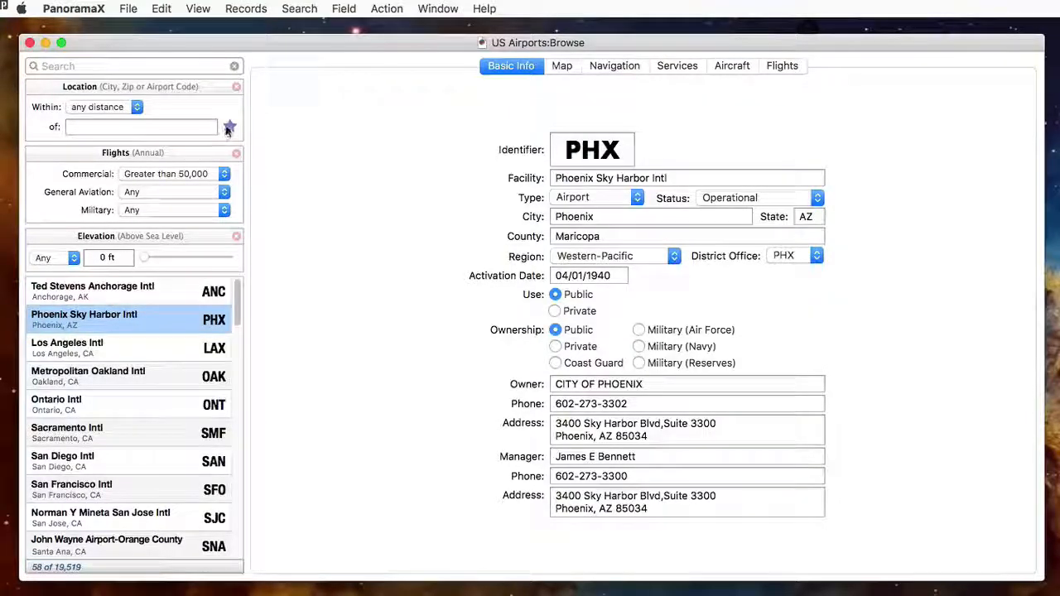
left_click(137, 107)
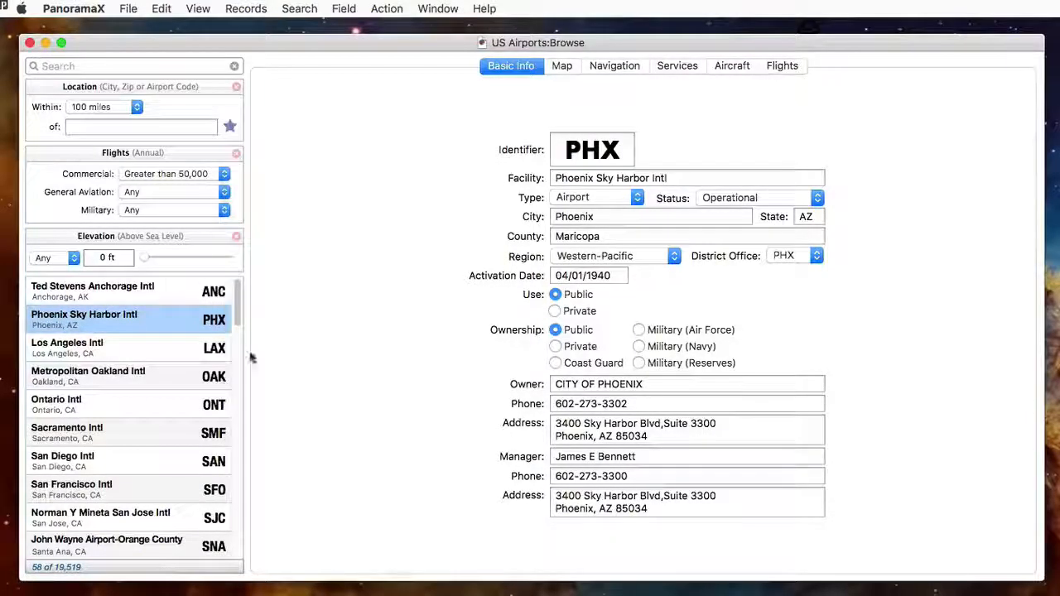
type("San Francisco, CA")
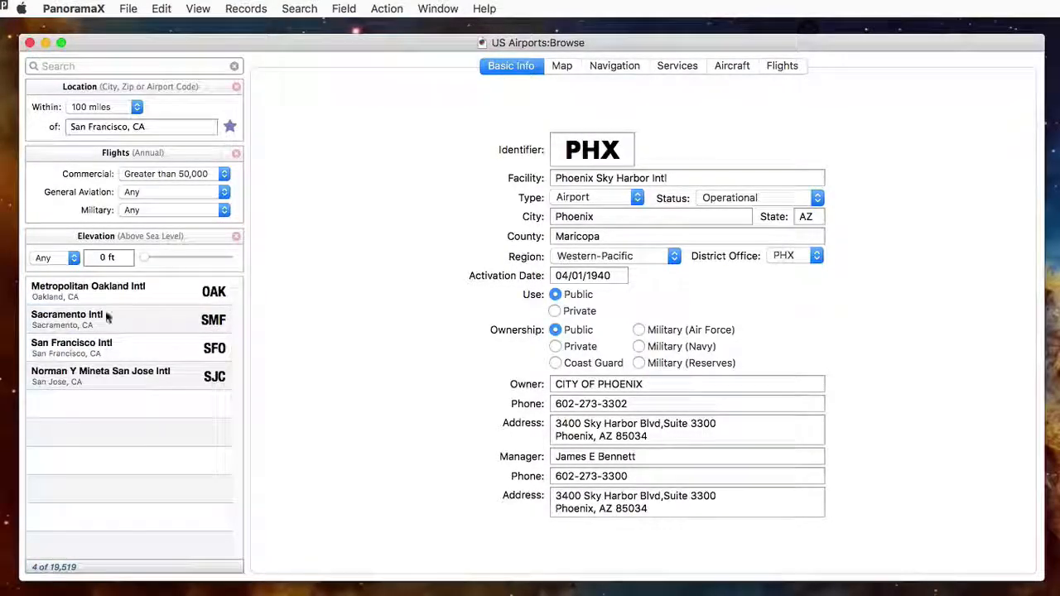
Step: View Sacramento and San Francisco Intl details, services and map, then map Oakland Intl
left_click(100, 319)
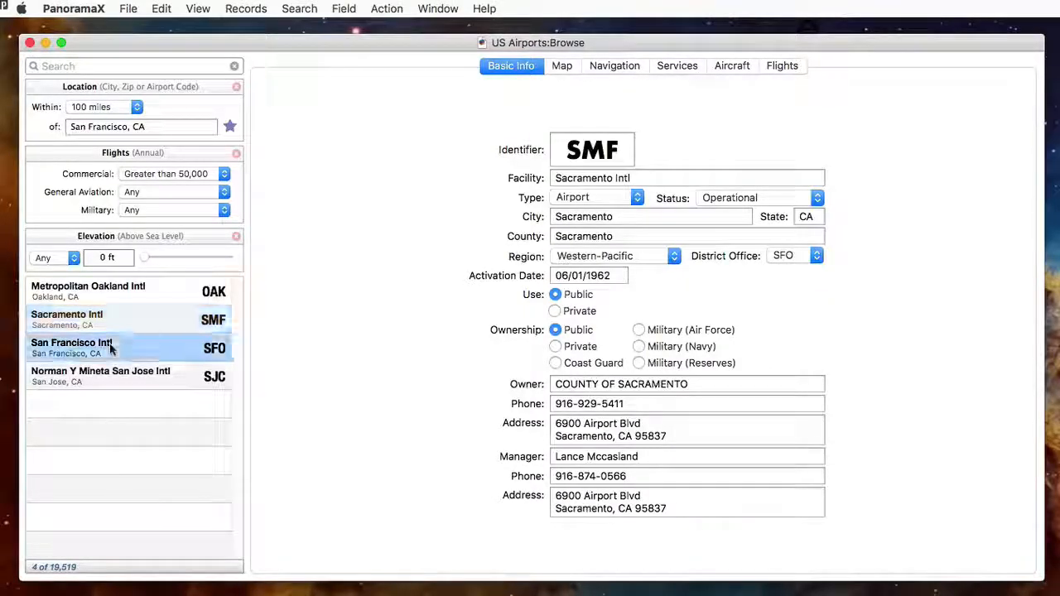
left_click(71, 348)
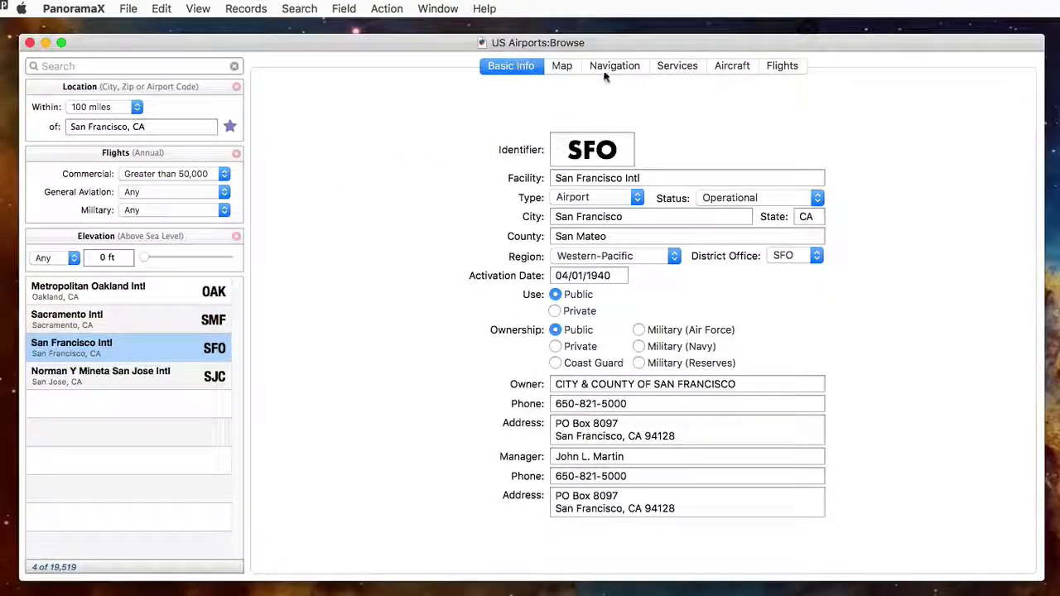
left_click(676, 65)
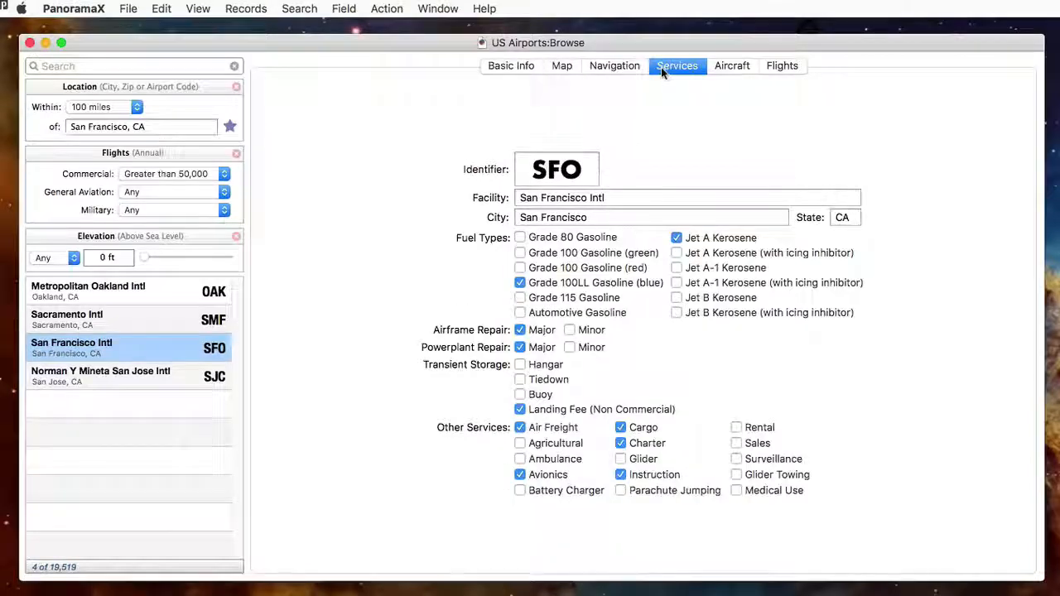
left_click(561, 65)
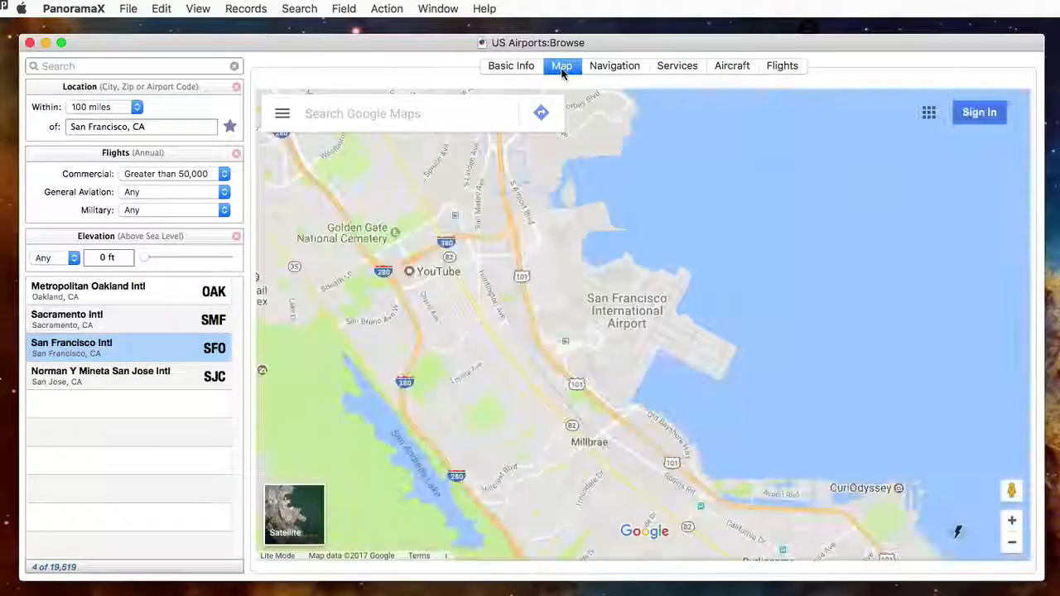
left_click(124, 291)
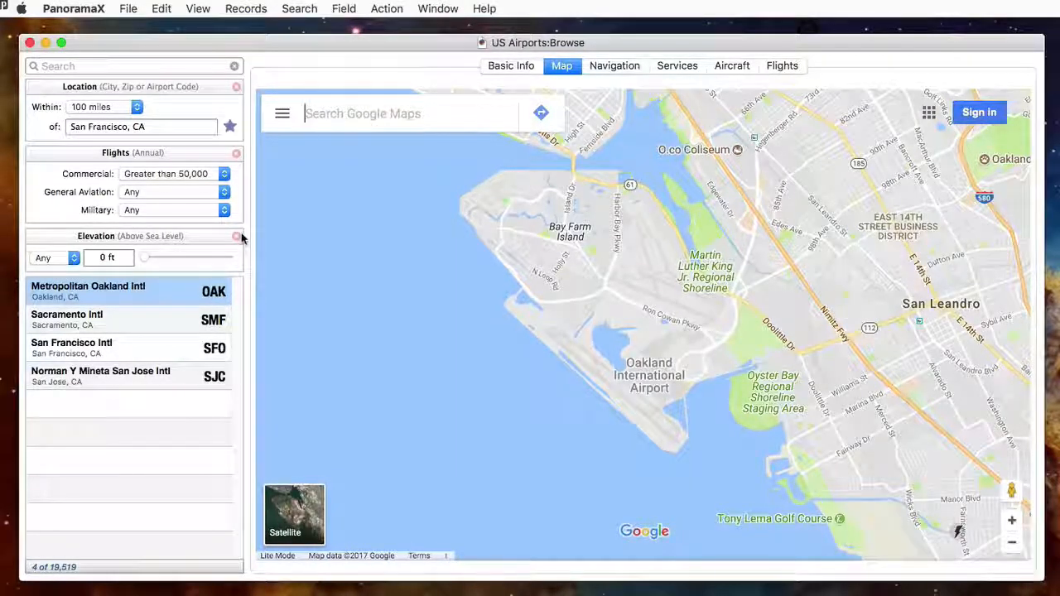
left_click(438, 9)
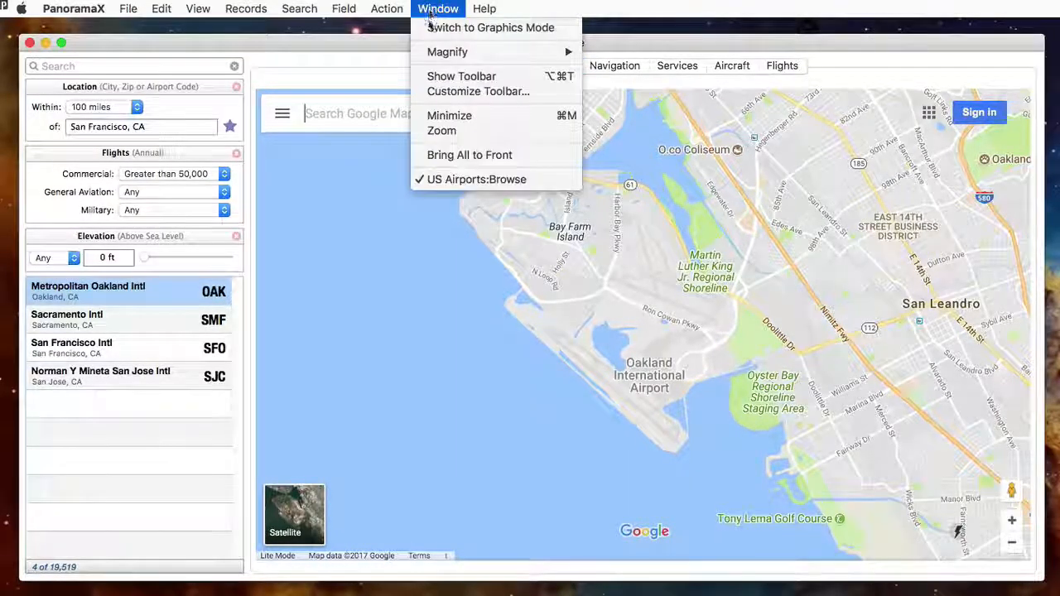
Step: Switch the airport form into Graphics Mode
left_click(490, 28)
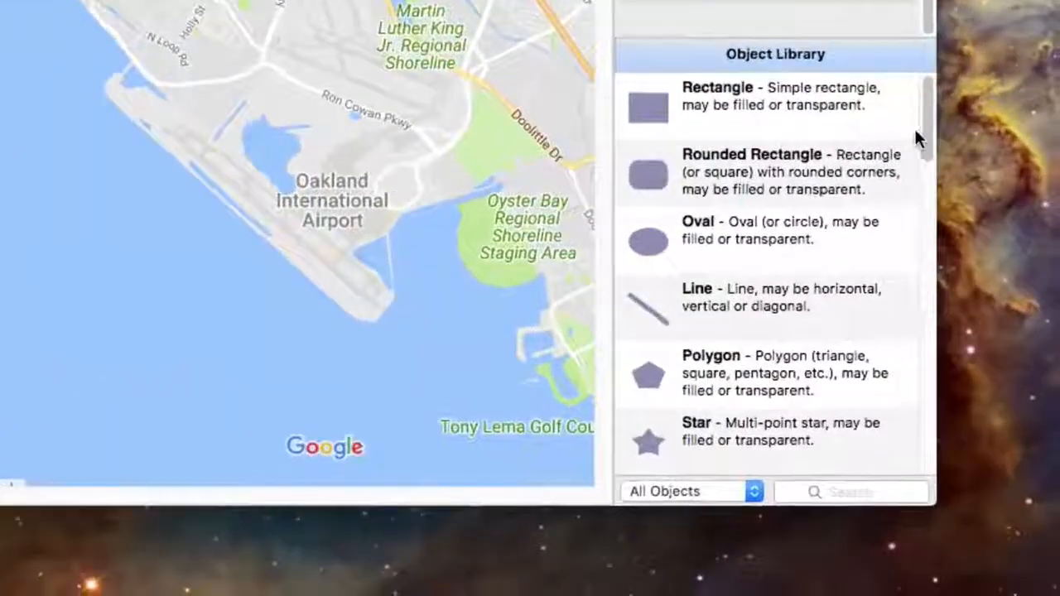
scroll("down", 3)
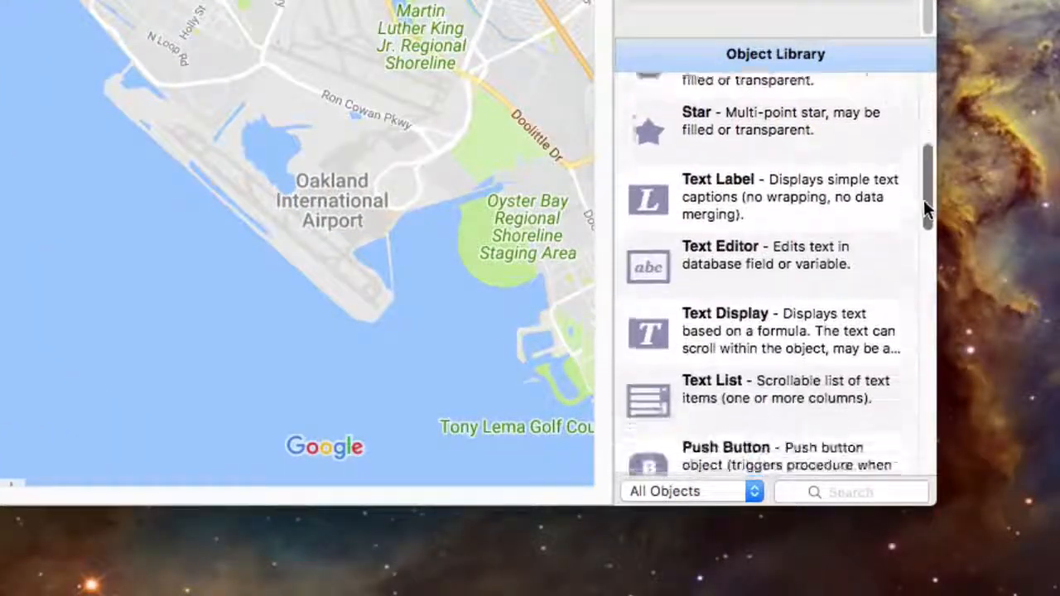
scroll("down", 3)
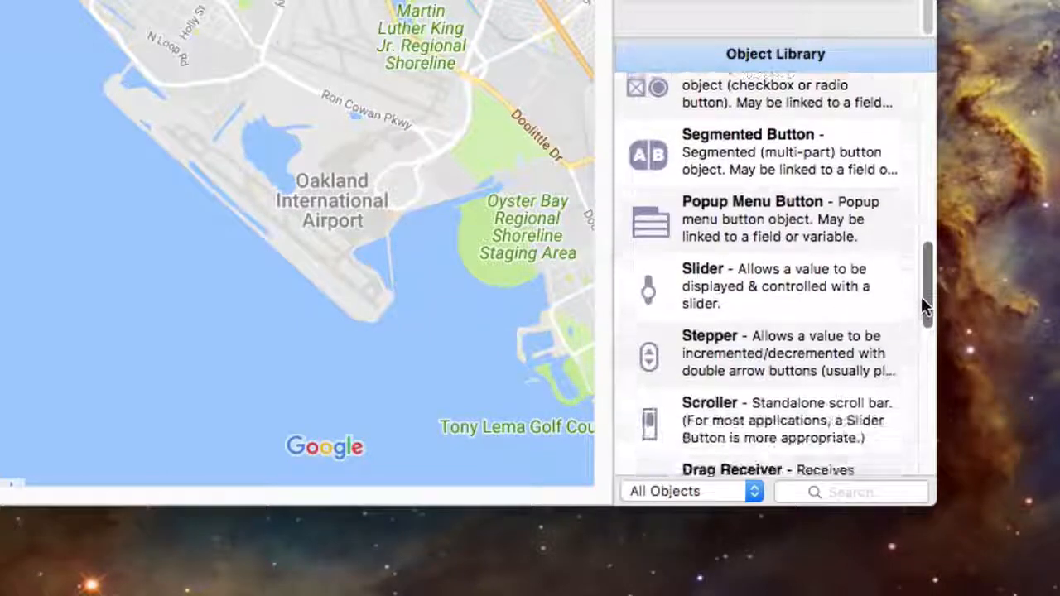
scroll("down", 3)
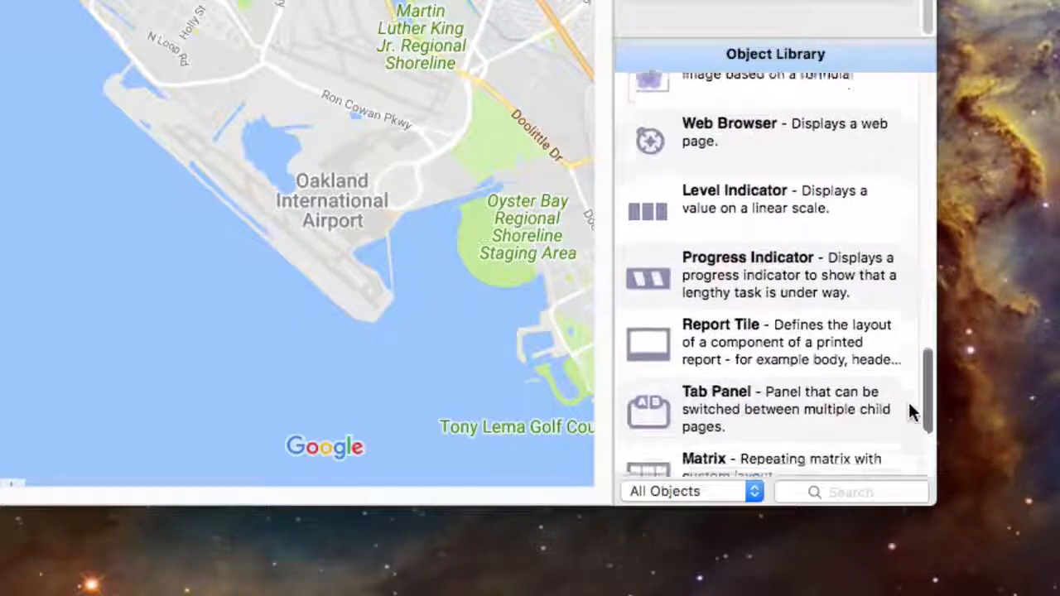
scroll("down", 3)
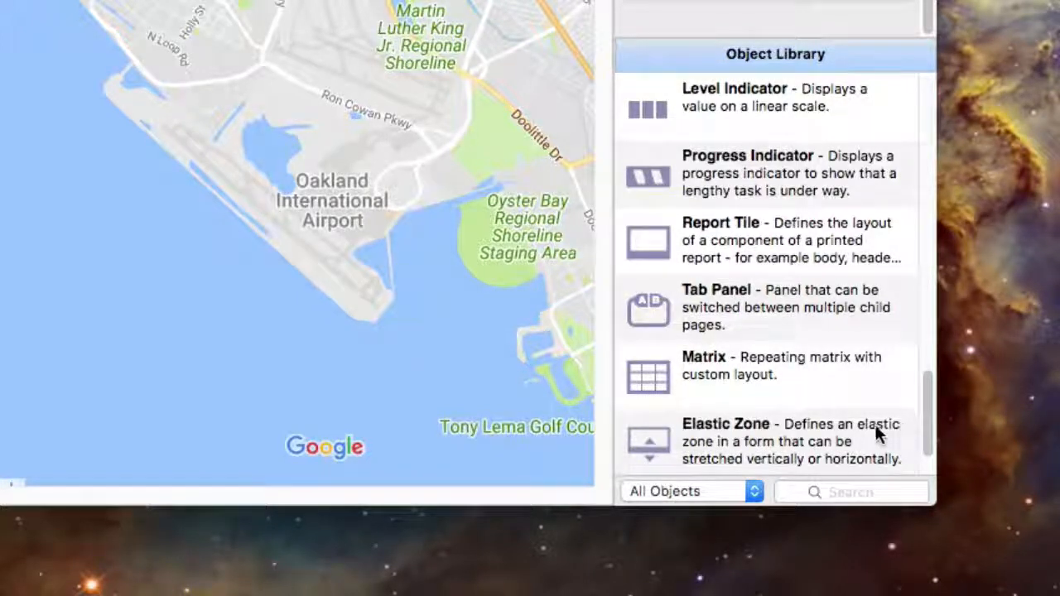
Step: Filter the Object Library to Buttons and give the push button the procedure message "hello"
left_click(692, 491)
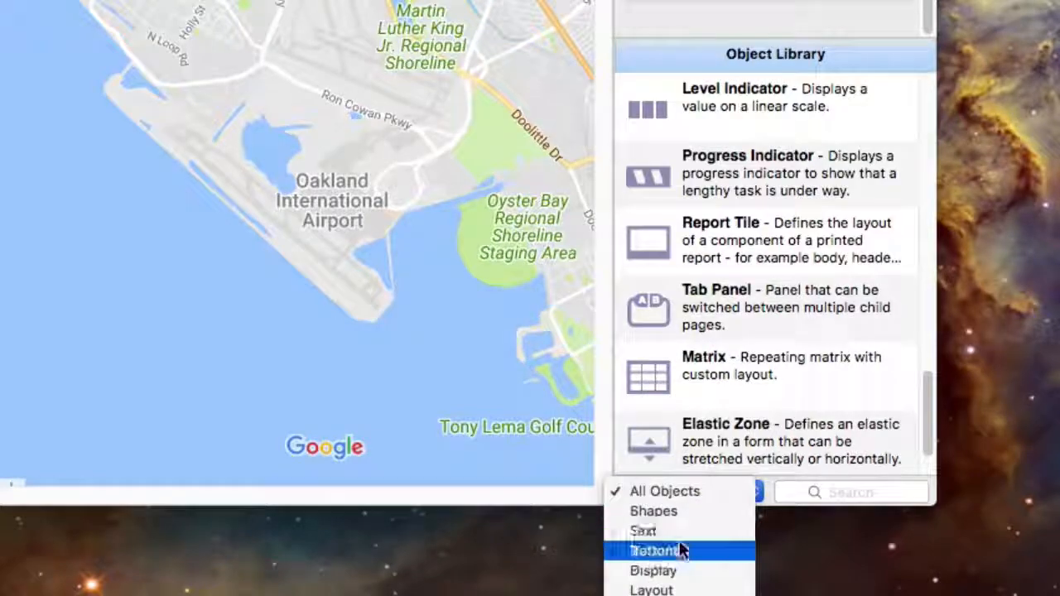
left_click(654, 550)
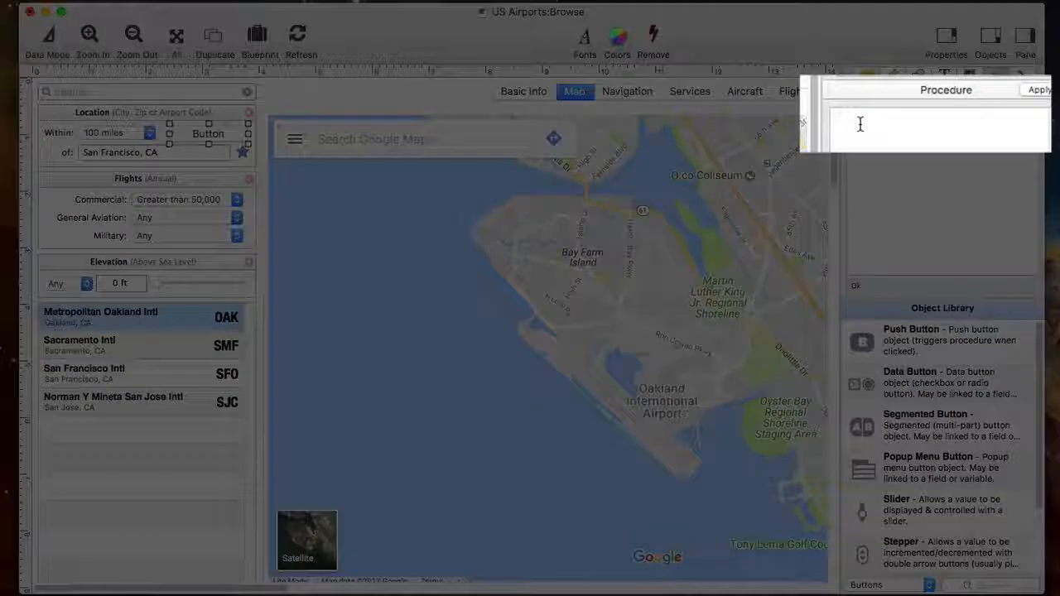
type("message \"hello\"")
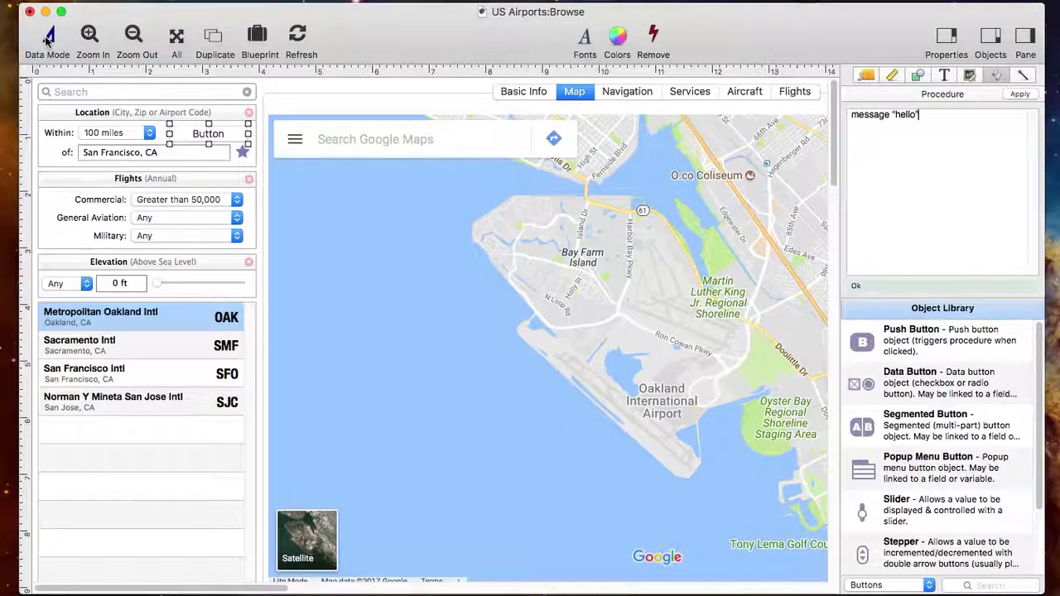
Step: Switch to Data Mode, click the new button and dismiss its "hello" alert
left_click(47, 39)
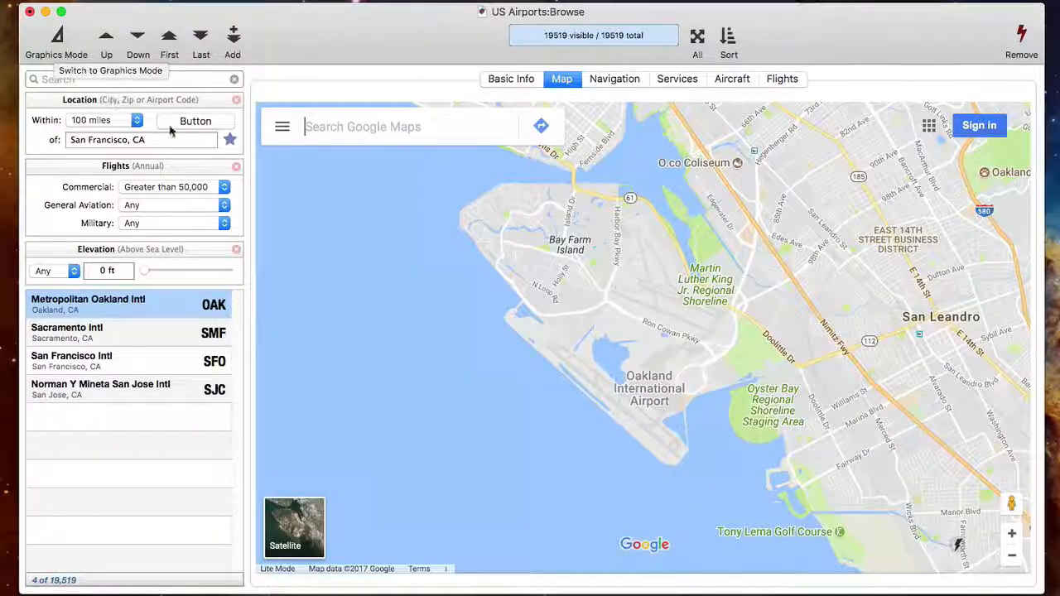
left_click(195, 120)
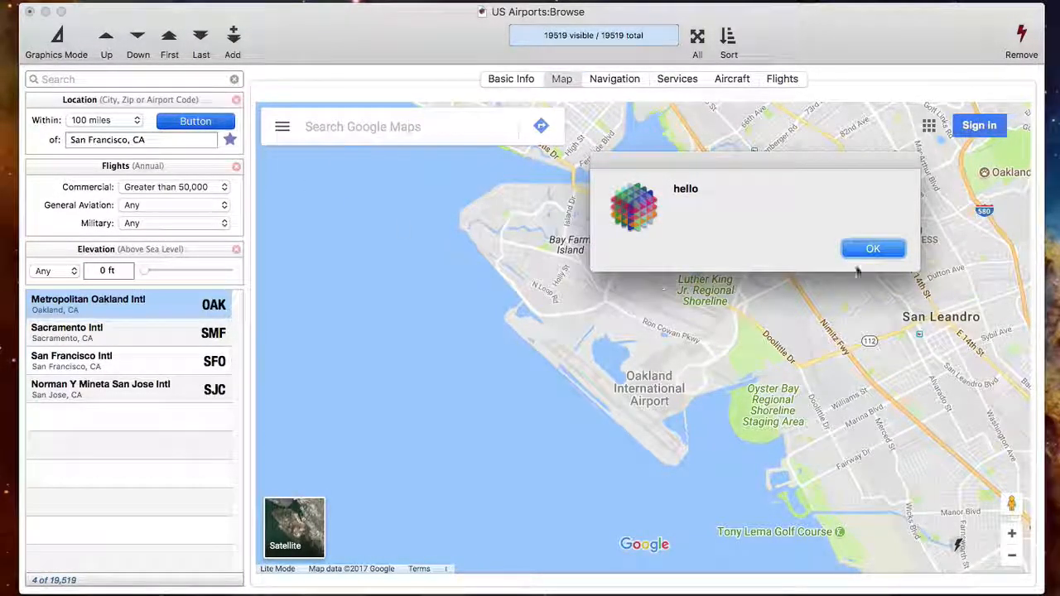
left_click(873, 248)
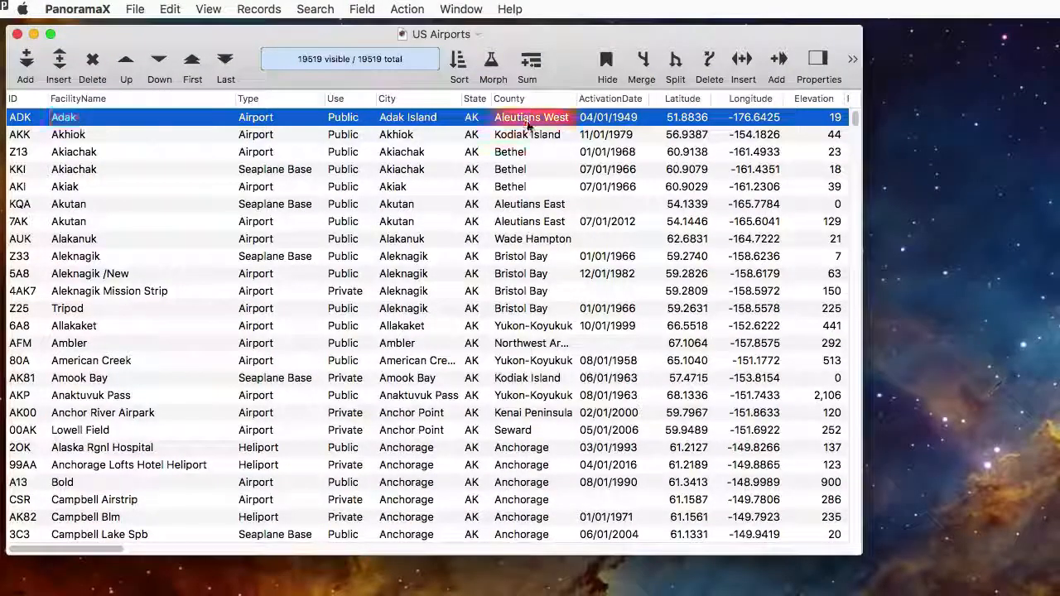
Step: Open Find/Select and set the County condition to contain 'Los Angeles'
left_click(314, 9)
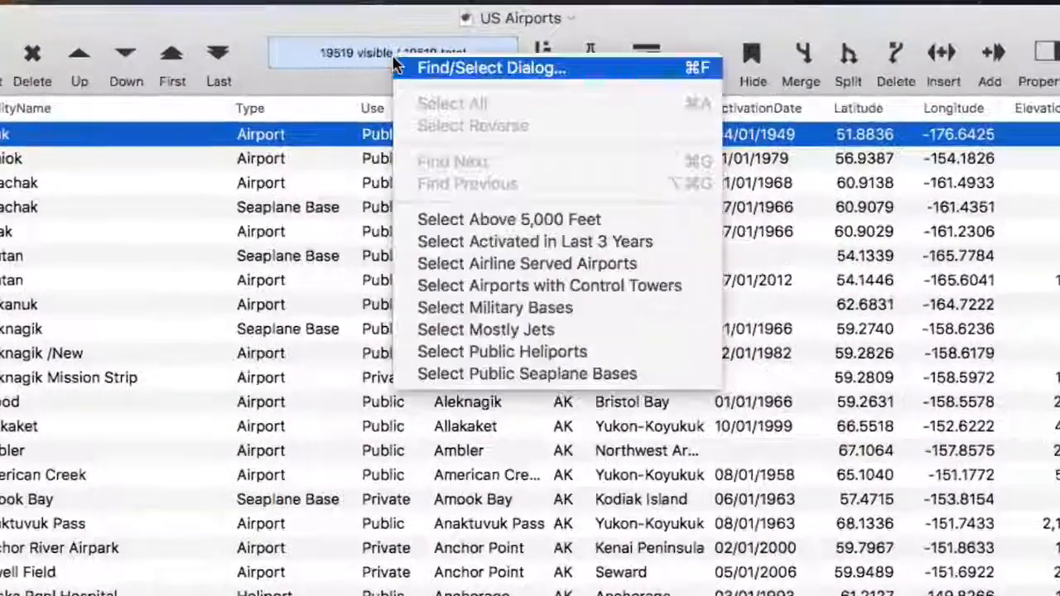
left_click(491, 68)
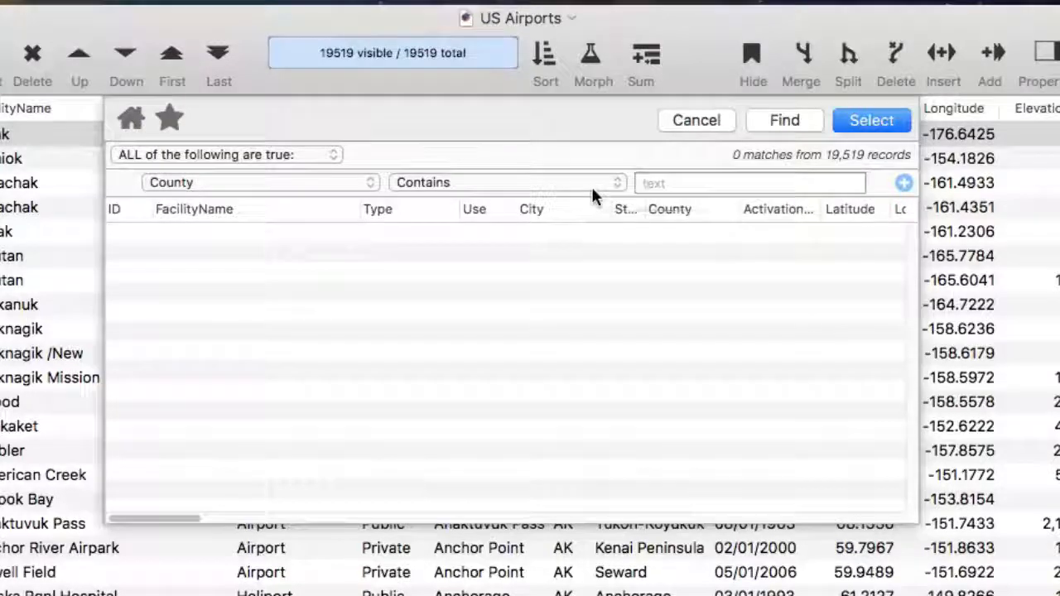
type("Los An")
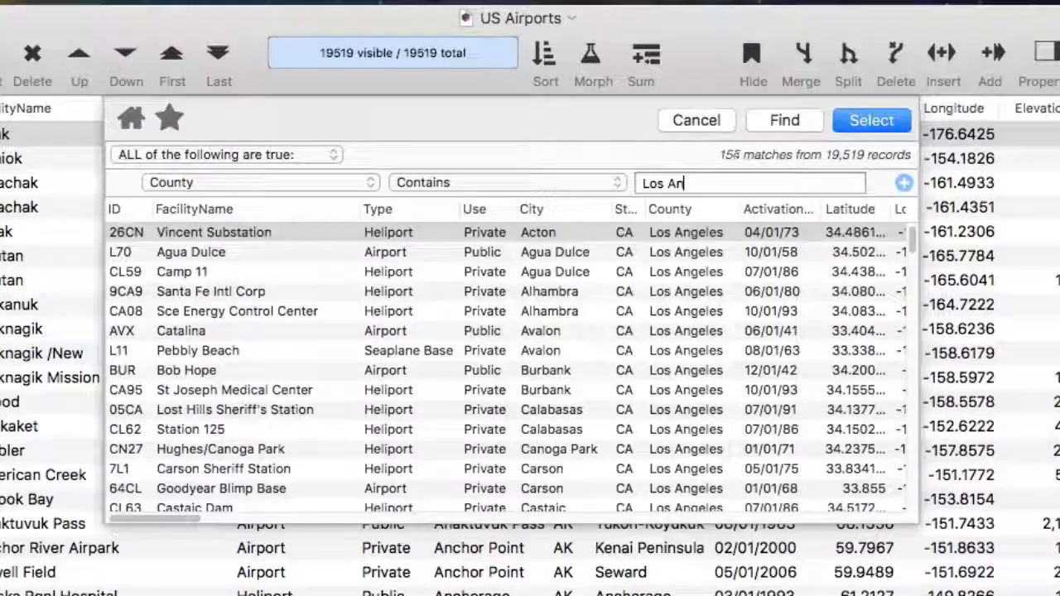
type("geles")
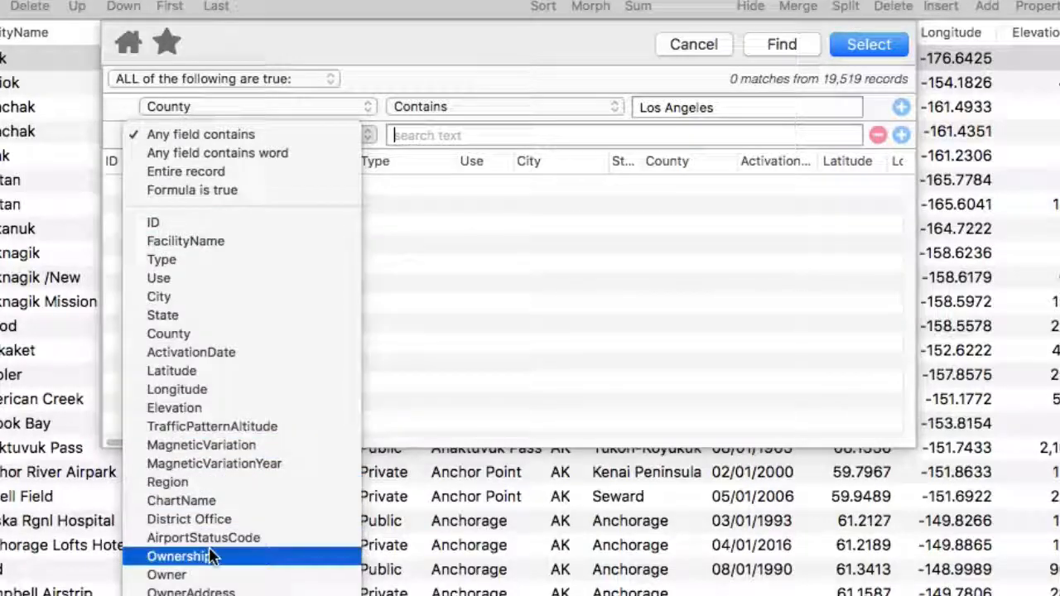
Step: Add Ownership equal to Public and OperationsCommercial at least 100, then select matches
left_click(181, 556)
type("Public")
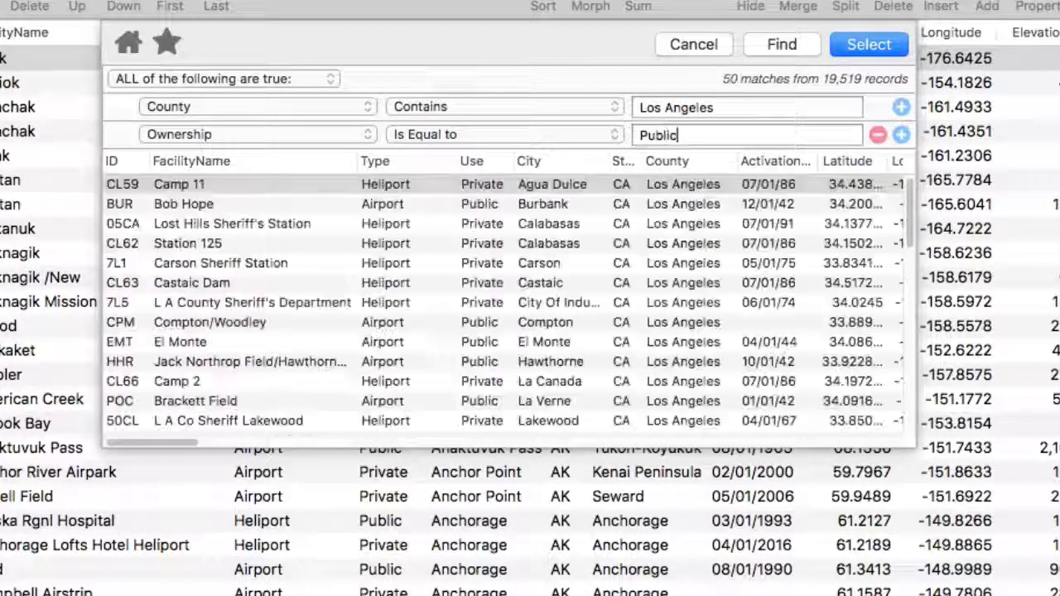
left_click(901, 134)
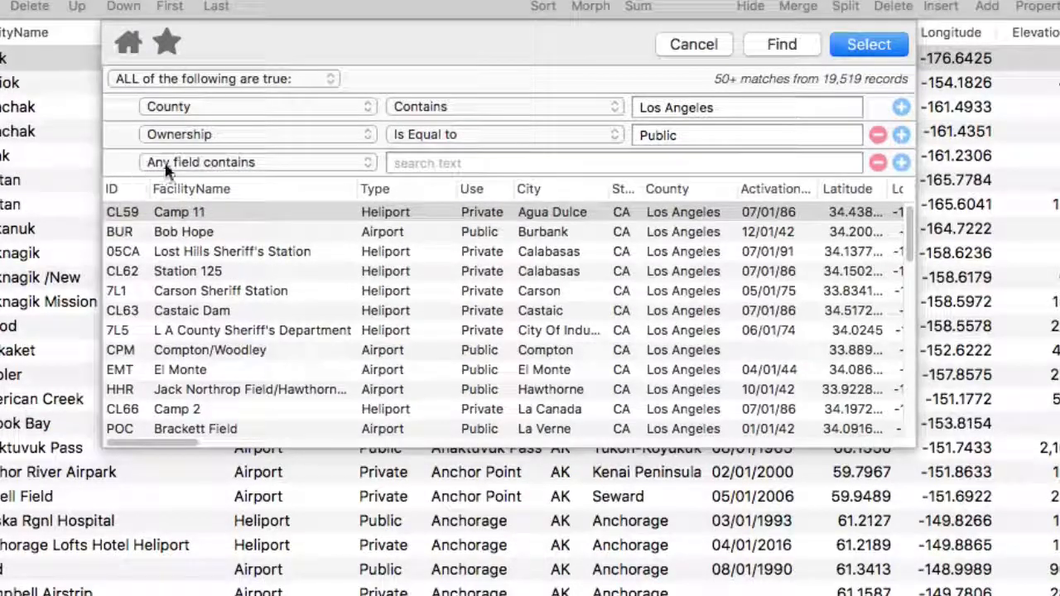
left_click(257, 162)
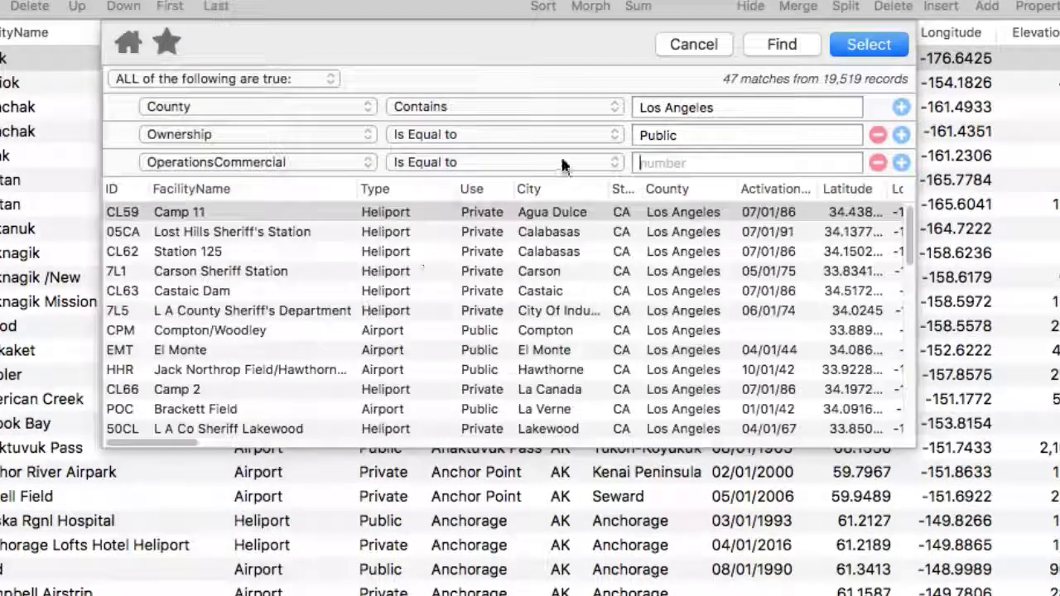
left_click(503, 162)
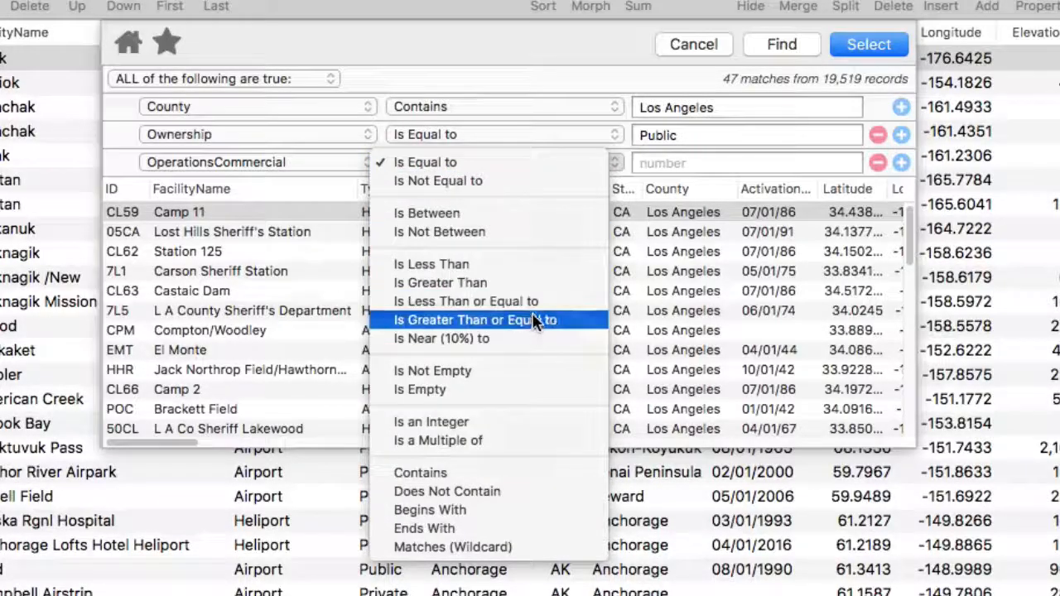
left_click(466, 320)
type("100")
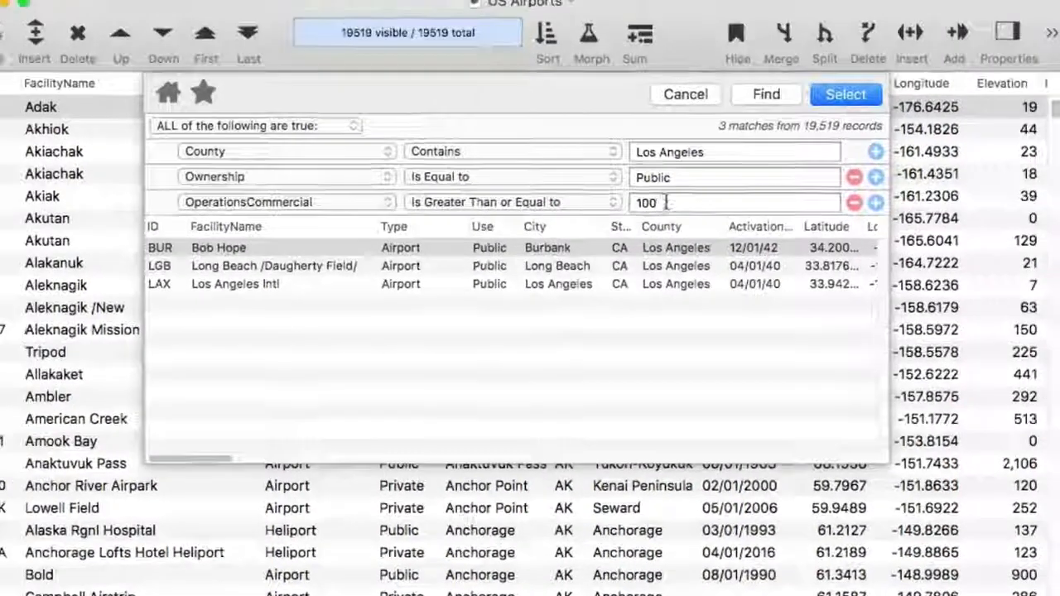
left_click(685, 94)
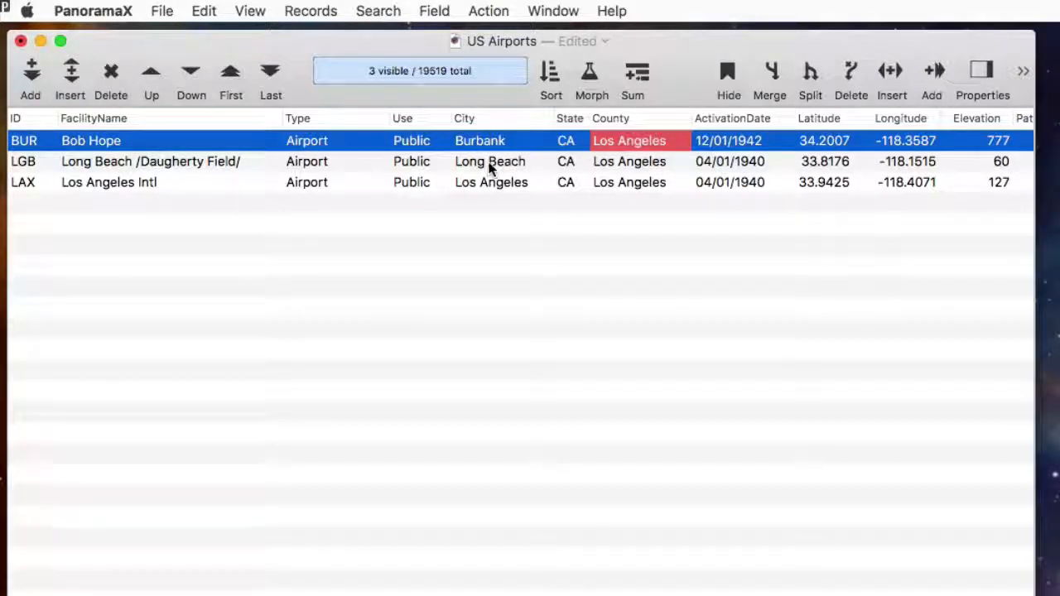
Step: Select the 8 Long Beach airports, then all airports activated in the same year, 1940
right_click(480, 161)
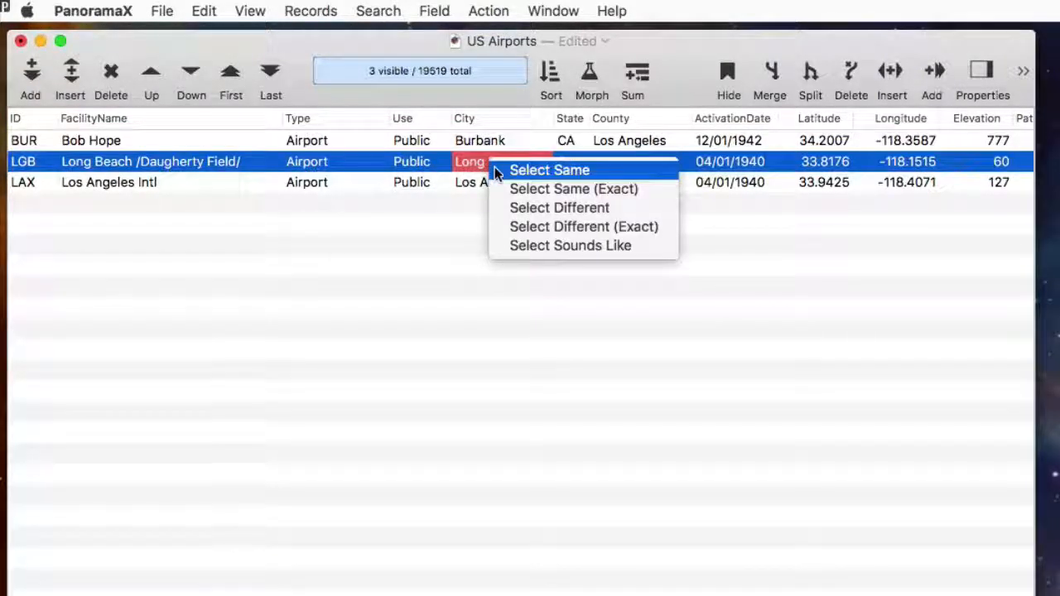
left_click(549, 170)
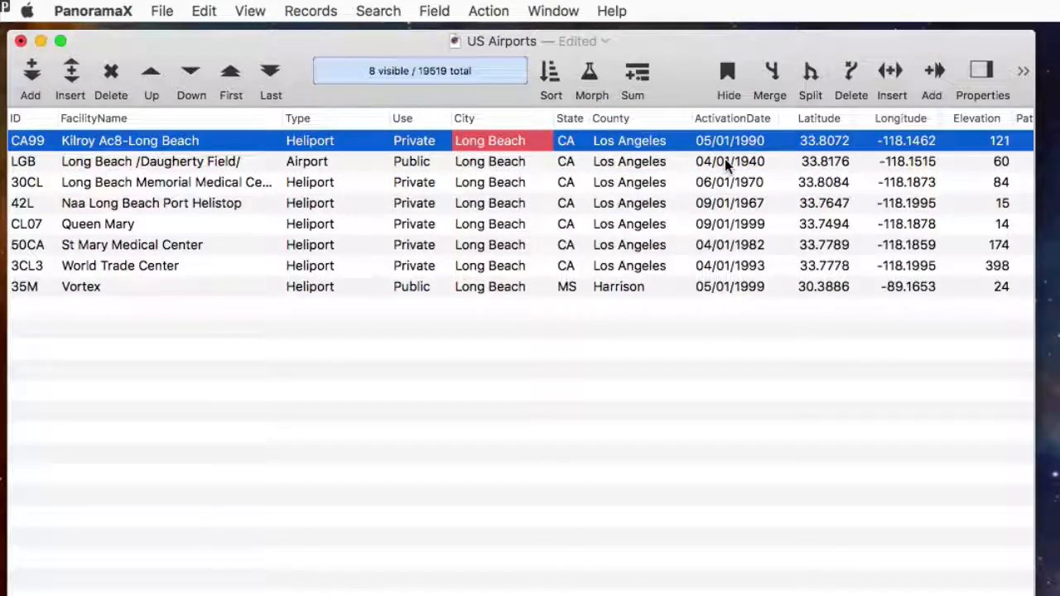
right_click(729, 162)
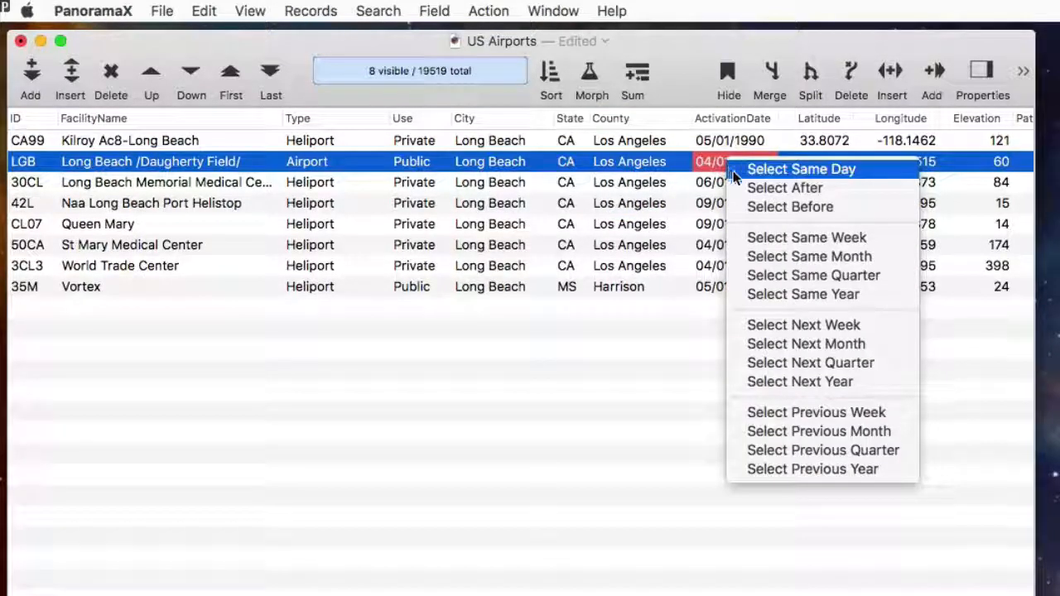
mouse_move(803, 294)
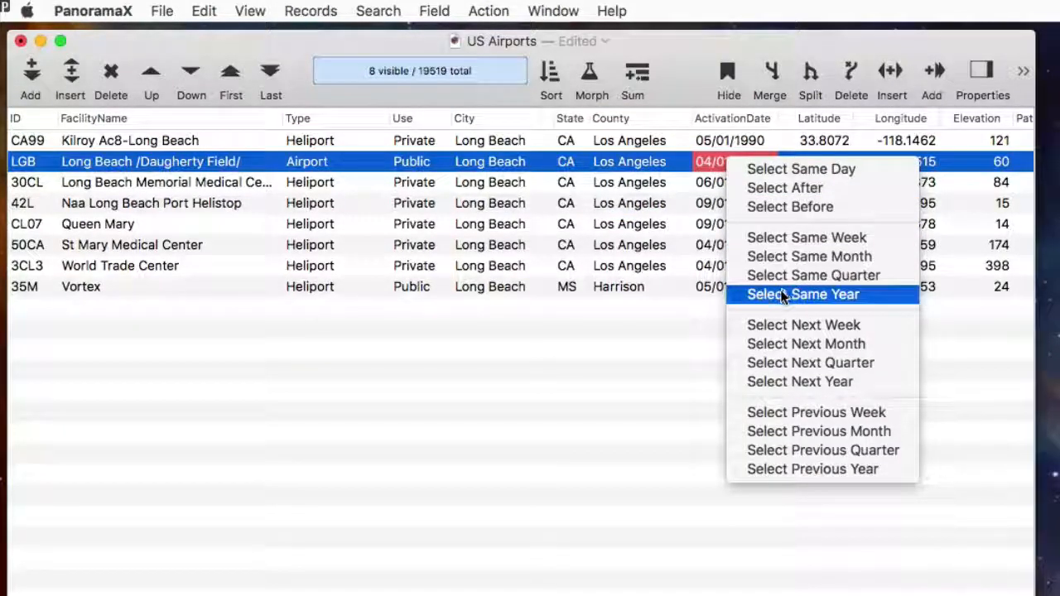
left_click(802, 294)
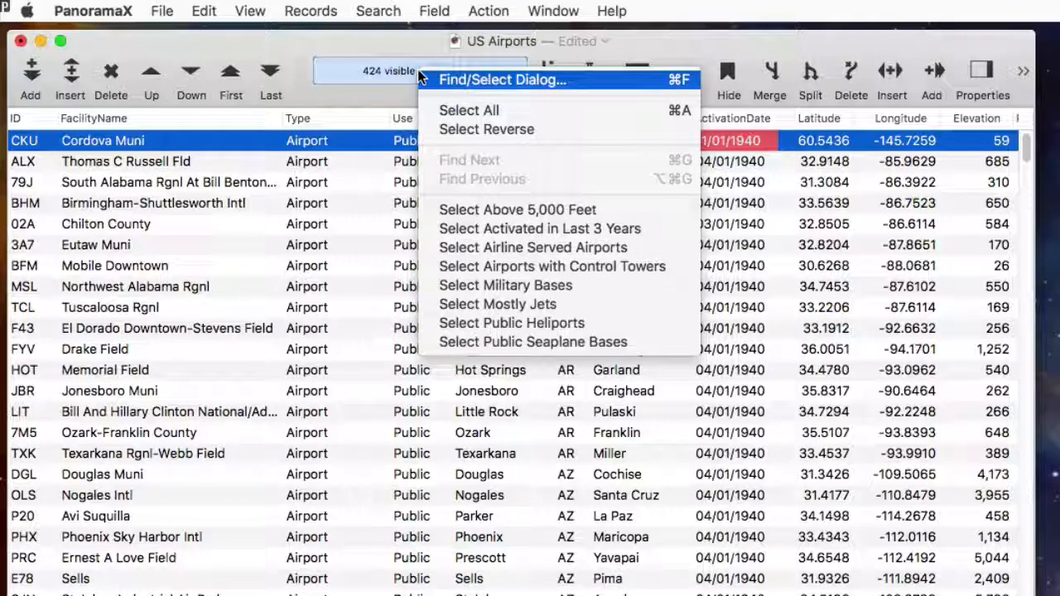
mouse_move(435, 110)
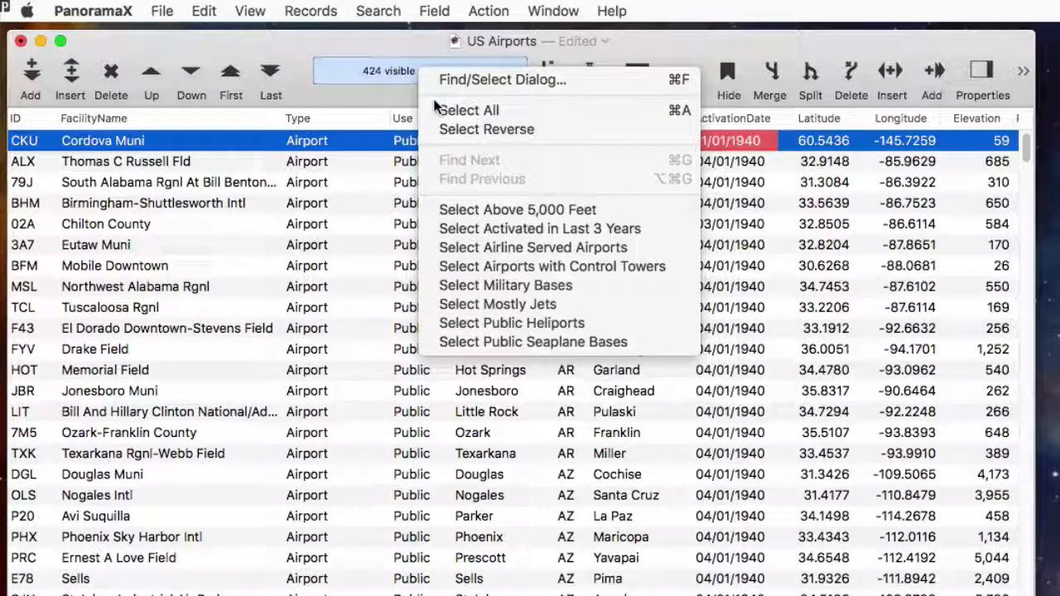
mouse_move(516, 210)
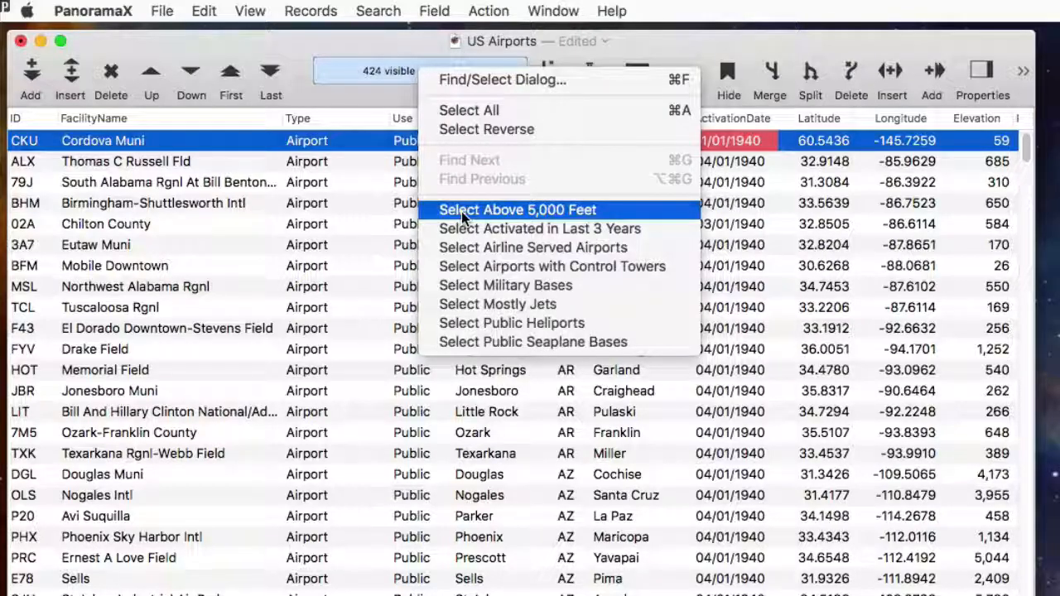
Step: Apply the saved favorite 'Select Above 5,000 Feet'
left_click(517, 208)
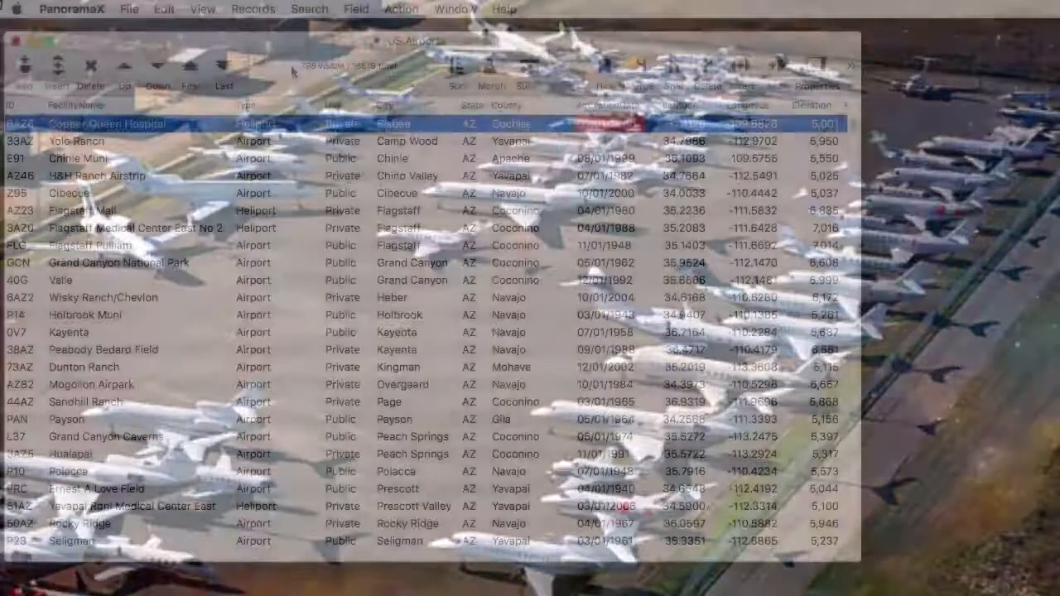
Step: Select the Mostly Jets airports, then load the Mostly Jets favorite criteria in Find/Select
left_click(309, 9)
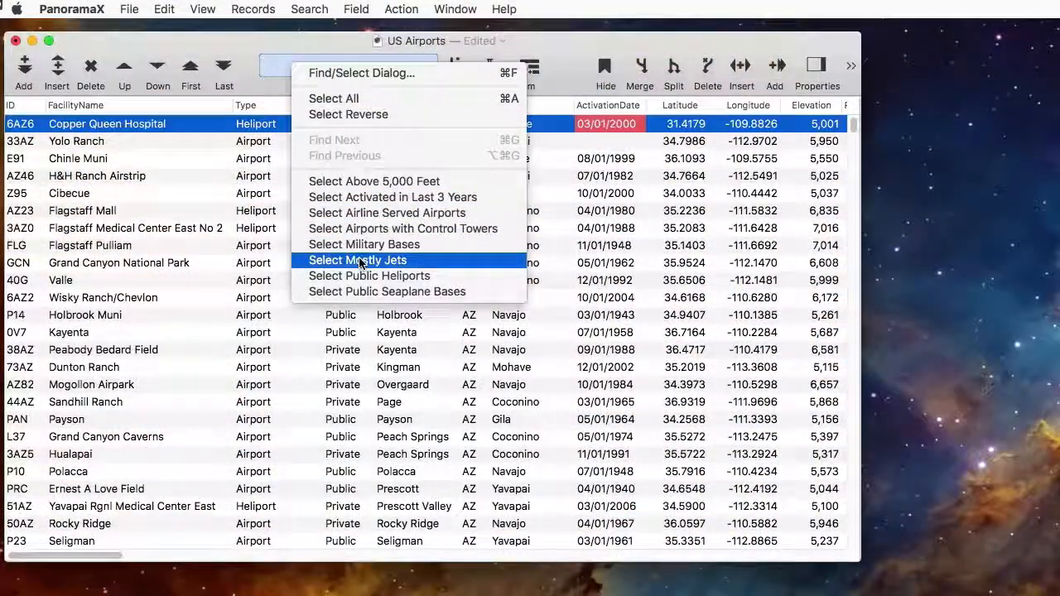
left_click(357, 260)
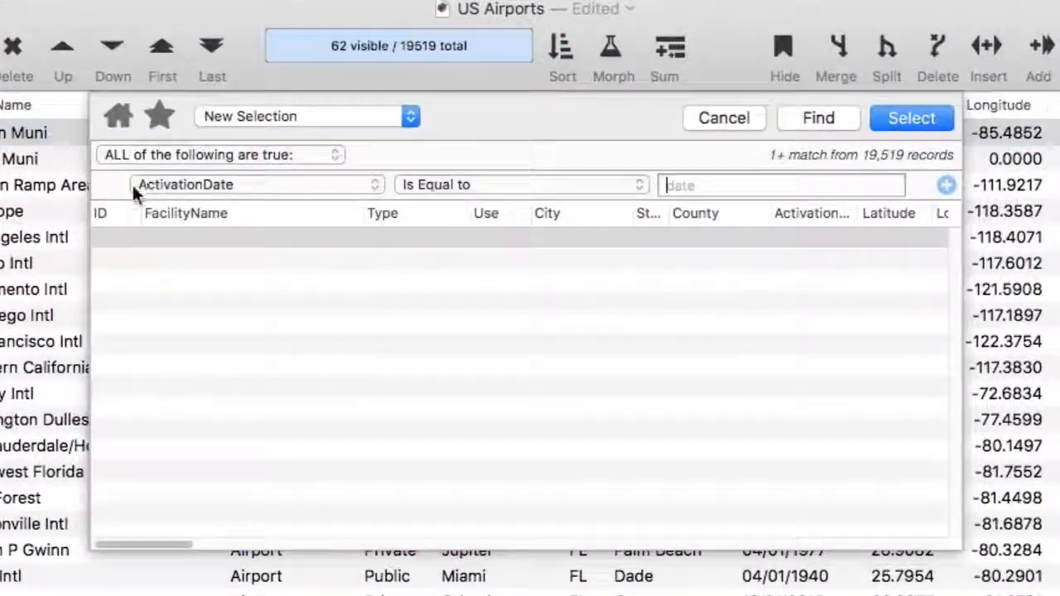
left_click(159, 115)
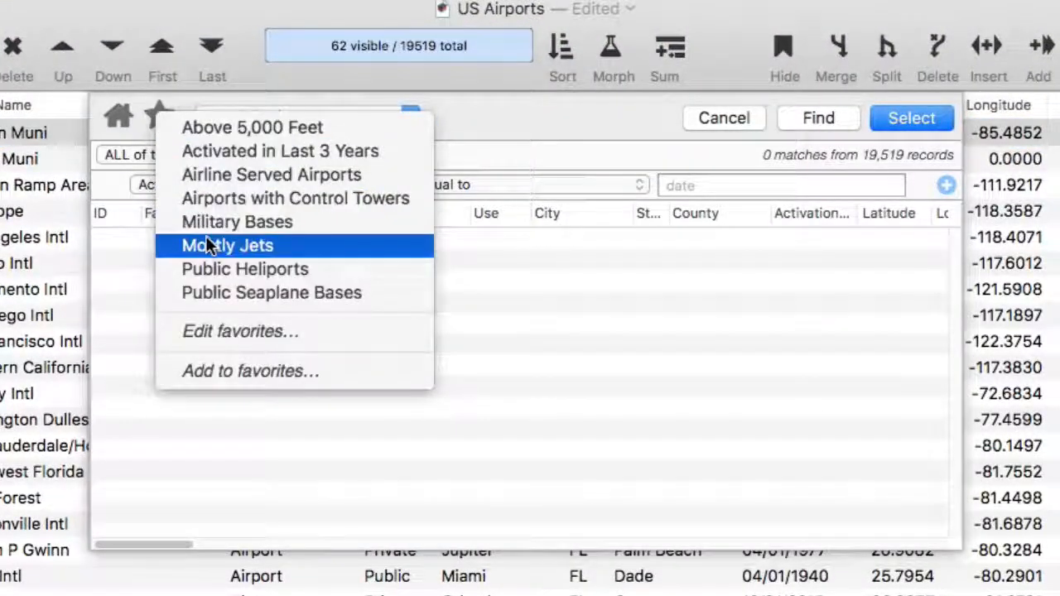
left_click(227, 245)
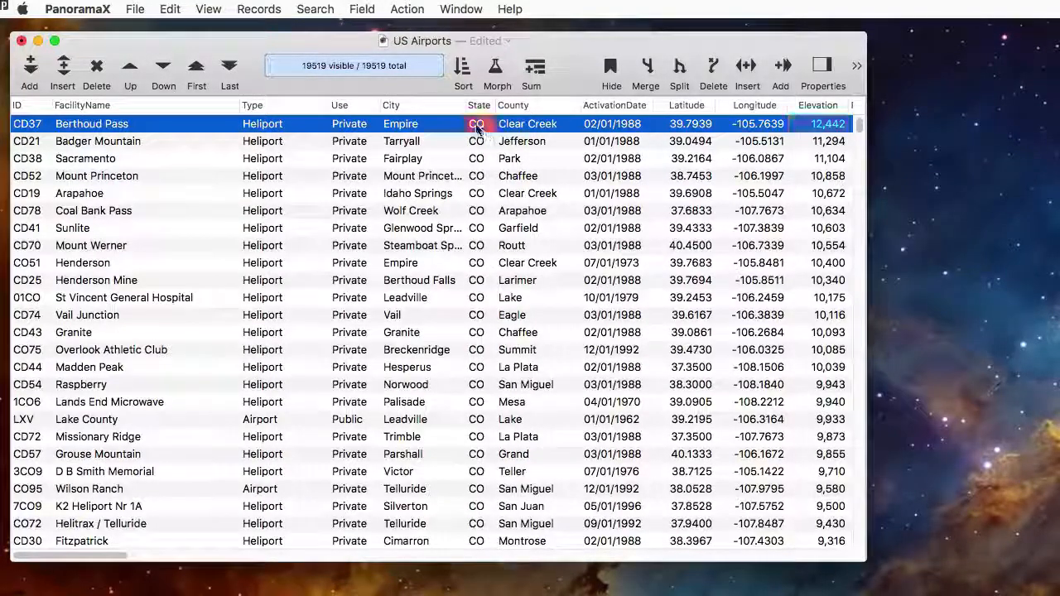
Step: Show all 19,519 airport records, highest elevations first
left_click(462, 71)
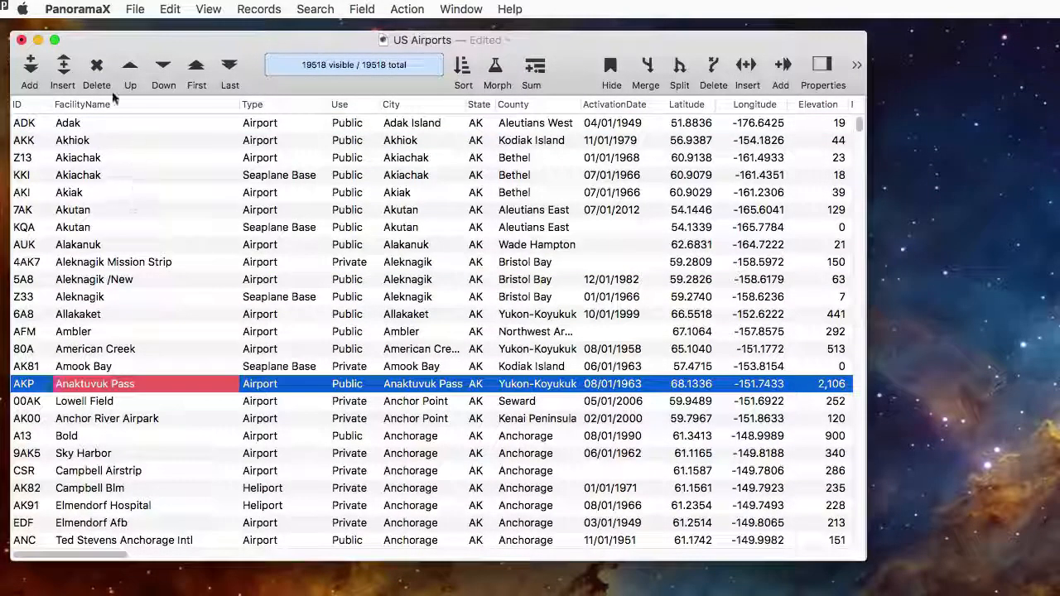
Step: Delete the Anaktuvuk Pass record and undo it, then select the Kenai Peninsula airports
left_click(713, 70)
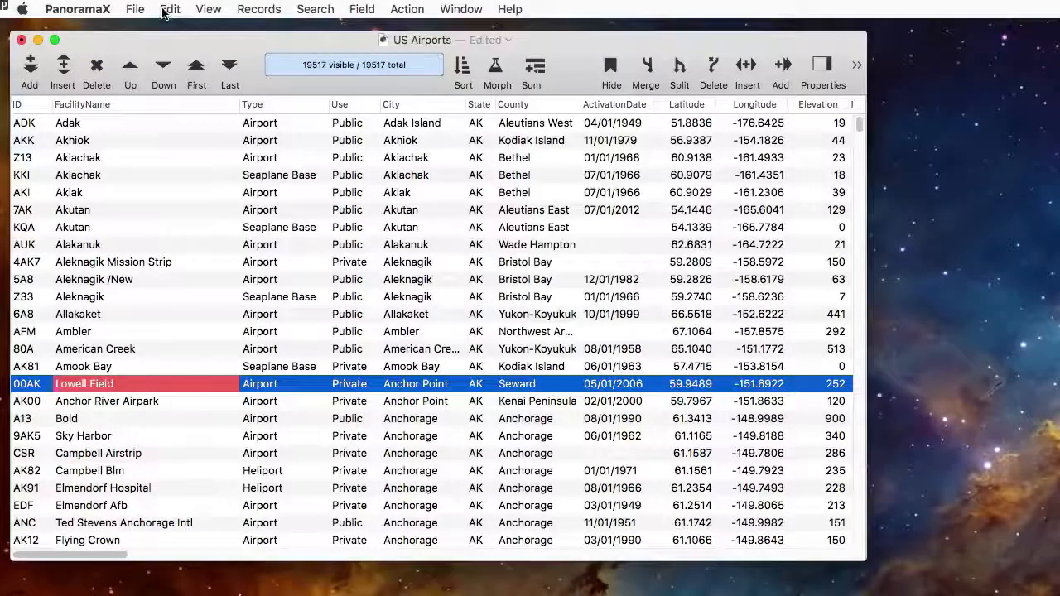
left_click(29, 70)
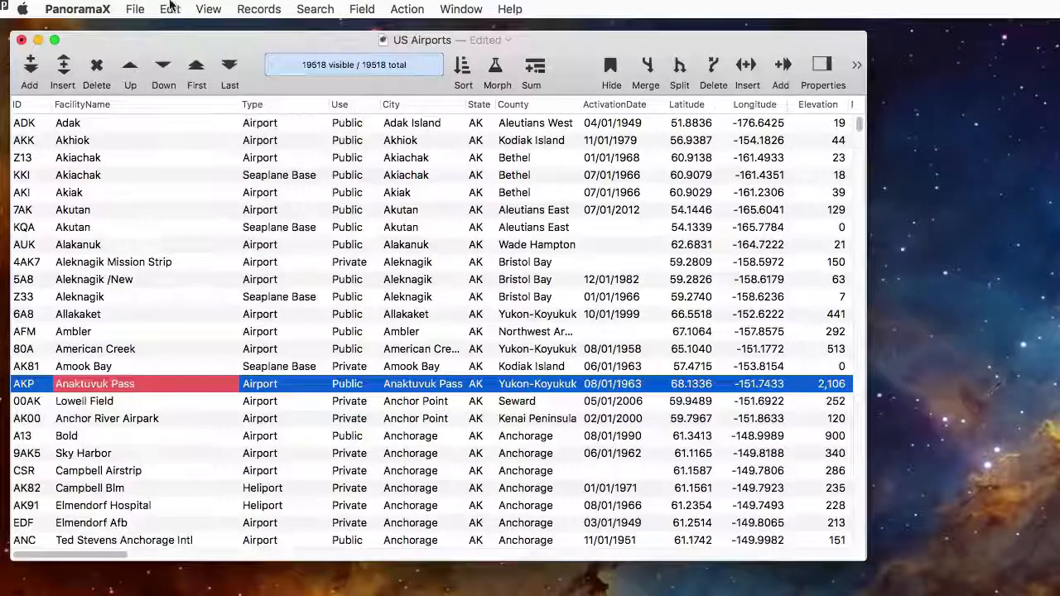
left_click(29, 70)
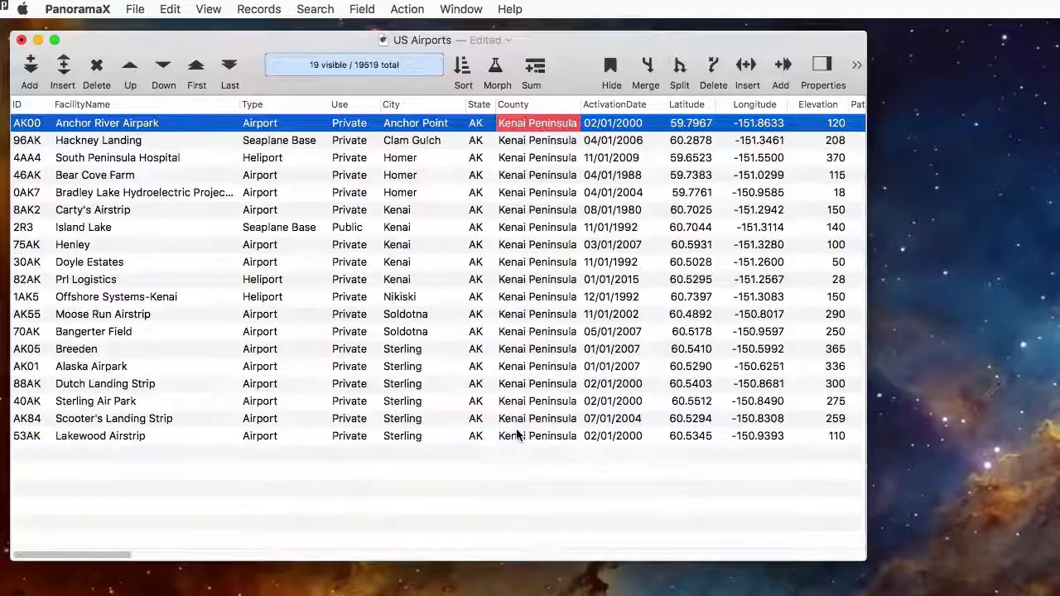
left_click(259, 9)
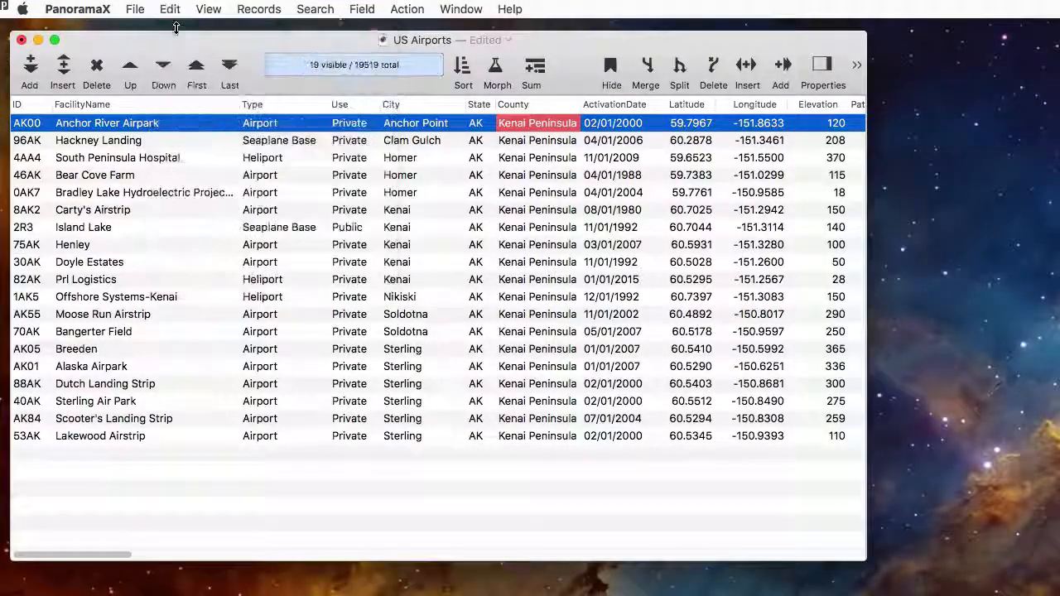
left_click(169, 9)
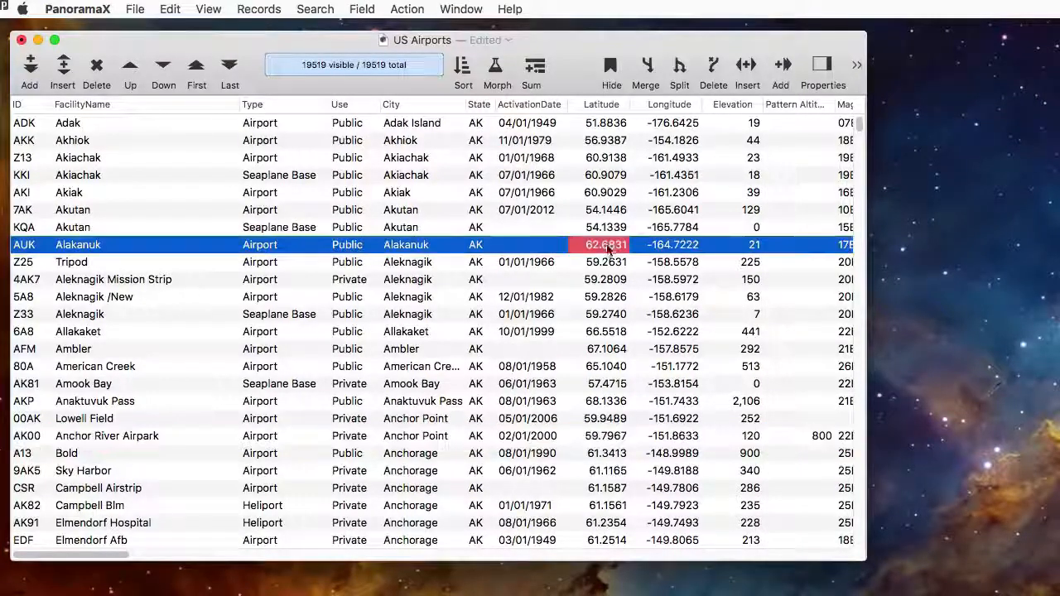
Step: Delete the Latitude field, then revert the database to its saved version
left_click(712, 70)
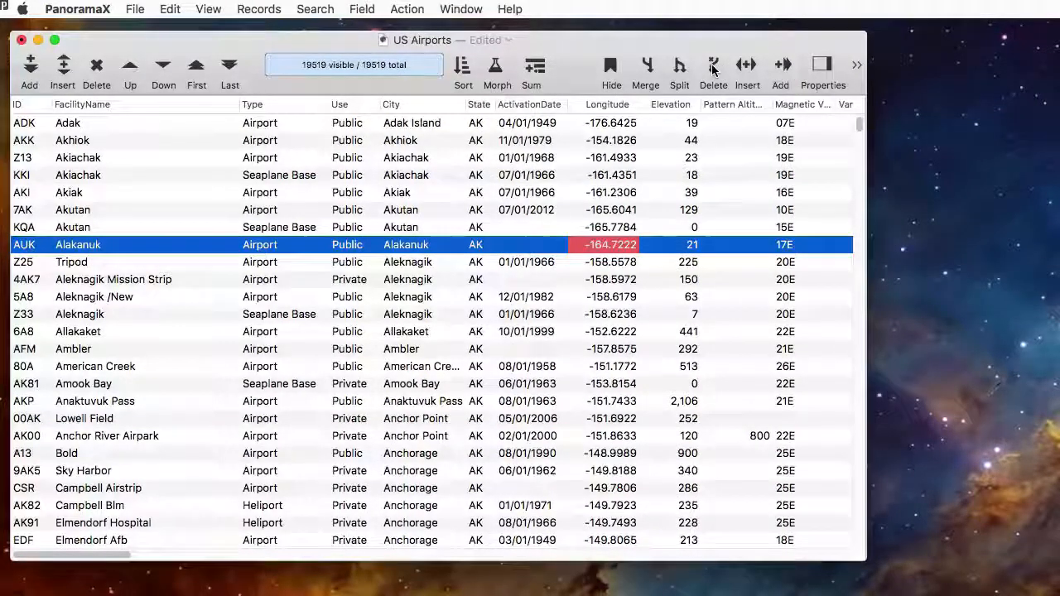
left_click(170, 9)
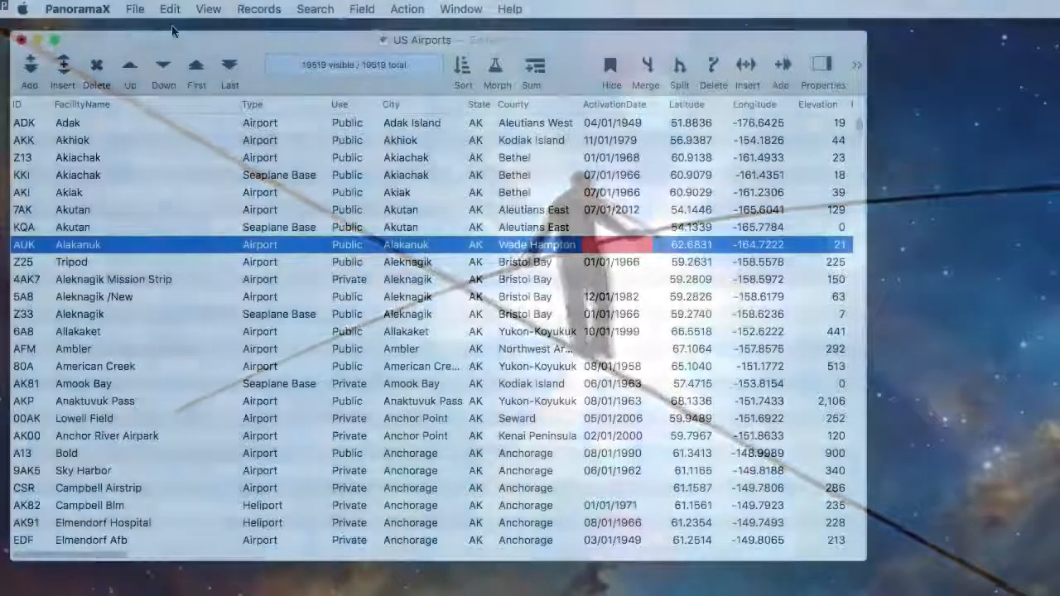
left_click(134, 9)
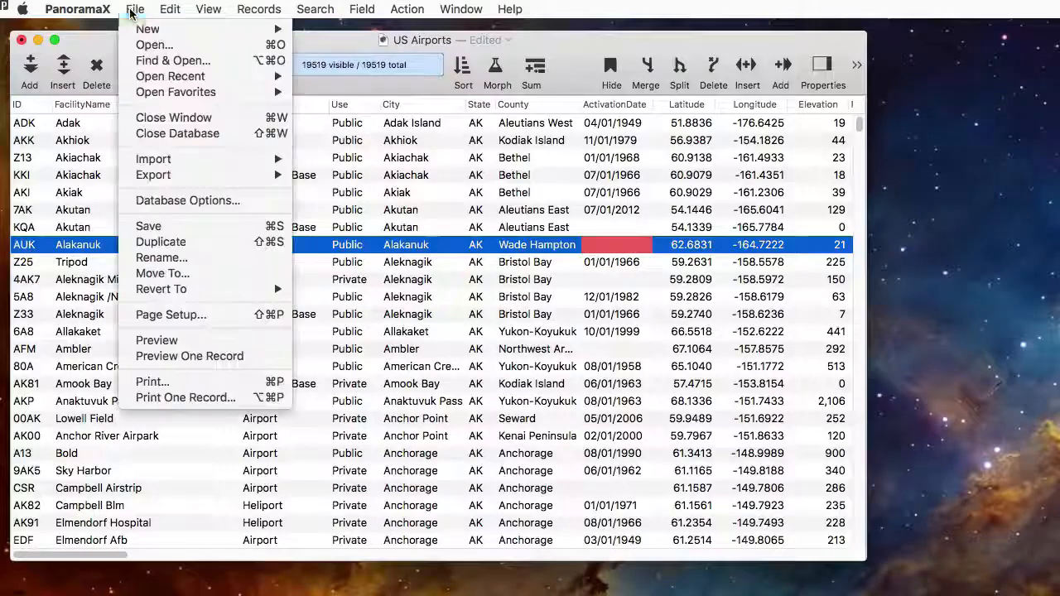
mouse_move(161, 289)
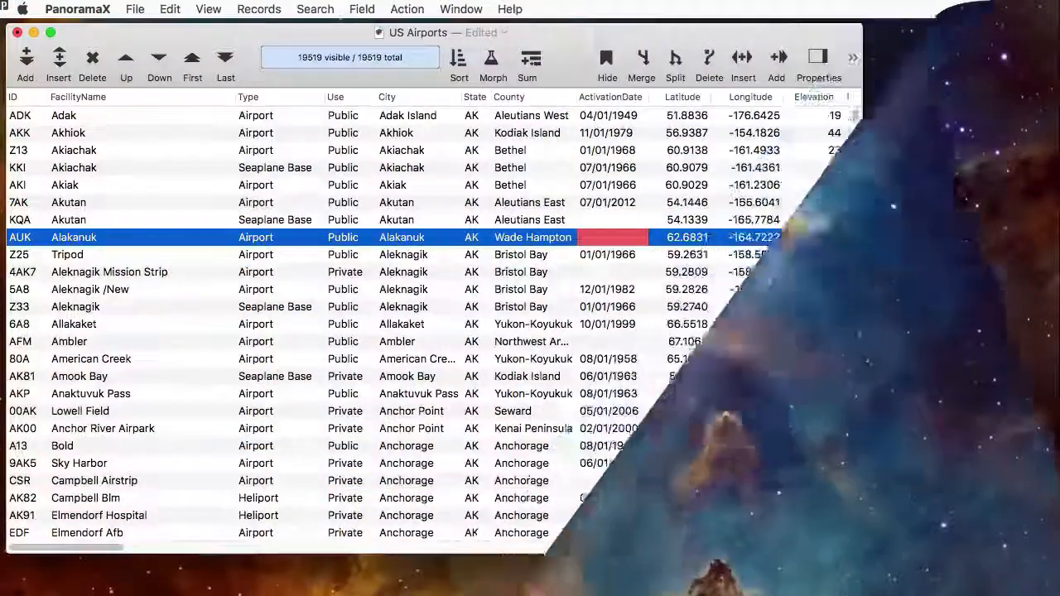
Step: Find and replace 'Intl' with 'International' as entire words in the 117 selected records
left_click(315, 9)
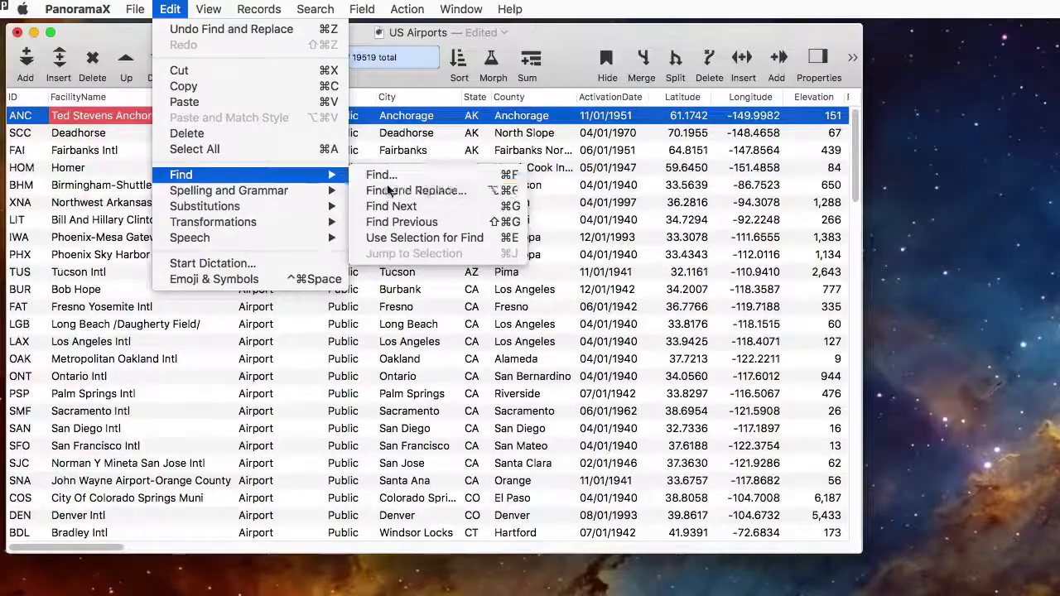
left_click(415, 190)
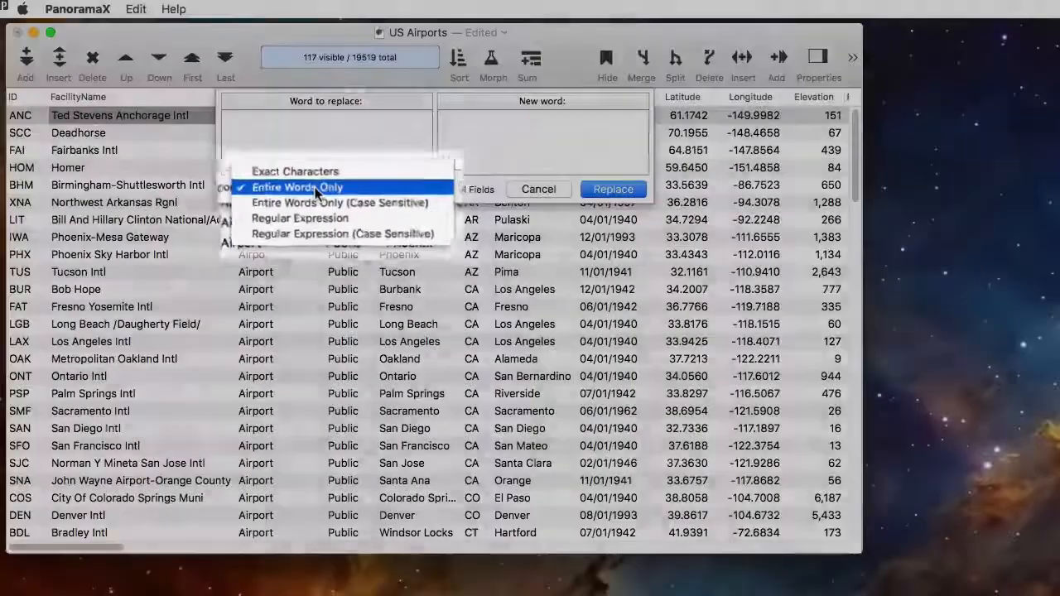
left_click(296, 187)
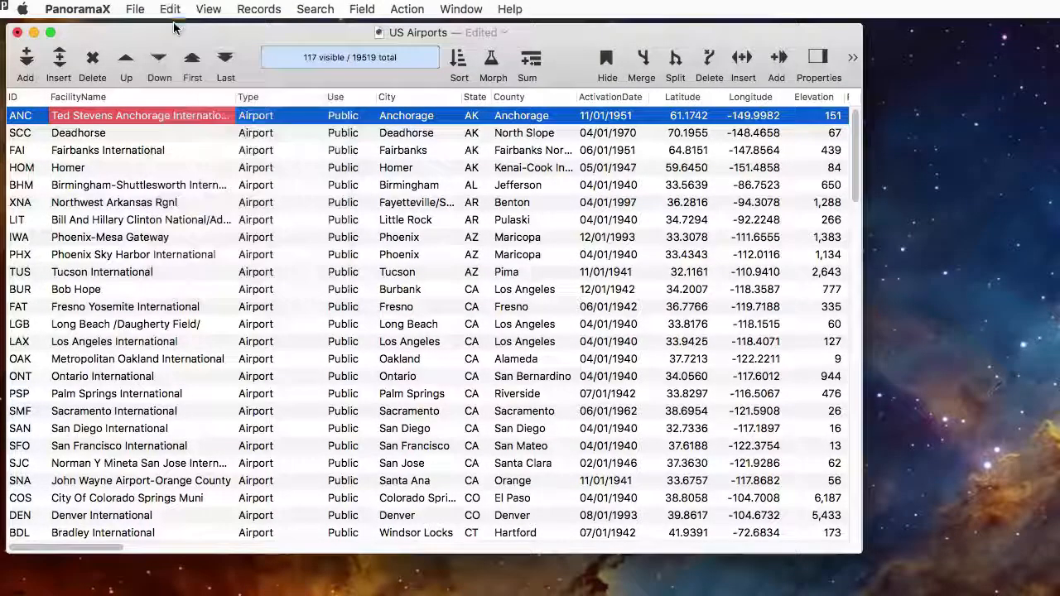
left_click(170, 9)
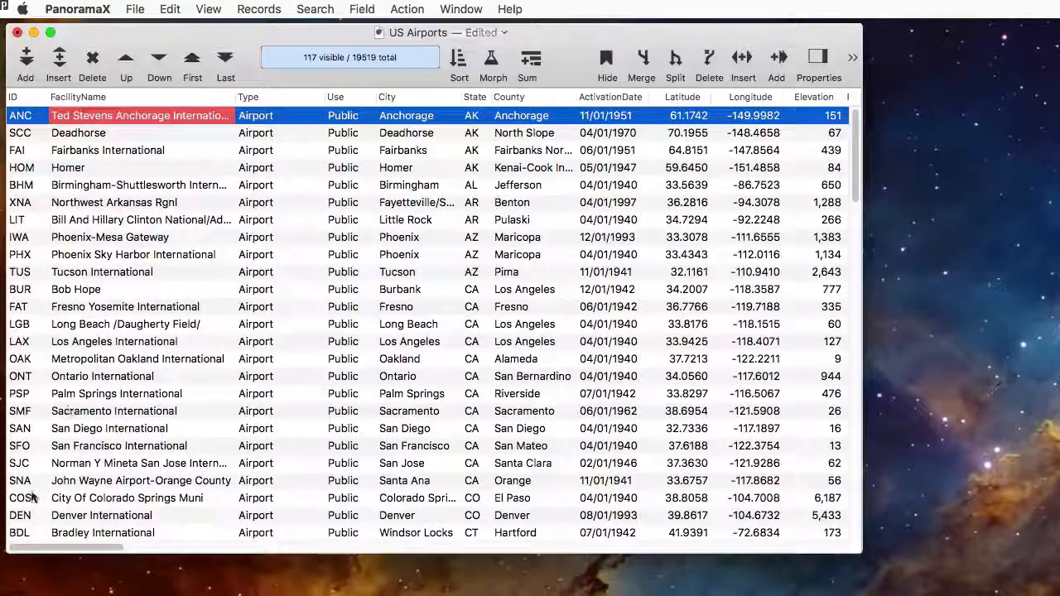
Step: Morph WindIndicator with a Keep Text Before comma step across all records
scroll("right", 3)
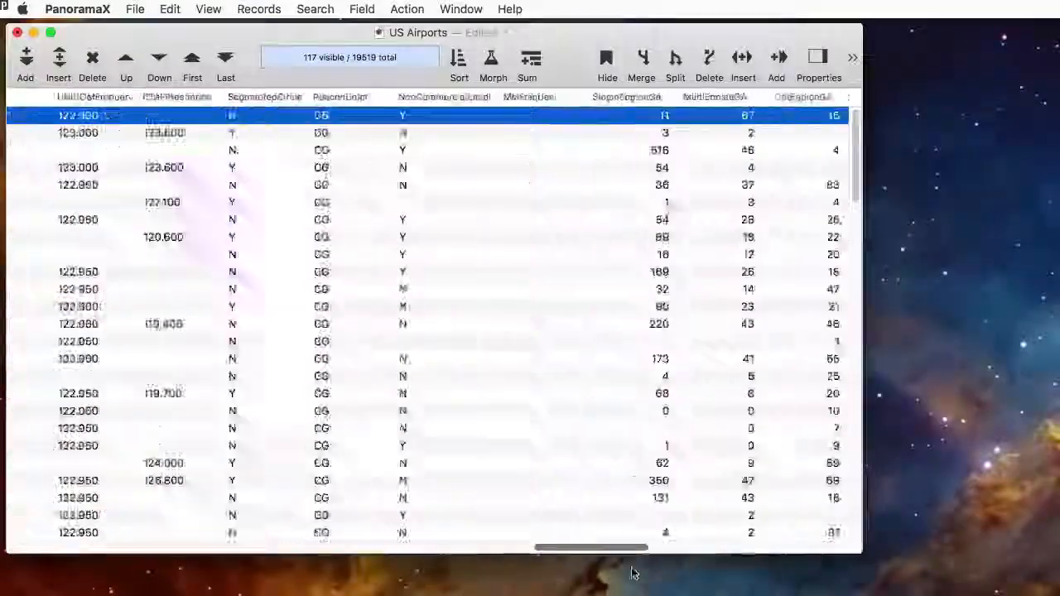
scroll("right", 3)
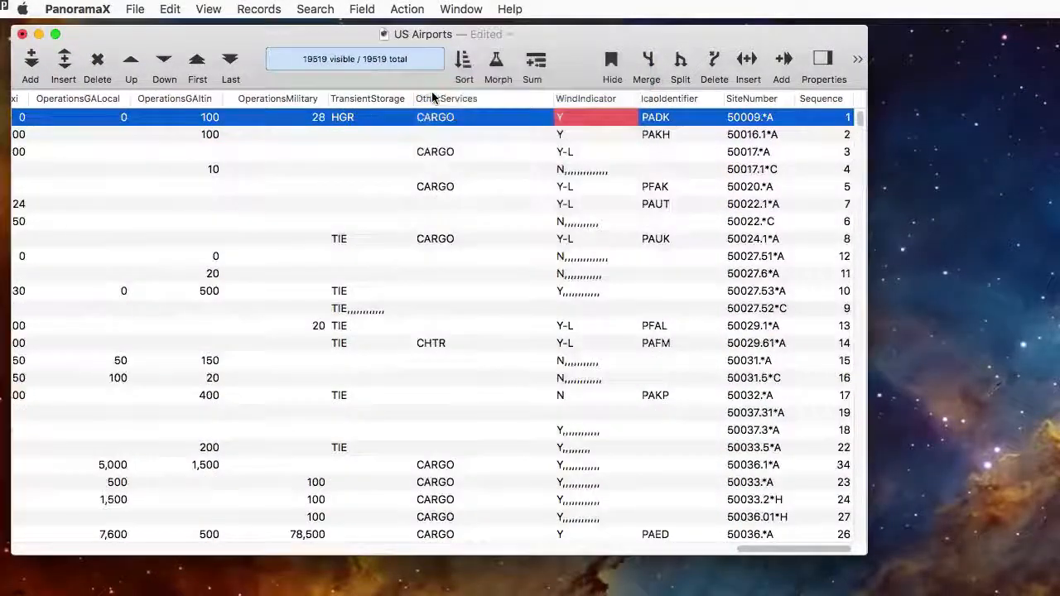
left_click(585, 98)
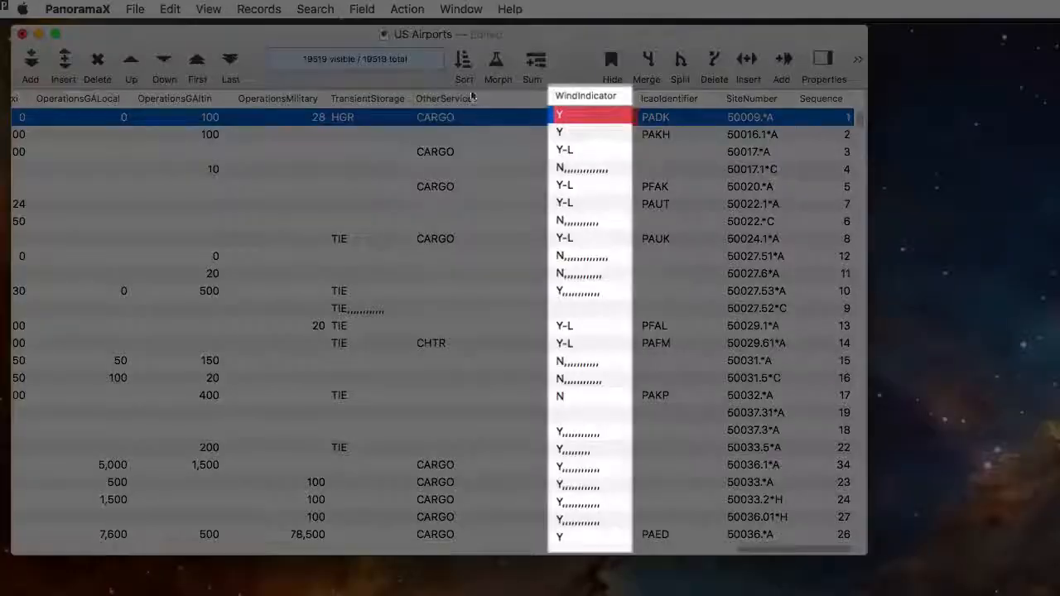
left_click(496, 66)
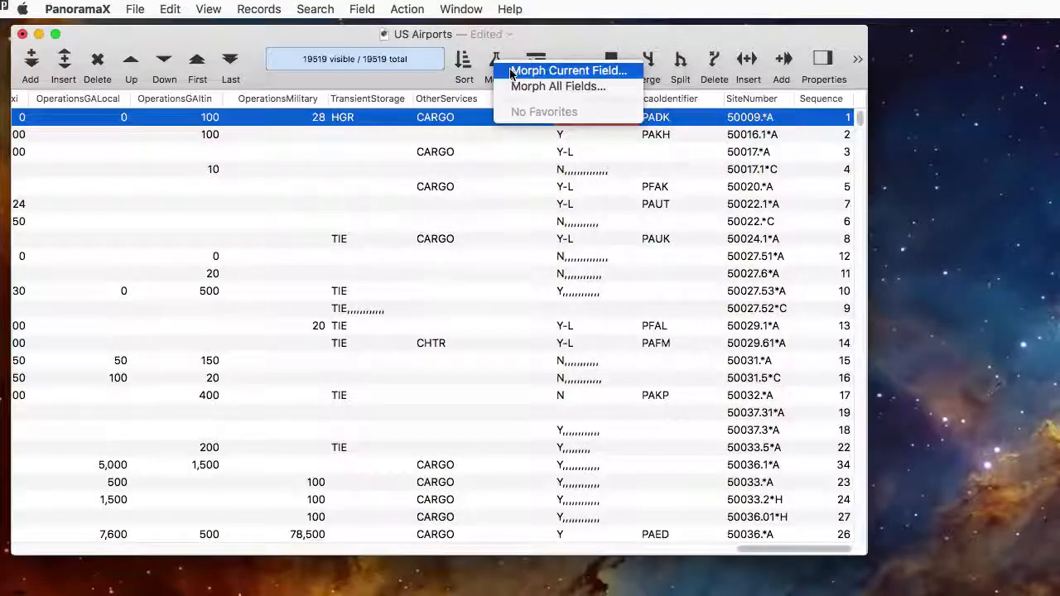
left_click(567, 70)
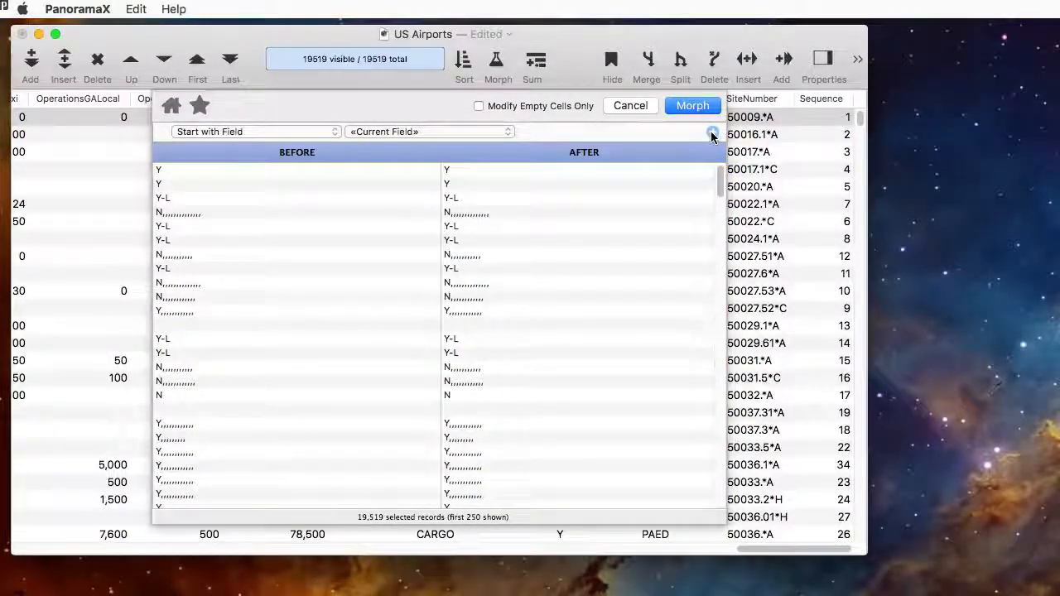
left_click(712, 134)
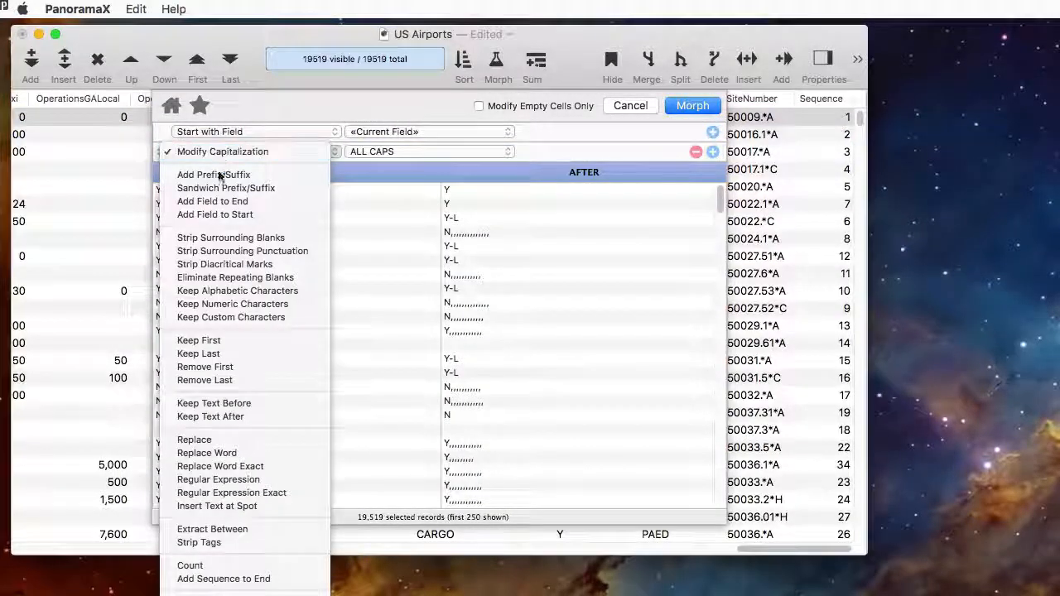
left_click(214, 403)
type(",")
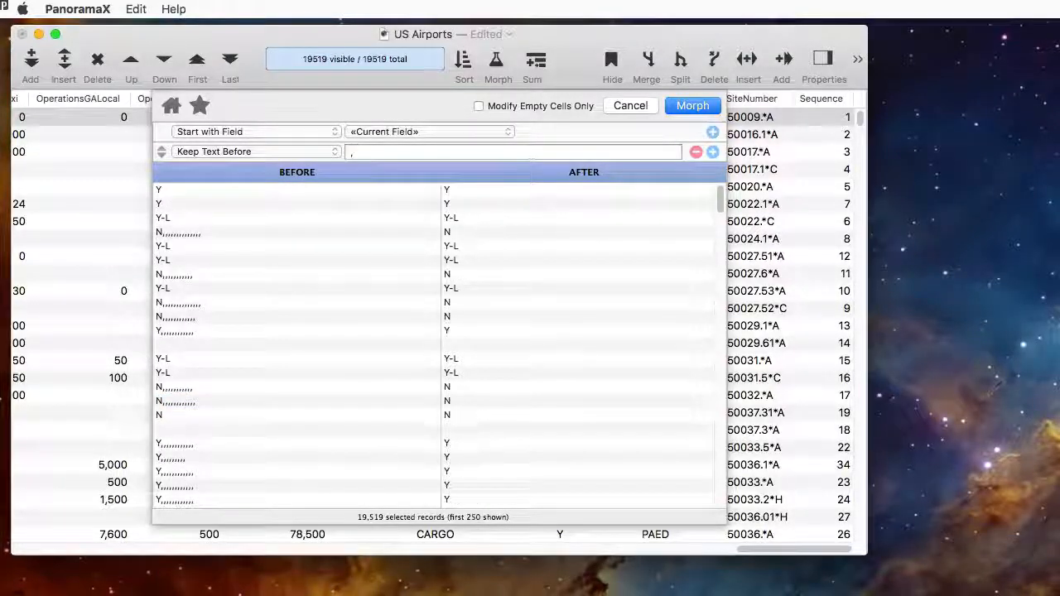
left_click(692, 105)
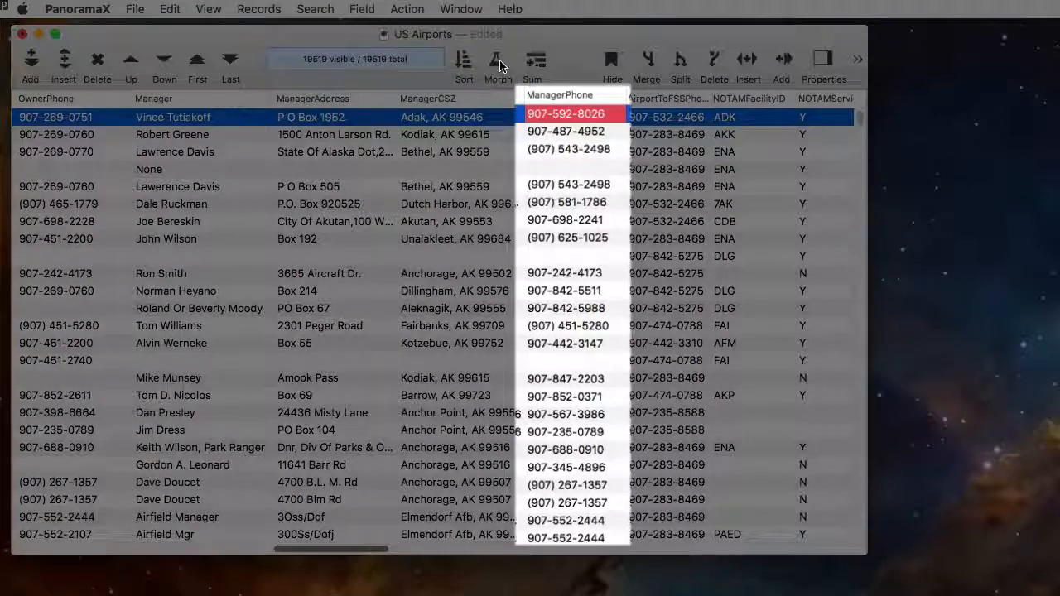
Step: Morph ManagerPhone starting from the formula formatphone(«») for all records
left_click(497, 66)
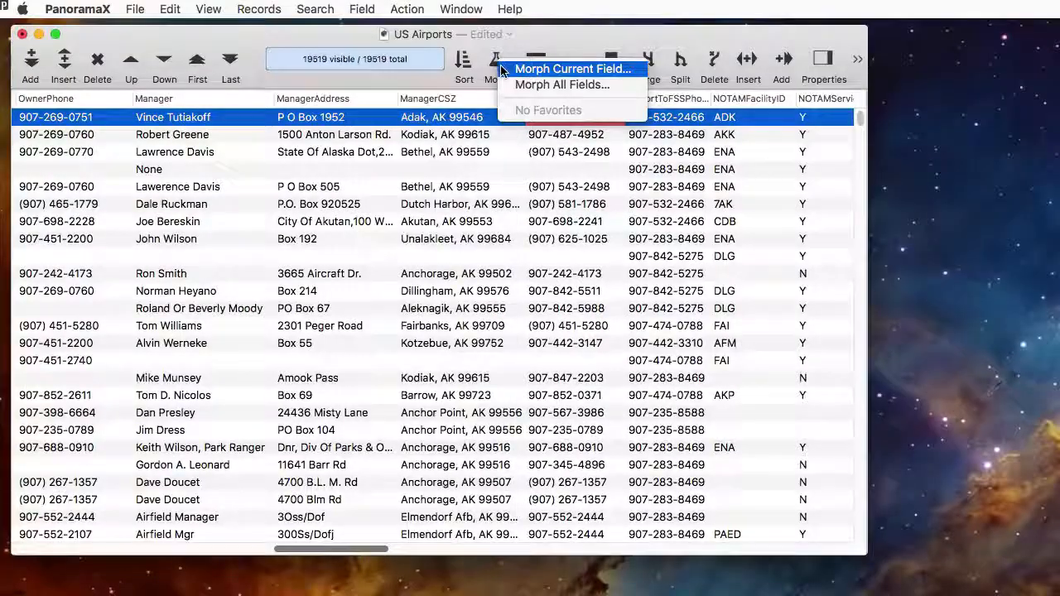
left_click(571, 69)
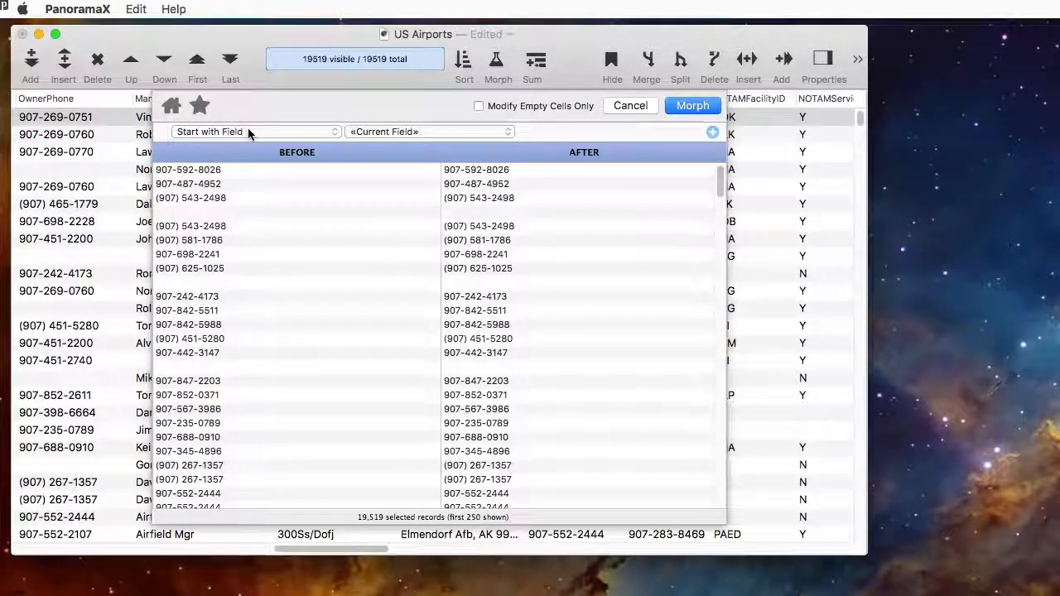
left_click(254, 132)
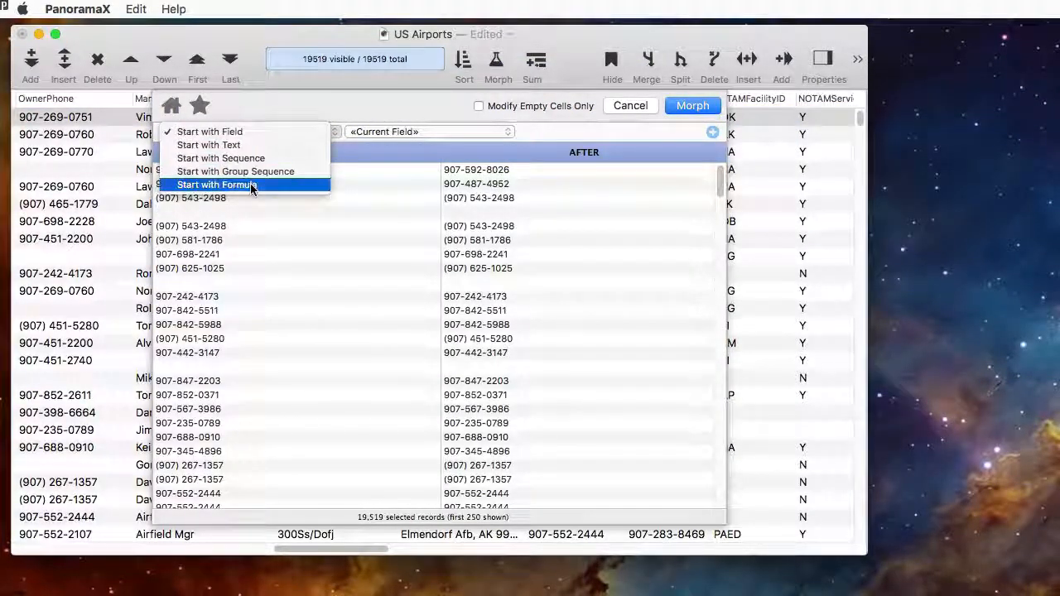
left_click(216, 184)
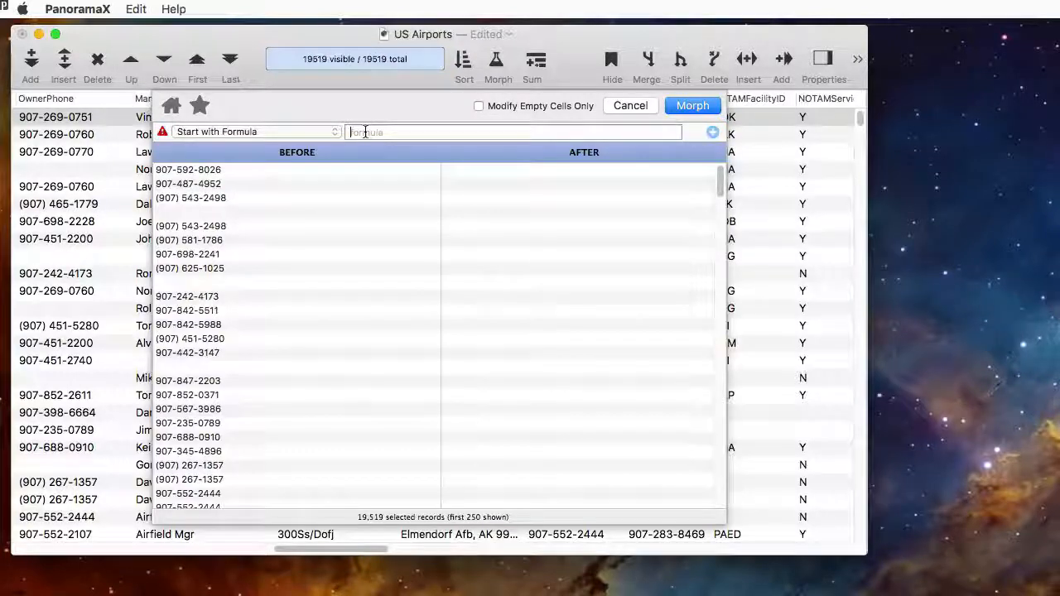
type("formatp")
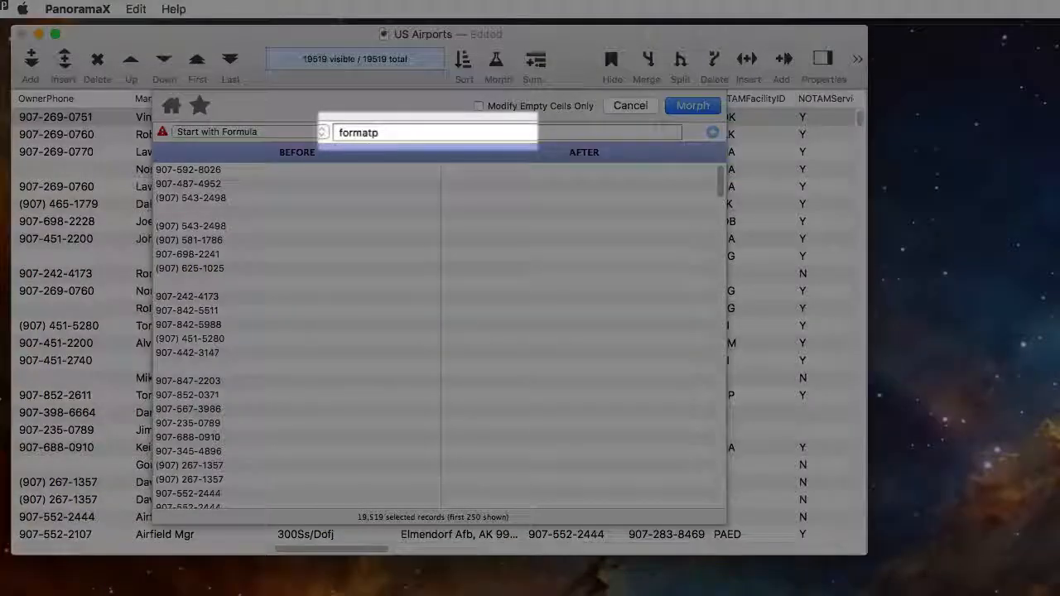
type("hone(«»")
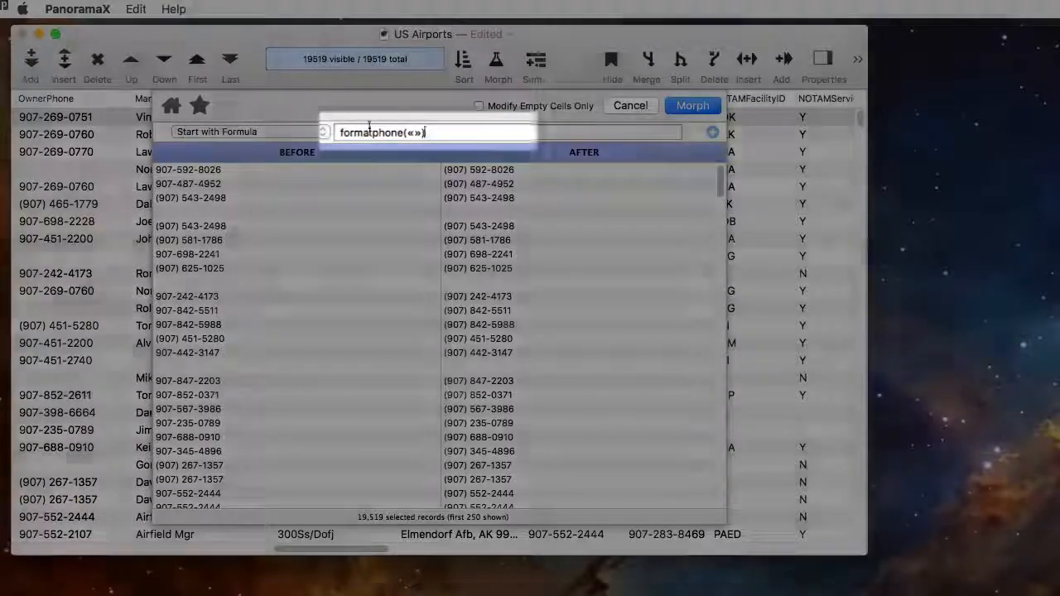
left_click(692, 105)
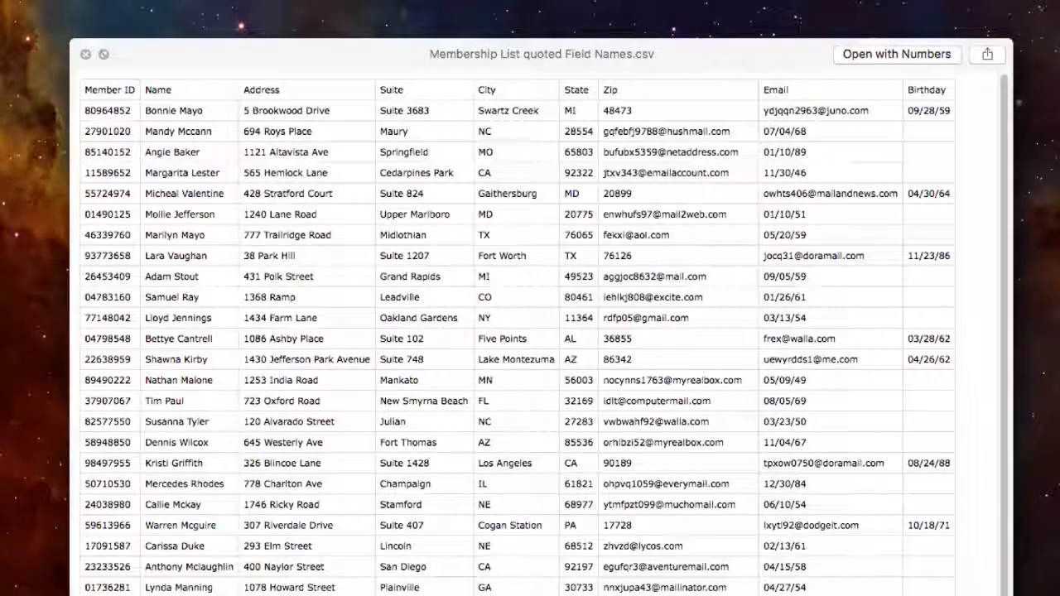
Step: Import Membership List.csv as a new database, dismissing the CSV previews
left_click(85, 54)
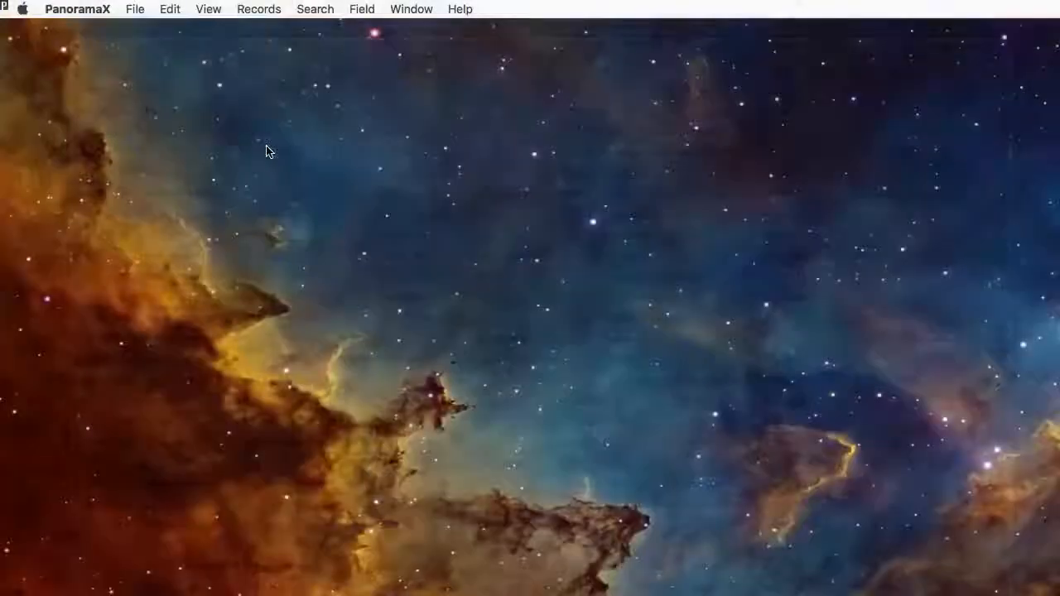
left_click(134, 9)
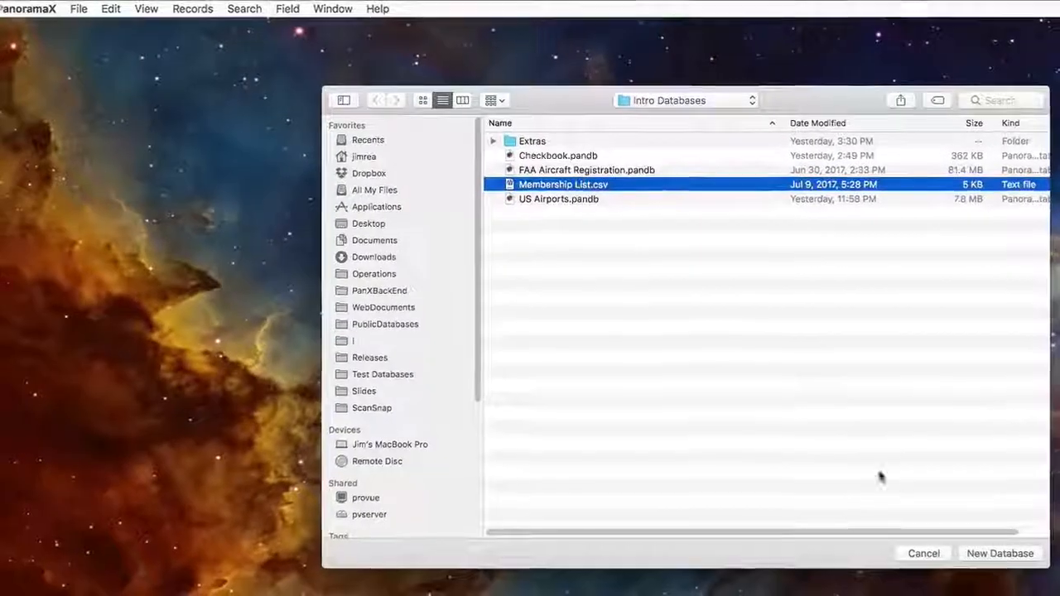
double_click(563, 184)
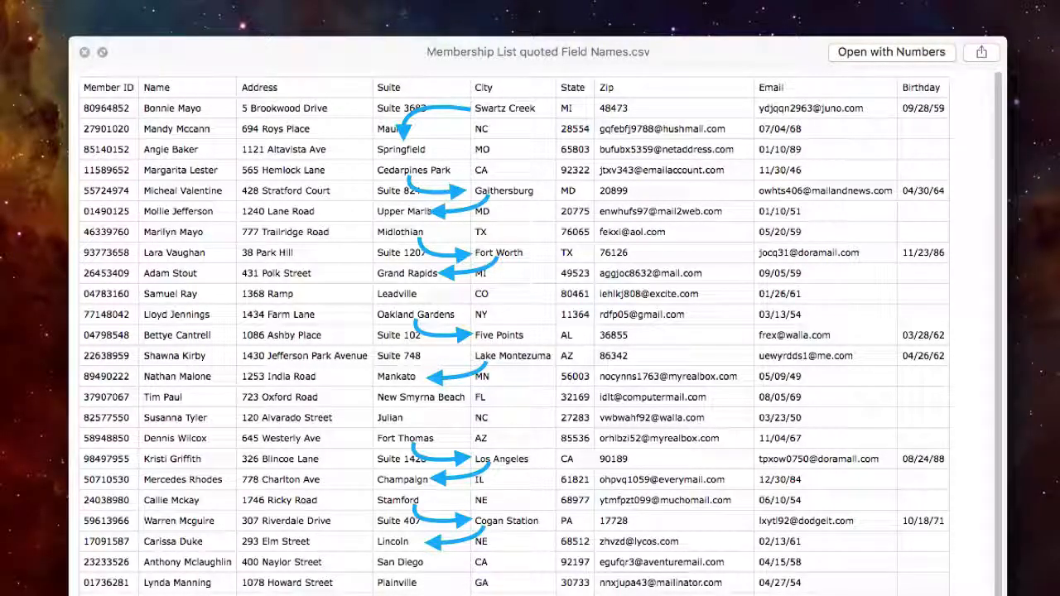
left_click(891, 52)
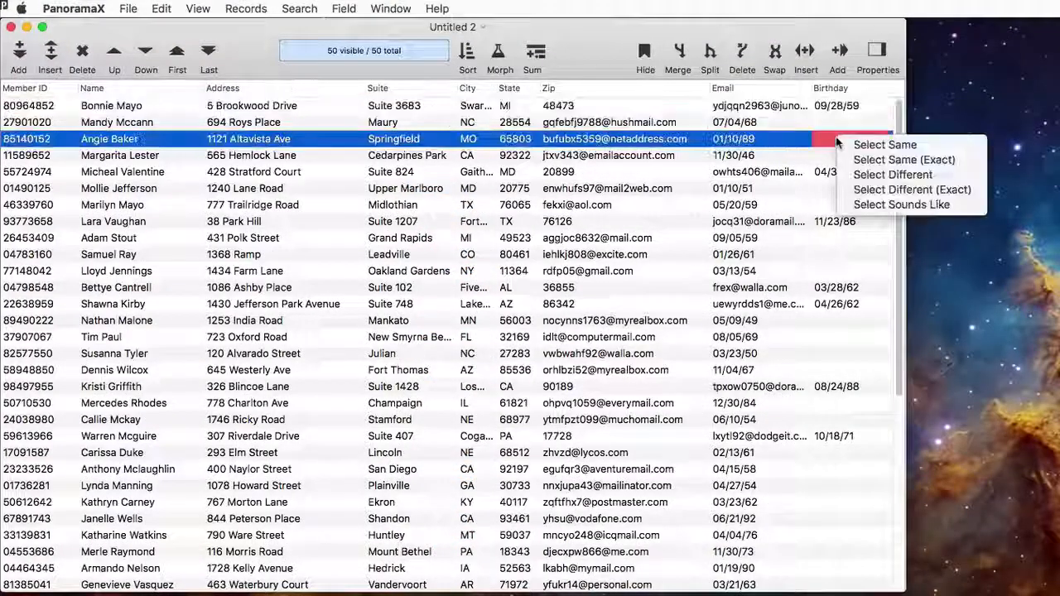
Step: Select records with an empty Birthday and shift their data right from Suite
left_click(912, 190)
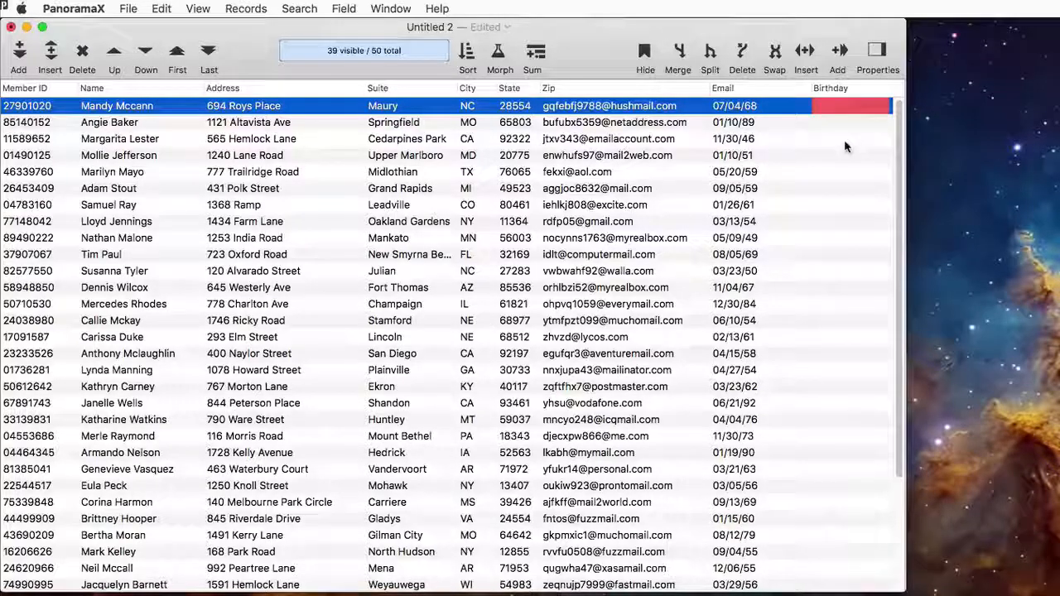
right_click(389, 88)
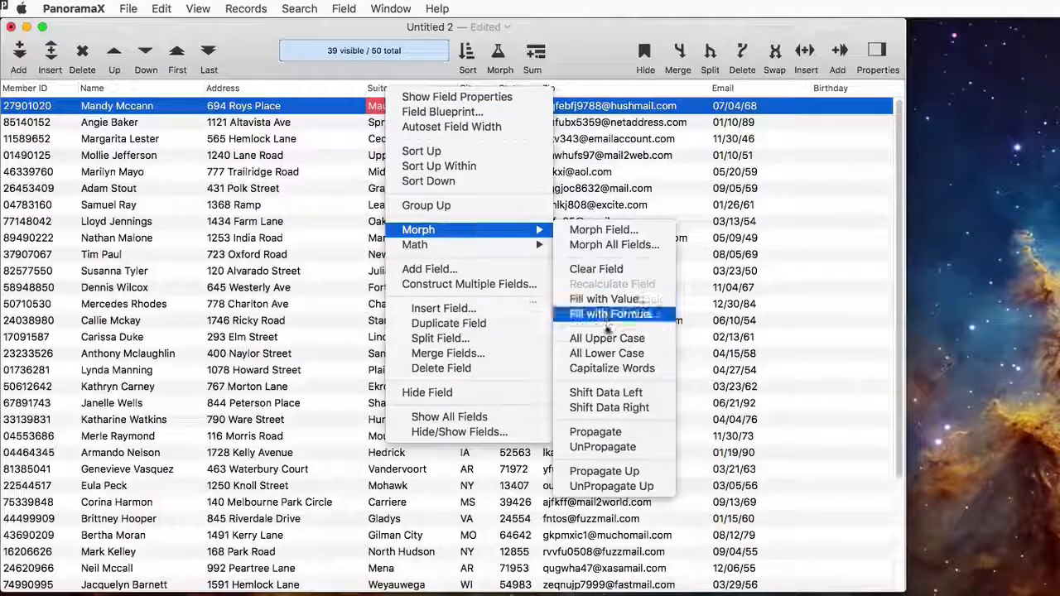
mouse_move(611, 407)
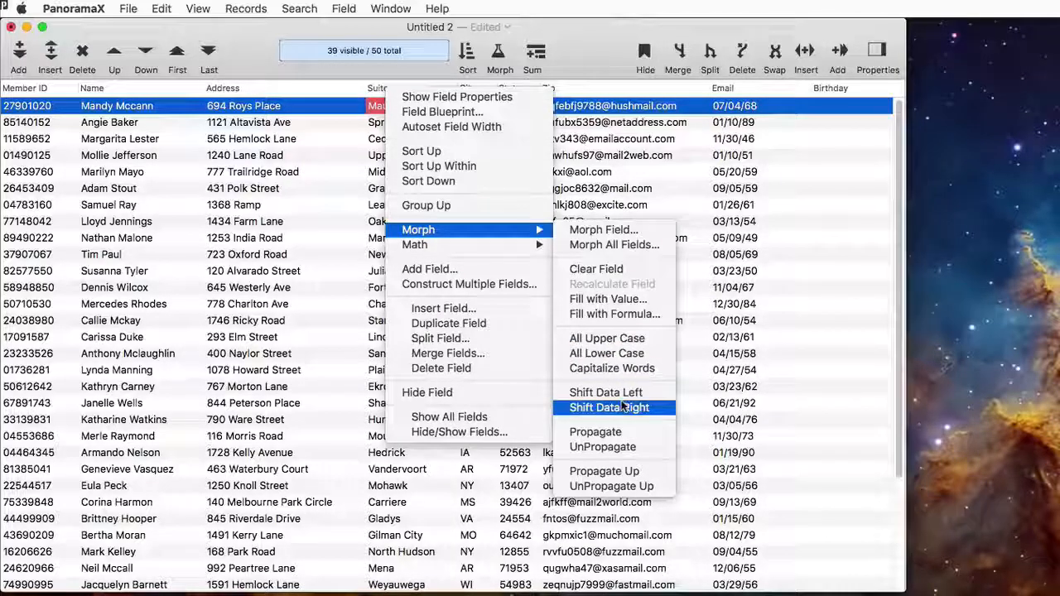
left_click(605, 407)
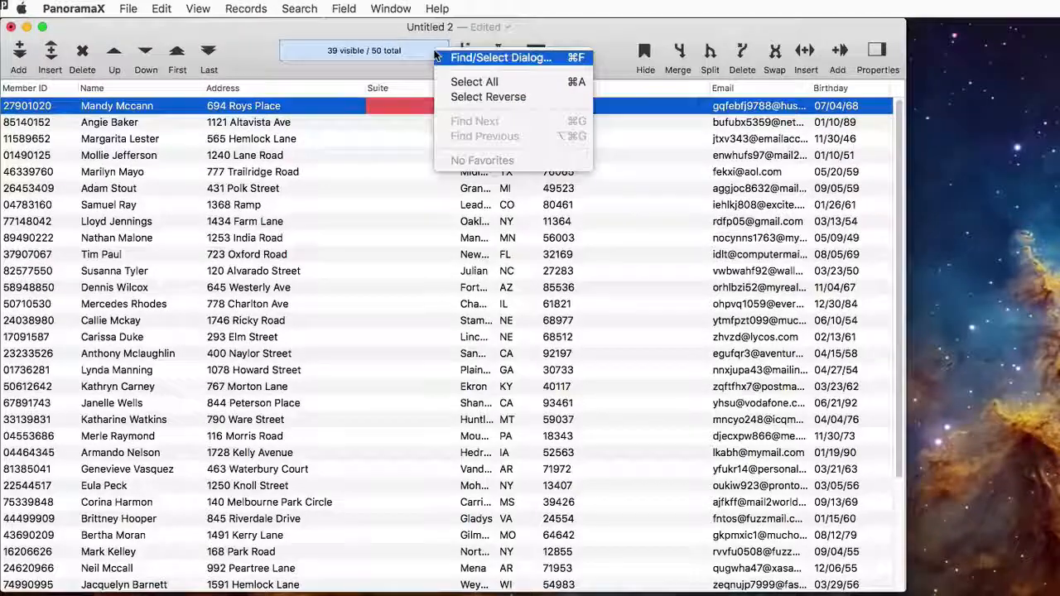
Step: Show all 50 records and autoset all field widths to fit
left_click(473, 81)
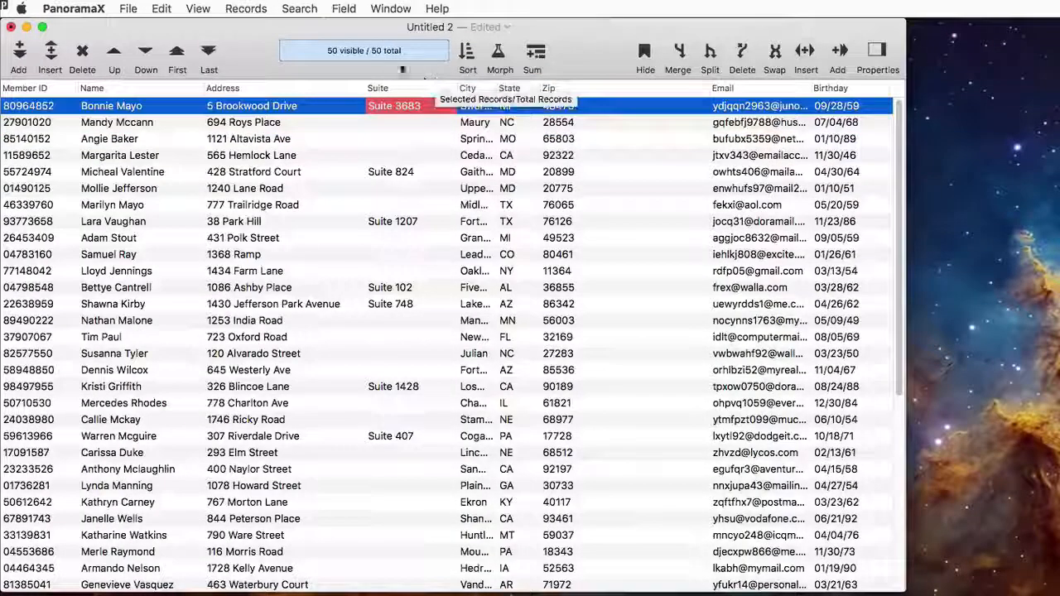
left_click(344, 8)
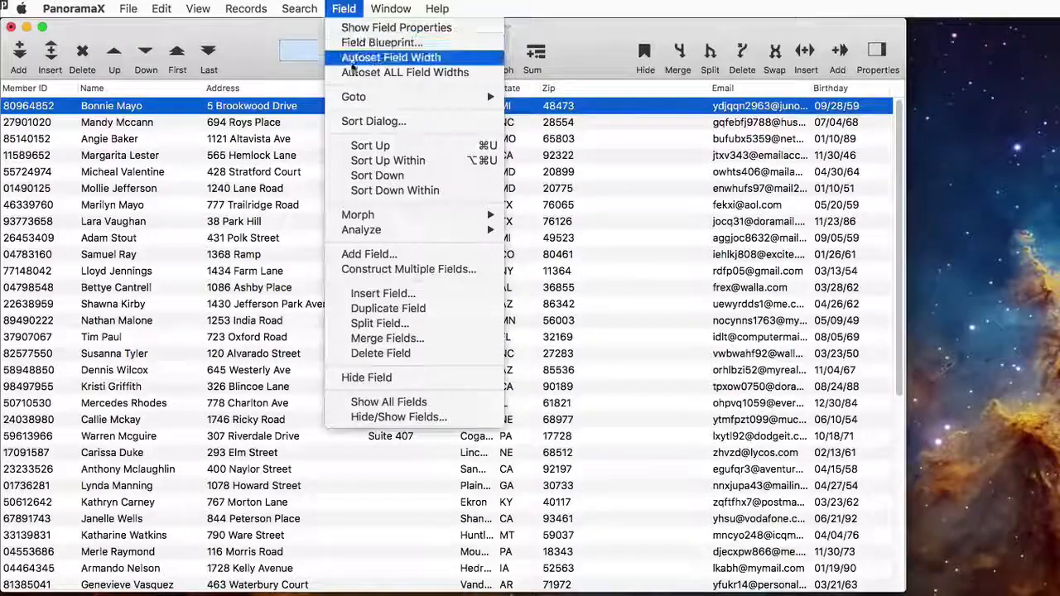
left_click(391, 57)
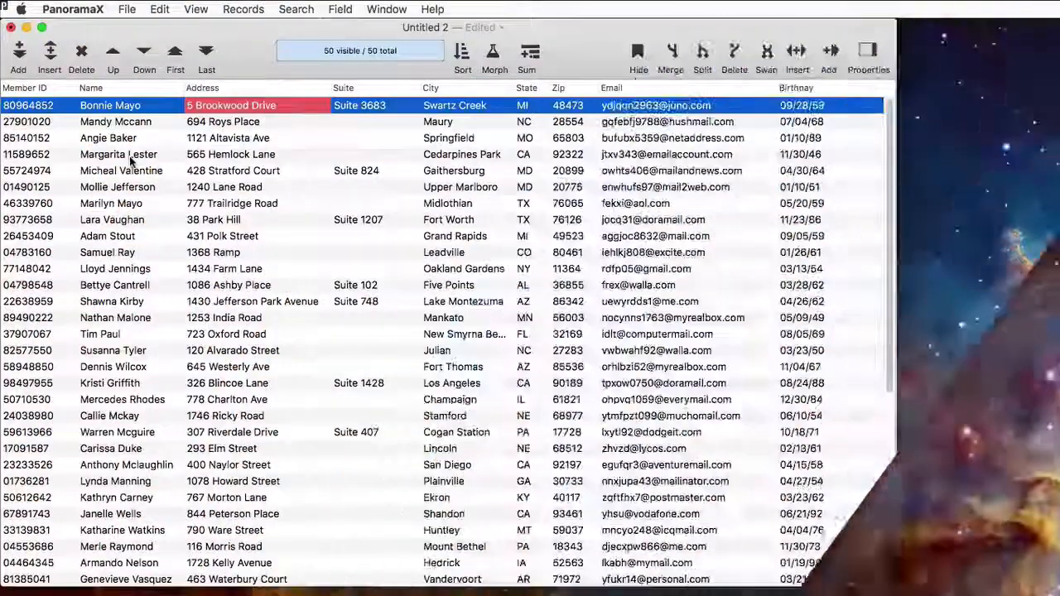
Step: Split Name at the space into First and Last, then sort up by Last
left_click(107, 139)
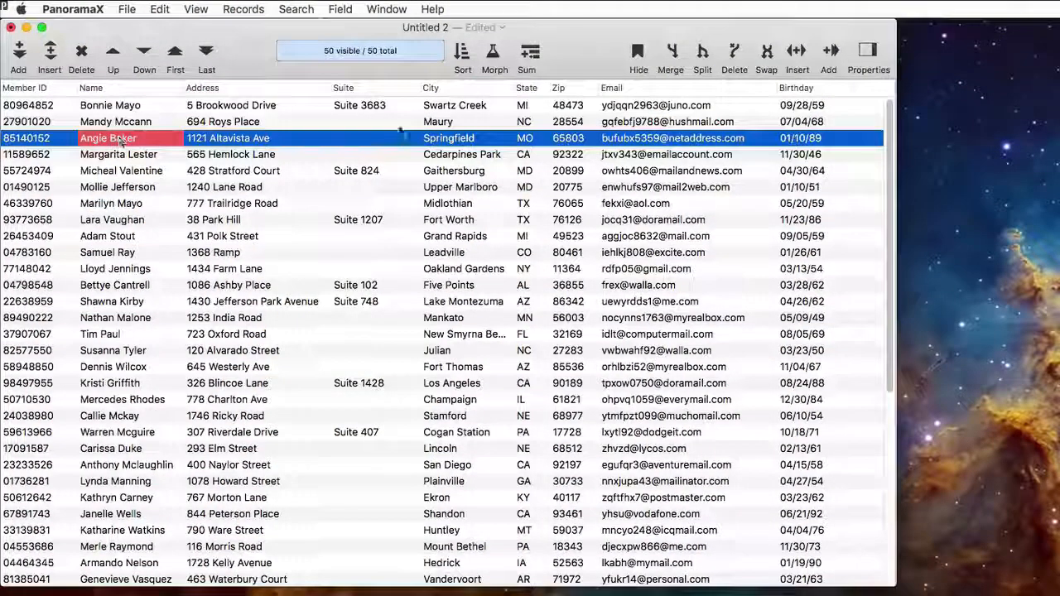
left_click(701, 58)
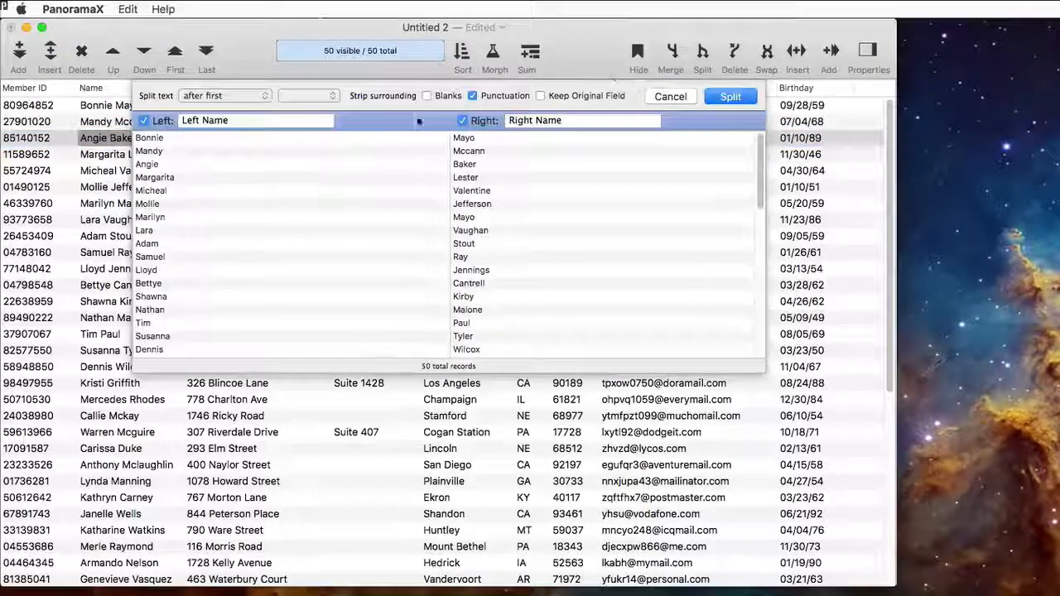
left_click(309, 95)
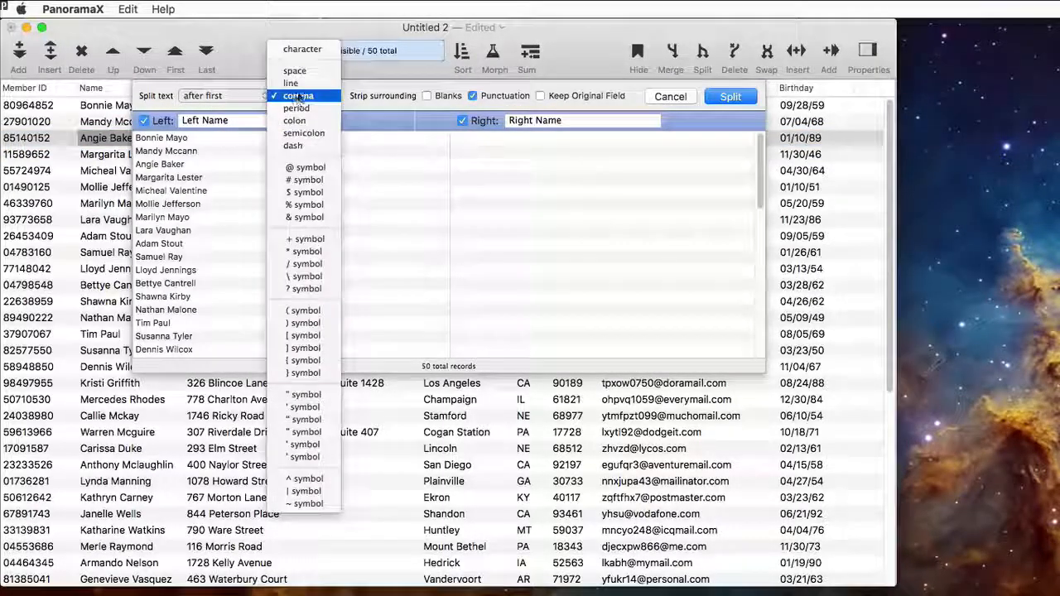
left_click(294, 71)
type("Last")
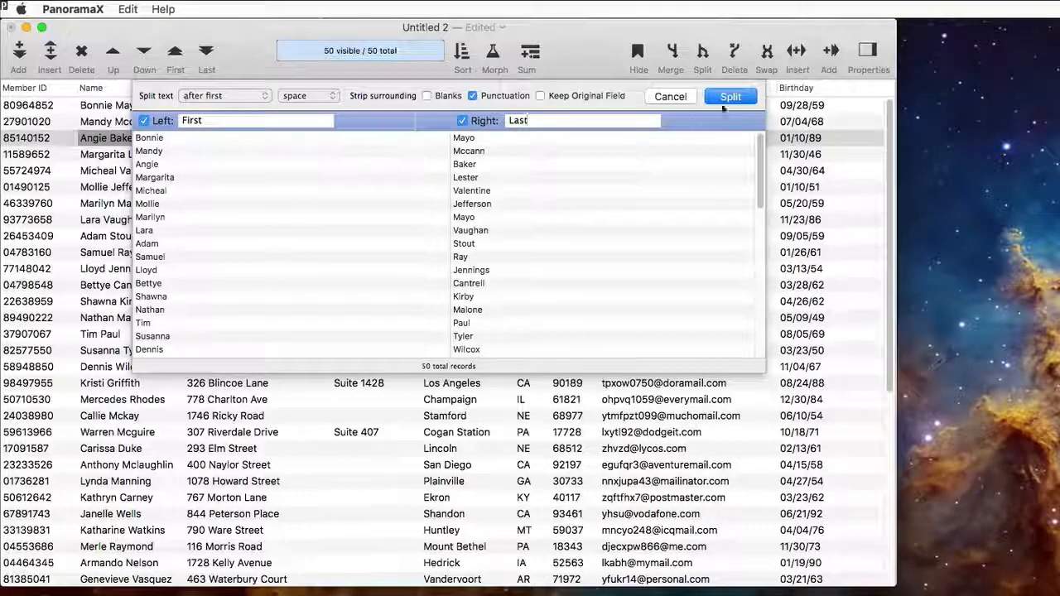
left_click(729, 96)
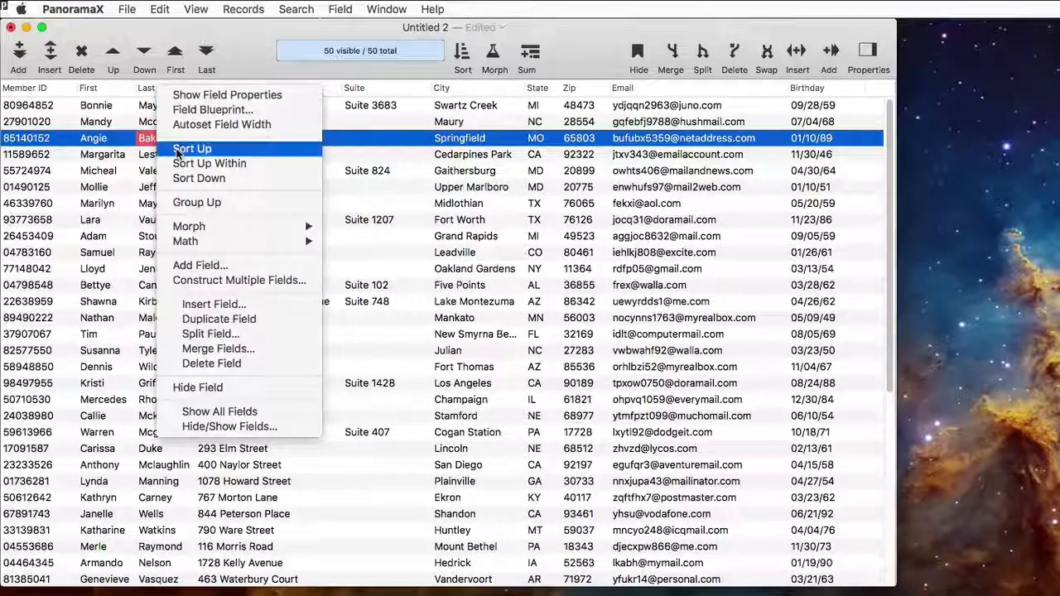
left_click(192, 148)
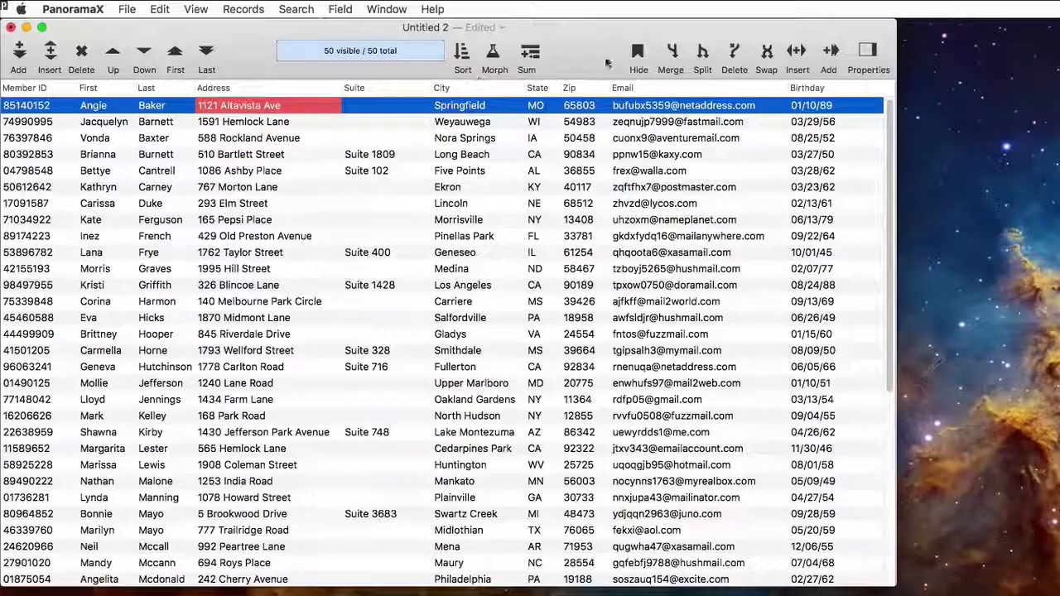
Step: Merge Address and Suite with a comma-and-space separator into a field named Address
left_click(671, 54)
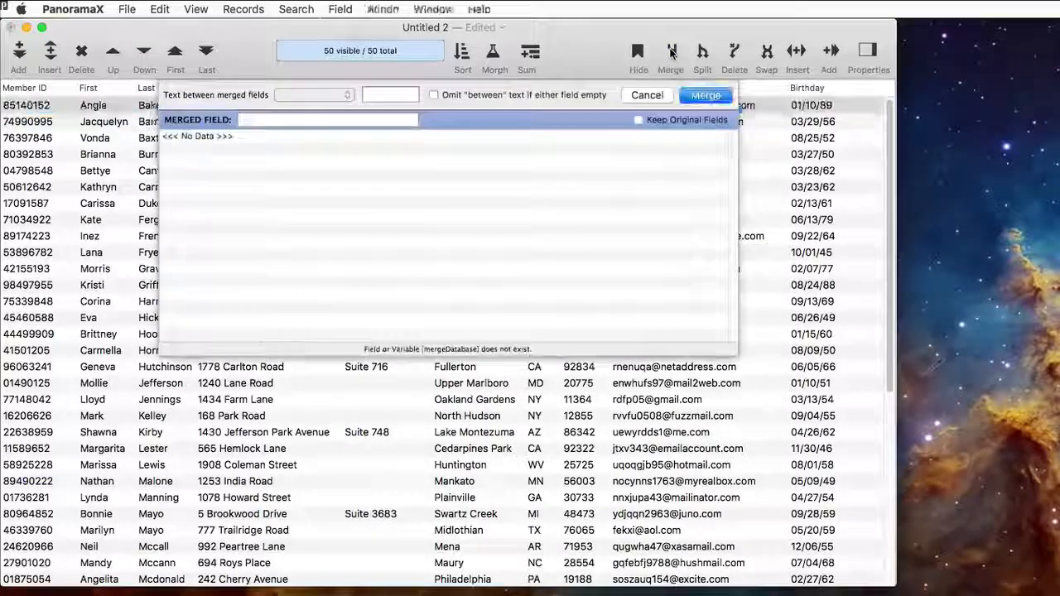
left_click(313, 94)
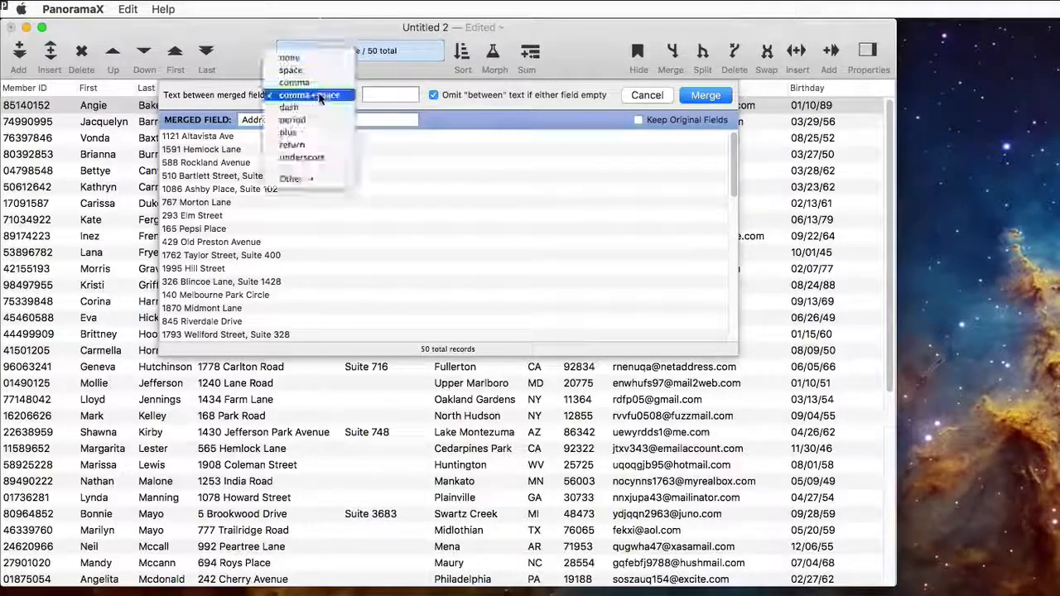
left_click(310, 94)
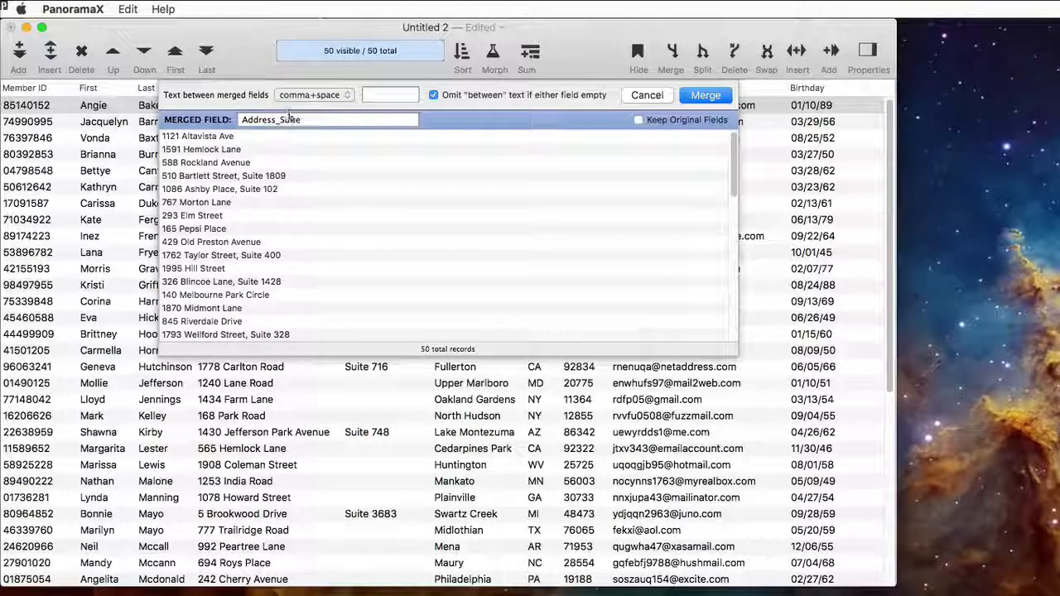
left_click(331, 119)
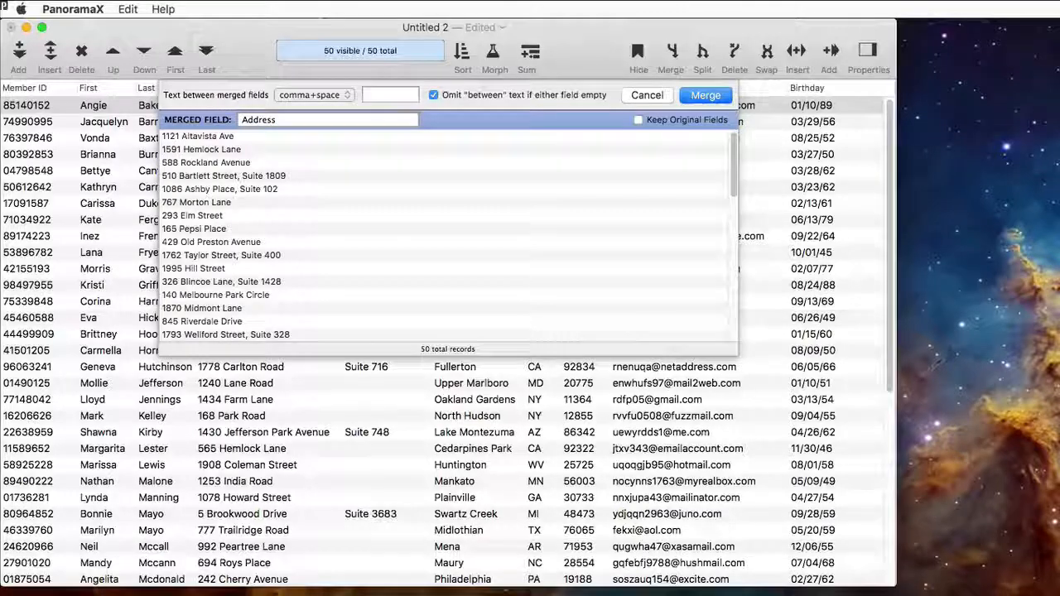
left_click(705, 94)
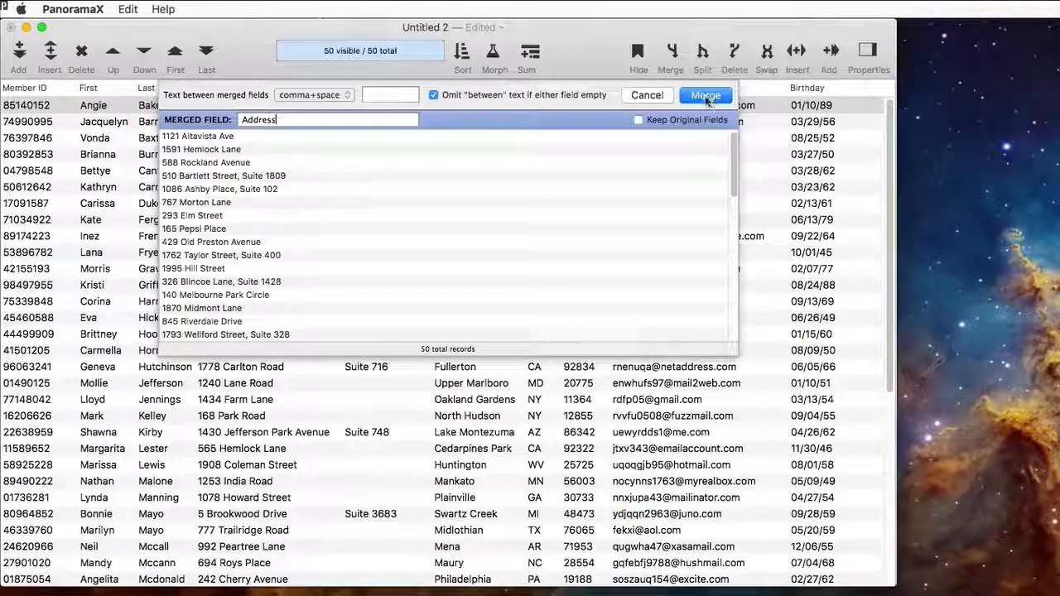
left_click(705, 95)
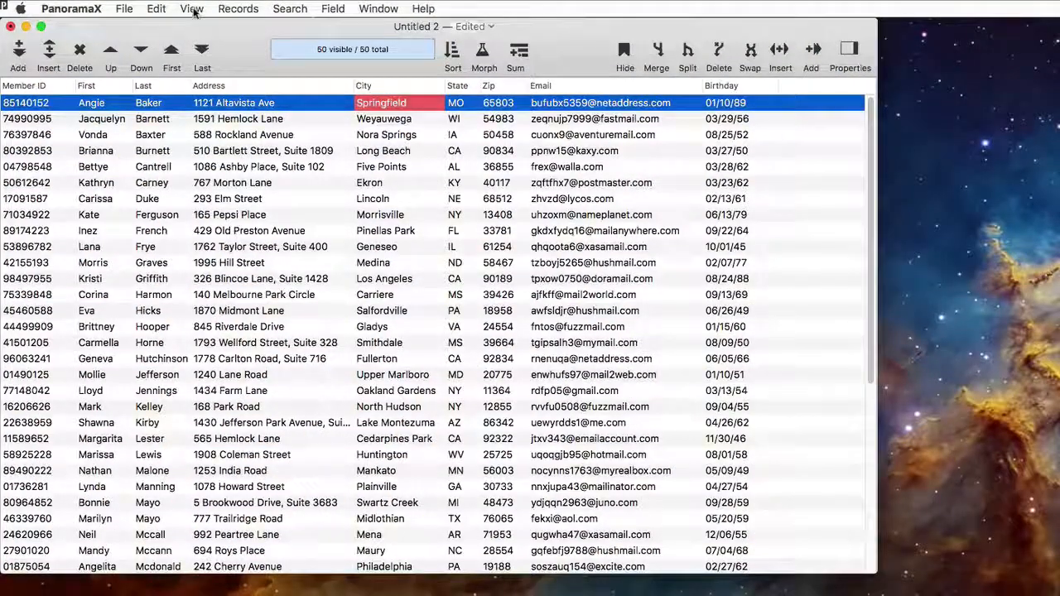
Step: Create a new form named 'Data Entry' and build it with Construct > Fields and Variables
left_click(191, 9)
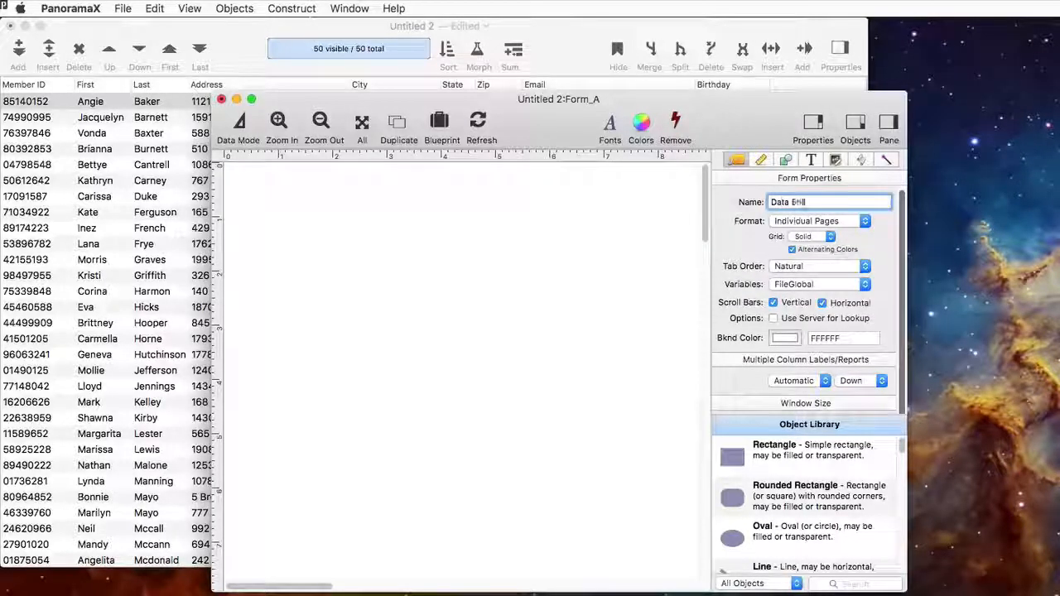
type("Data Entry")
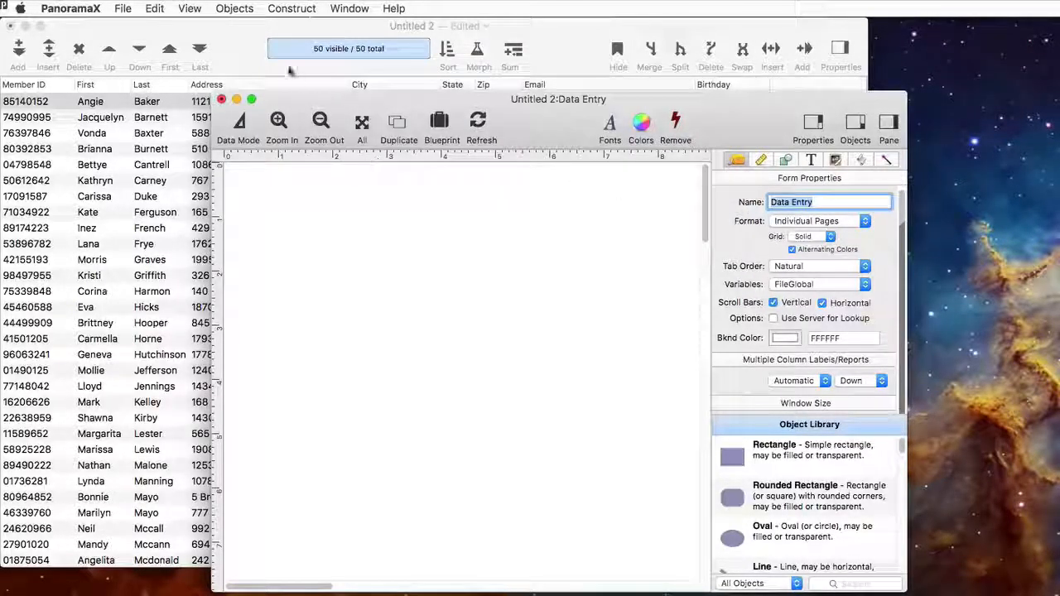
left_click(292, 8)
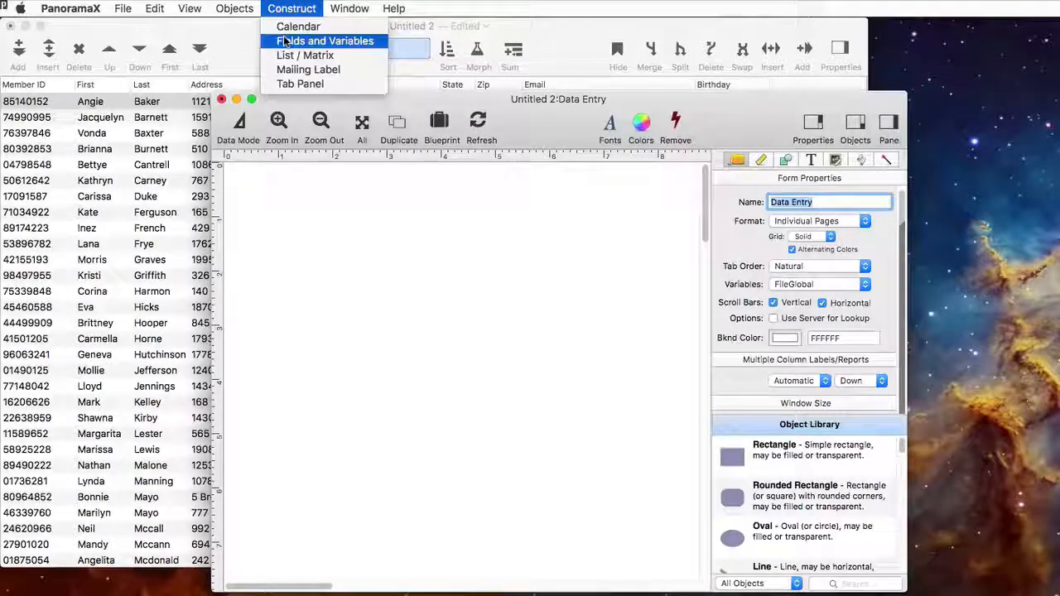
left_click(326, 40)
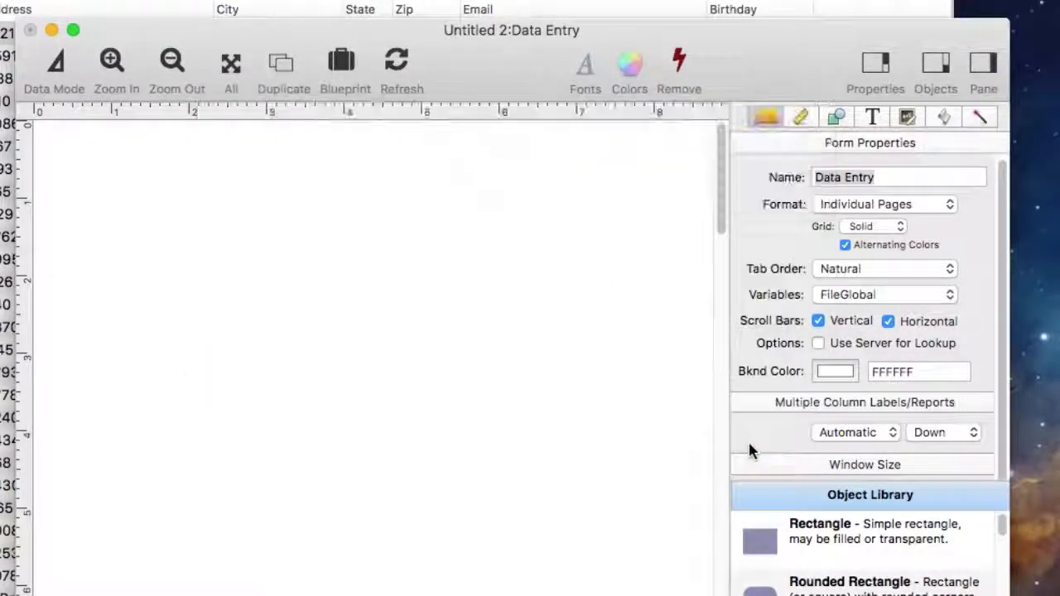
left_click(54, 70)
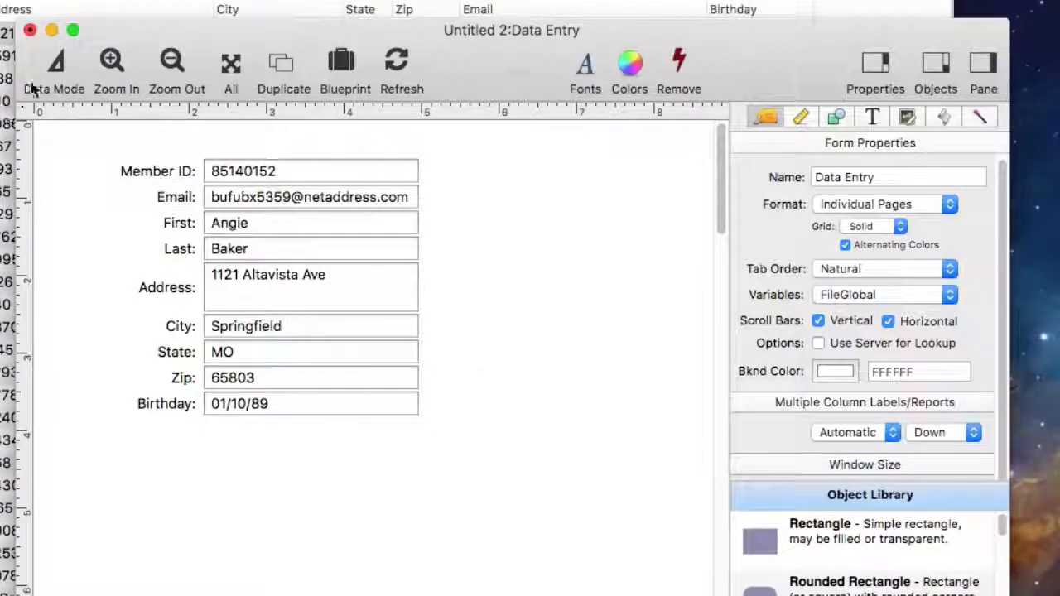
Step: Switch the Data Entry form to Data Mode and move to the next member record
left_click(54, 73)
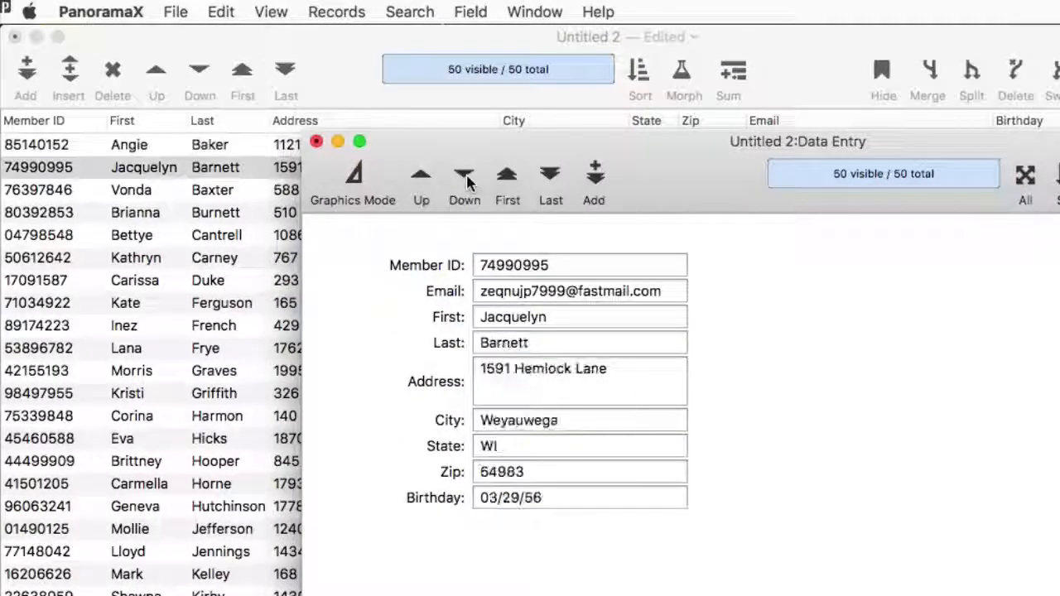
left_click(464, 174)
type("Smith")
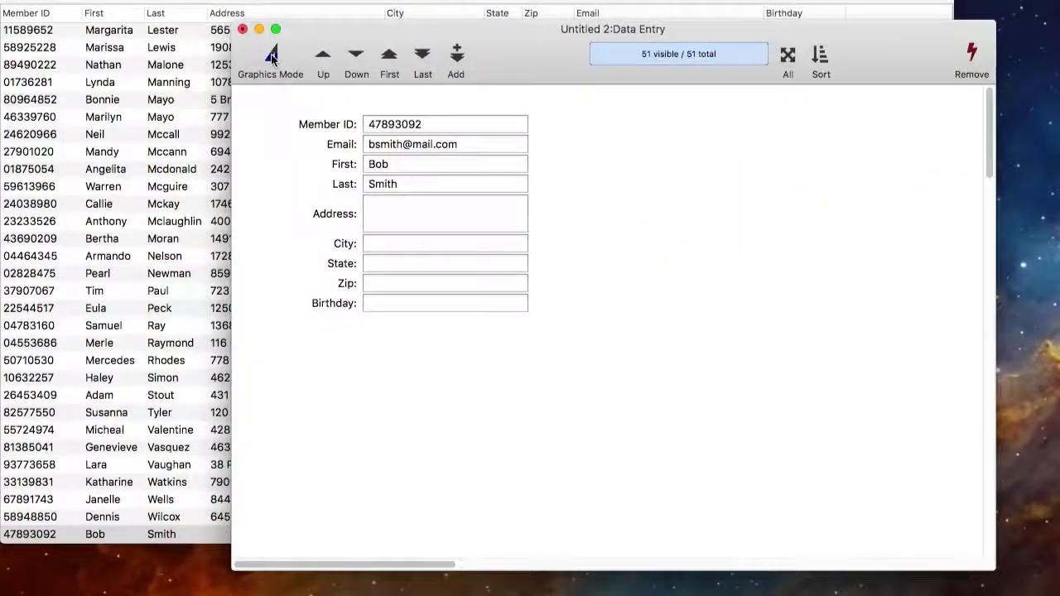
Step: Return the Data Entry form to Graphics Mode so its layout can be edited
left_click(271, 54)
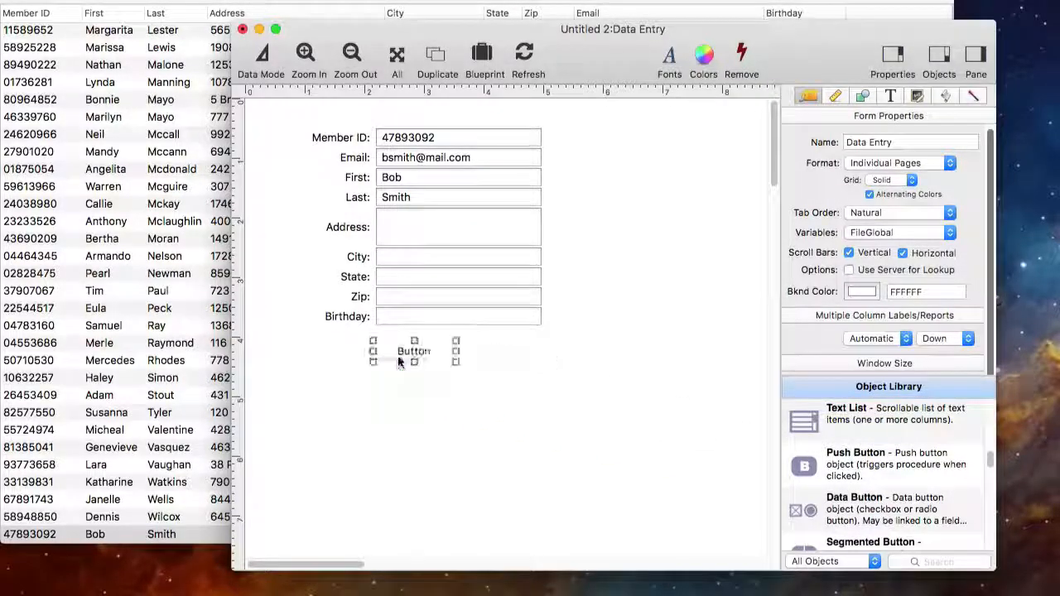
left_click(414, 350)
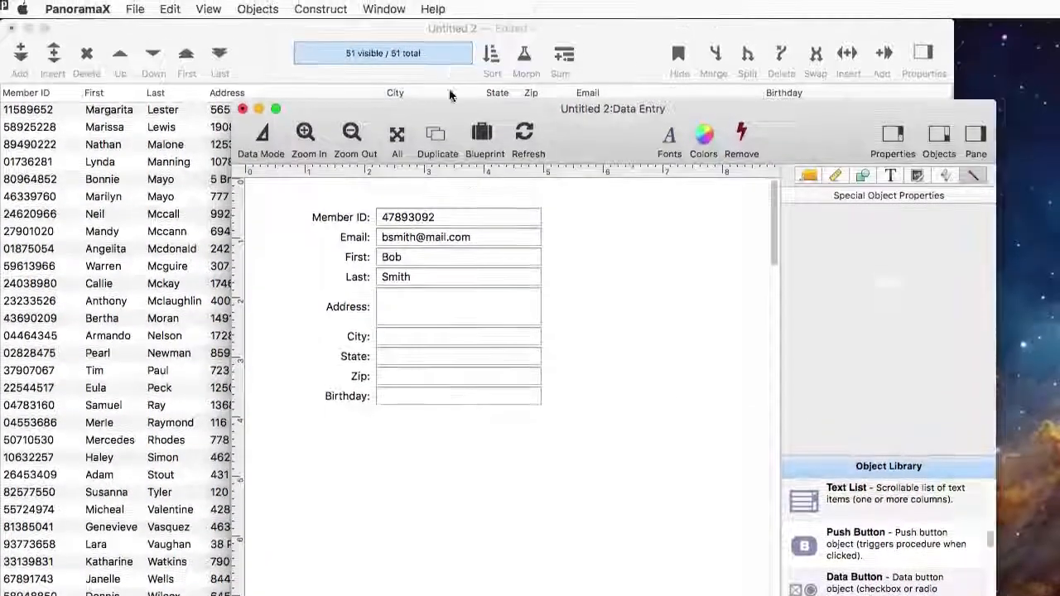
left_click(432, 9)
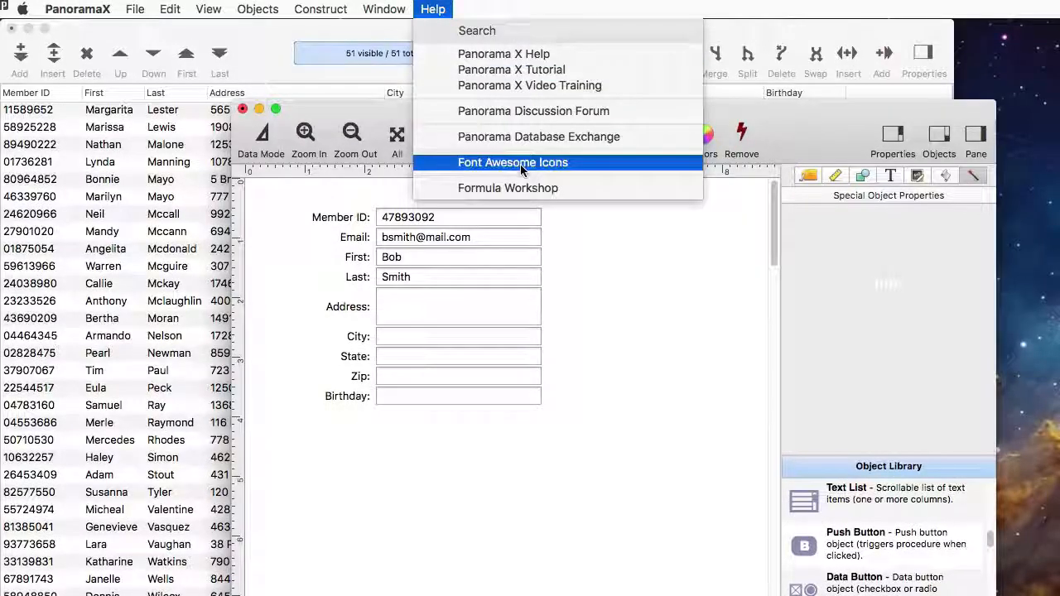
Step: Add a green 36-point user-plus Font Awesome button below Birthday, then return to data mode
left_click(512, 163)
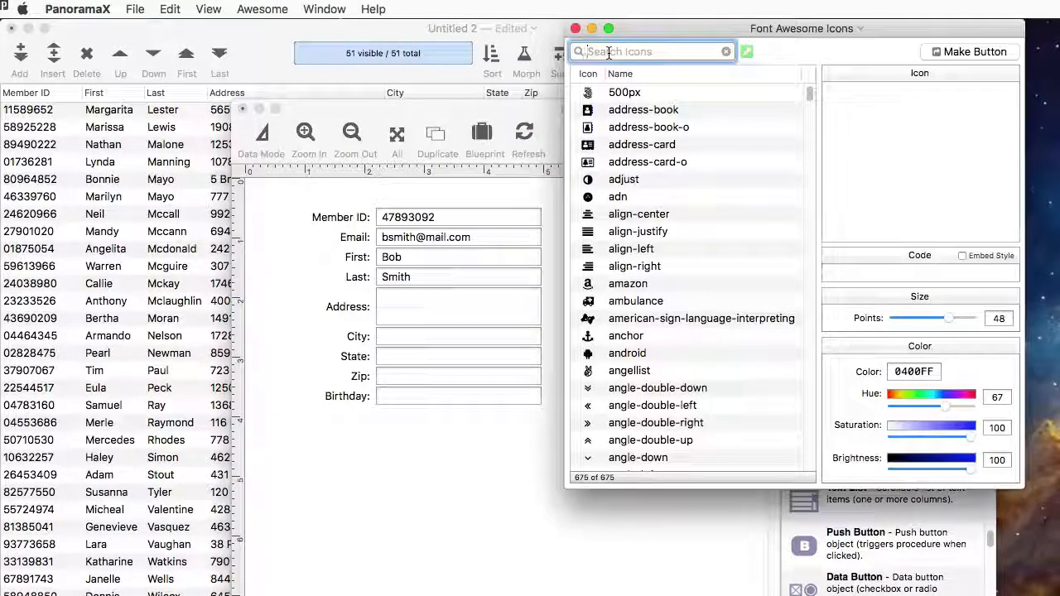
type("plus")
left_click(1000, 318)
type("36")
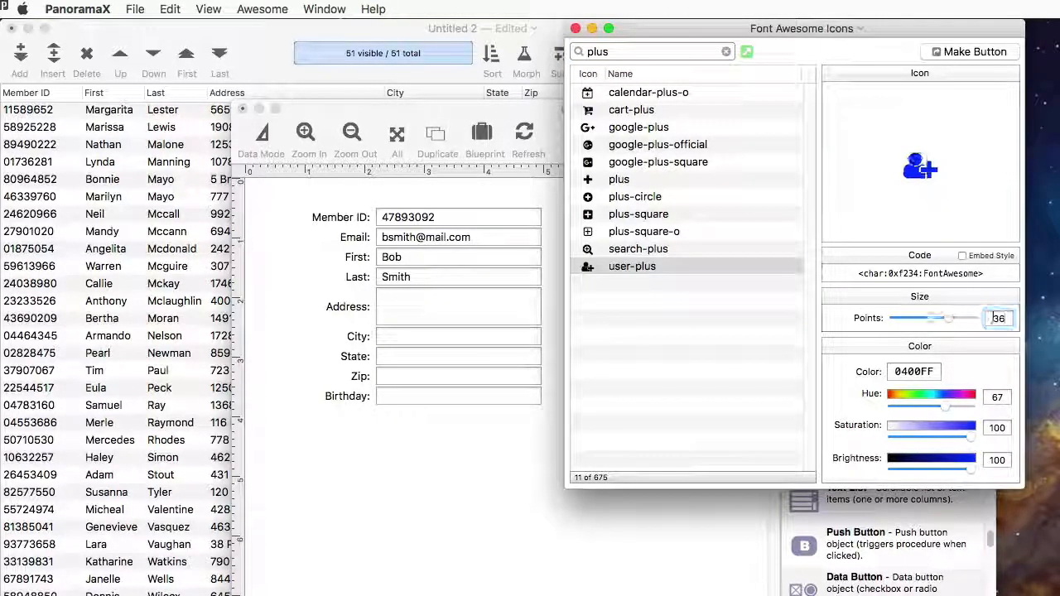
left_click_drag(944, 406, 919, 406)
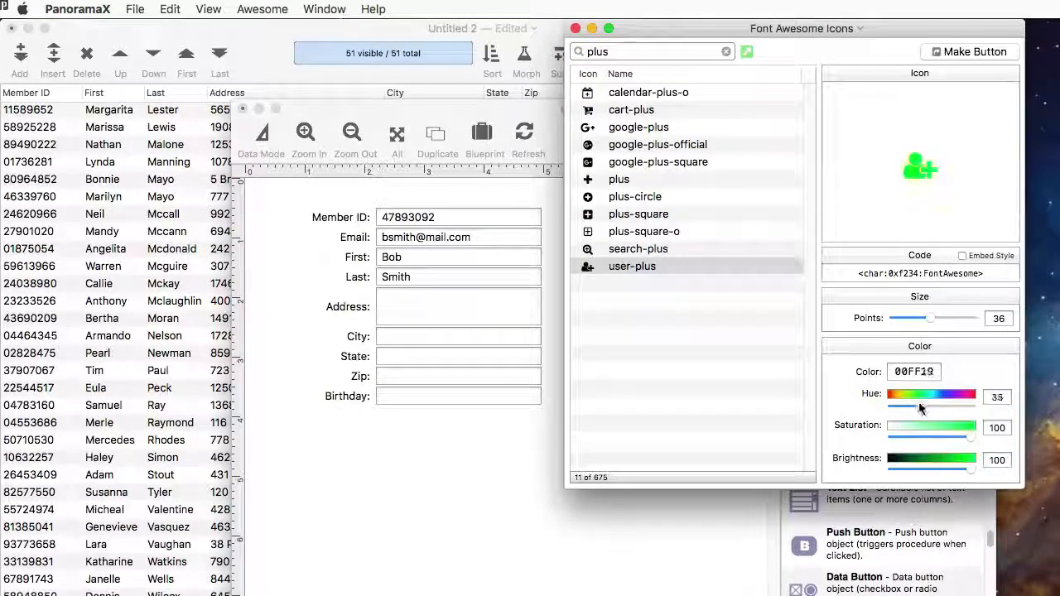
left_click_drag(973, 470, 917, 470)
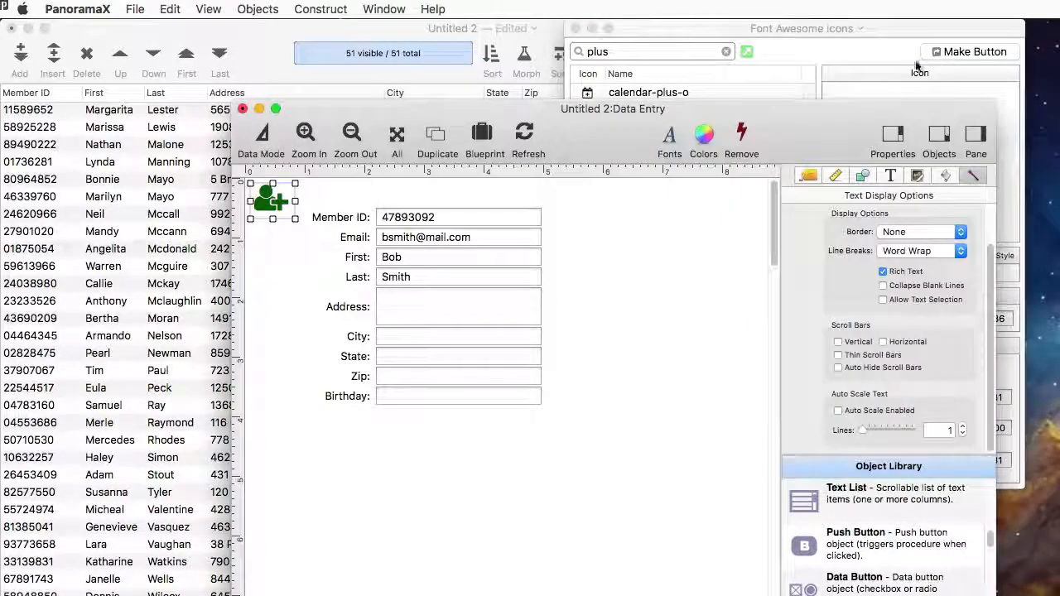
left_click_drag(271, 202, 395, 429)
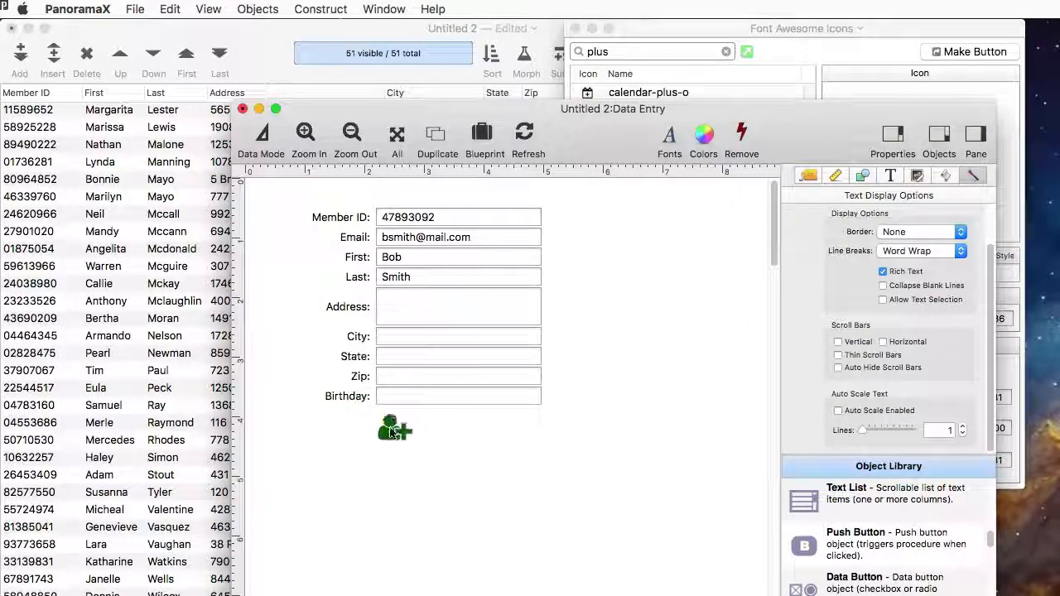
left_click(394, 428)
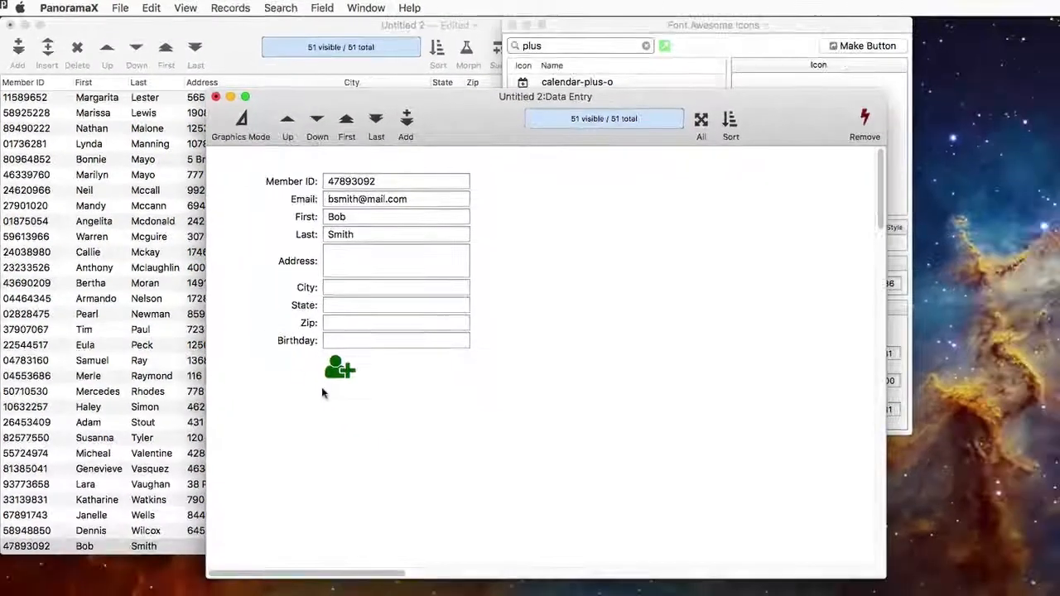
Step: Try the add-member icon on the Data Entry form
left_click(339, 368)
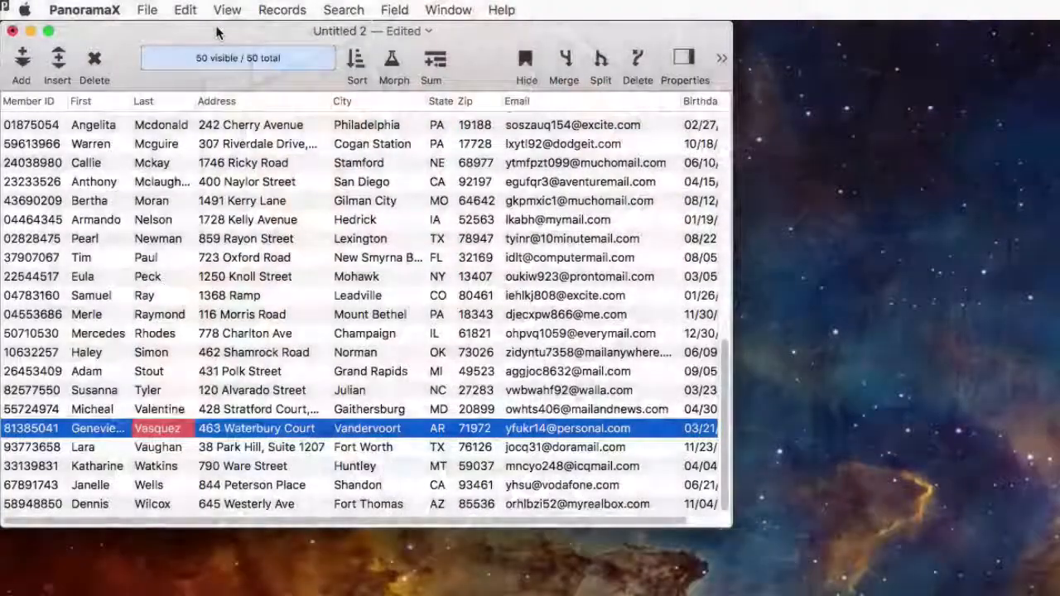
Step: Create a New Member (Los Angeles) procedure setting City Los Angeles, State CA, and run it
left_click(227, 10)
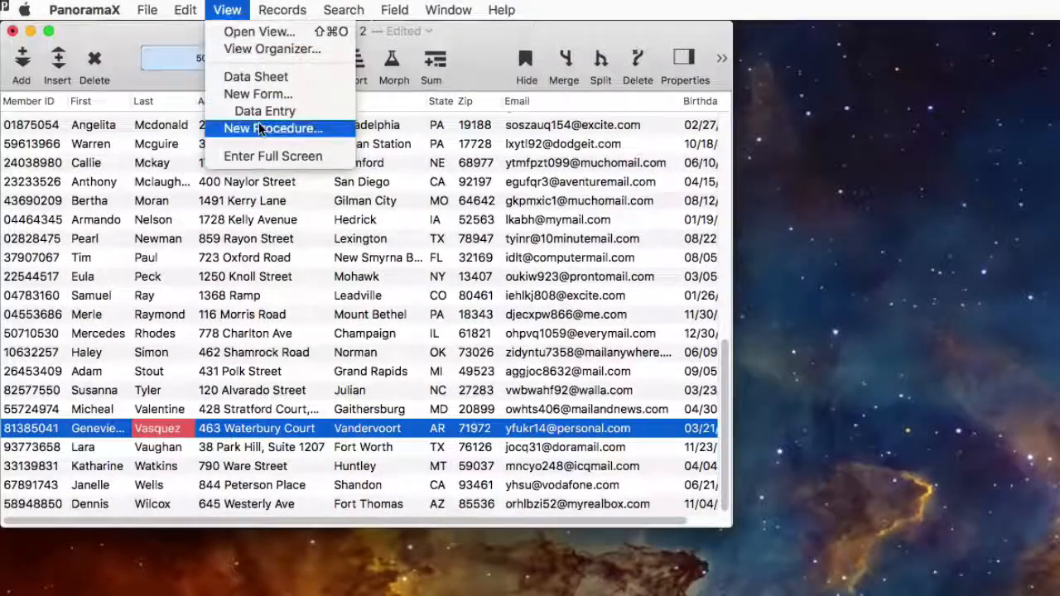
left_click(273, 128)
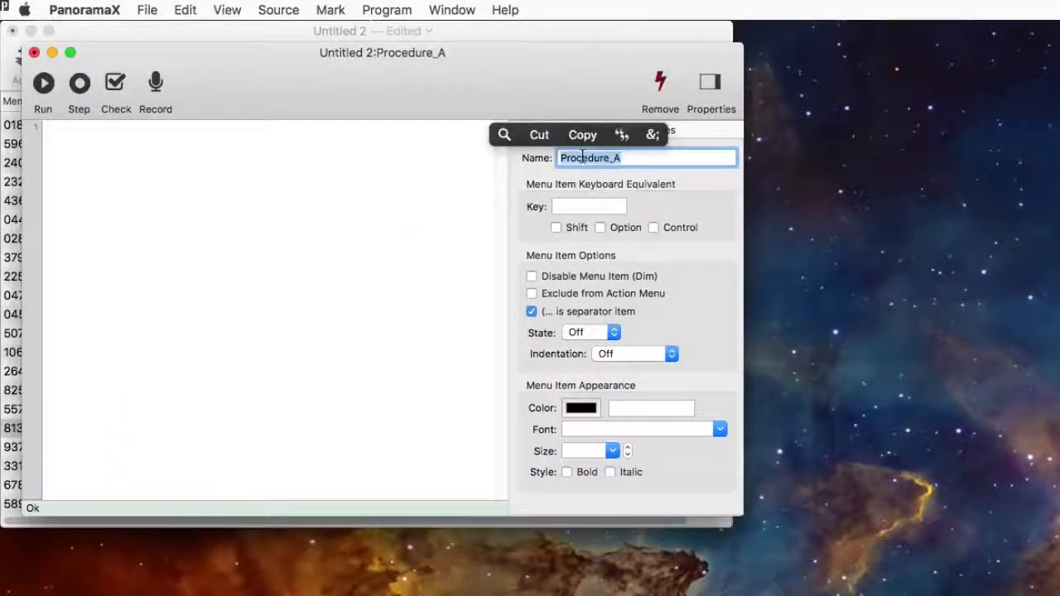
type("New Member (Los A")
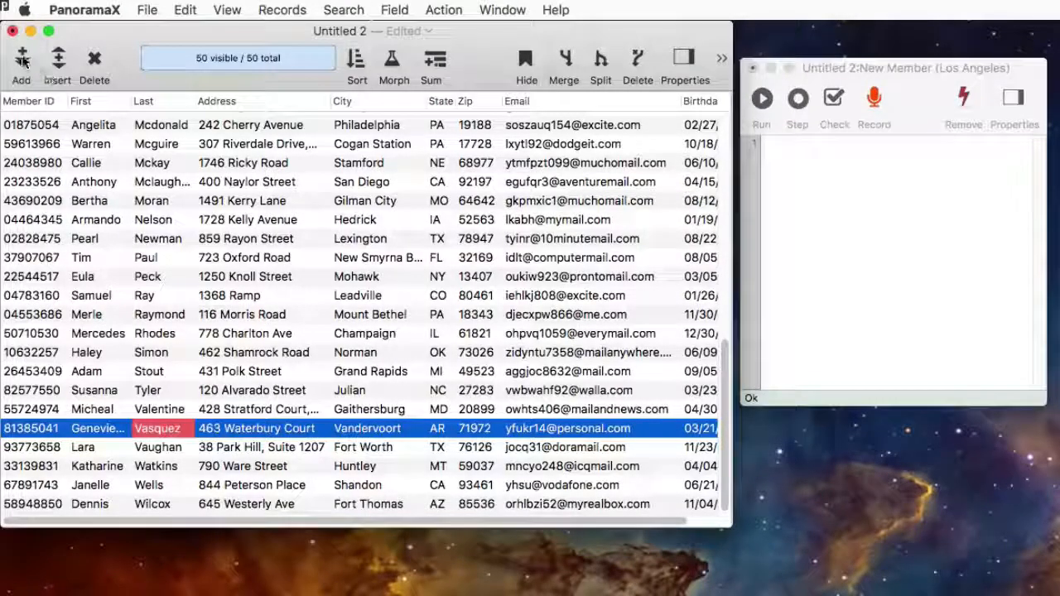
left_click(21, 66)
type("CA")
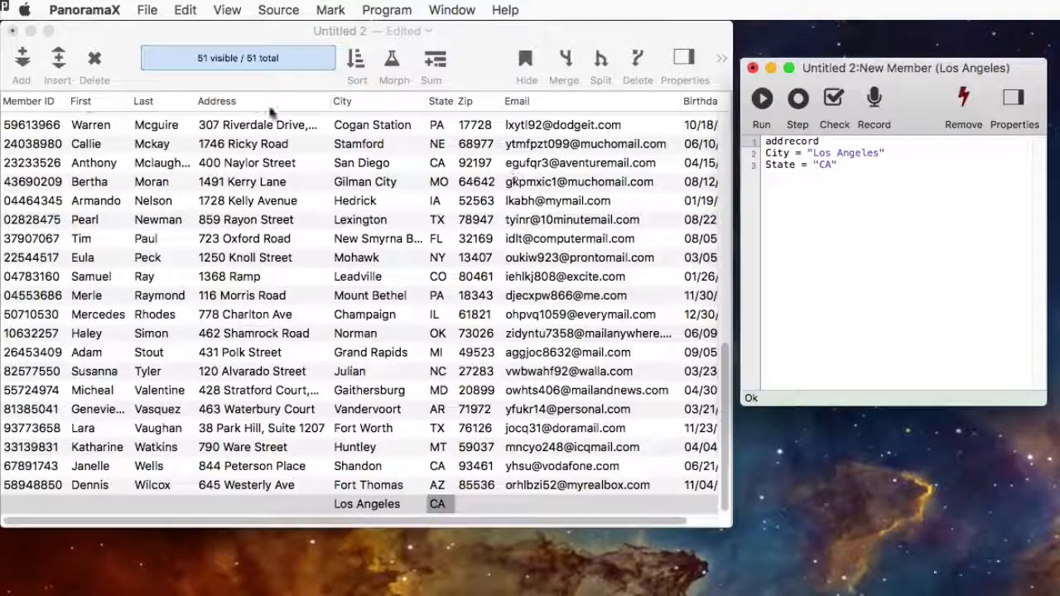
left_click(443, 10)
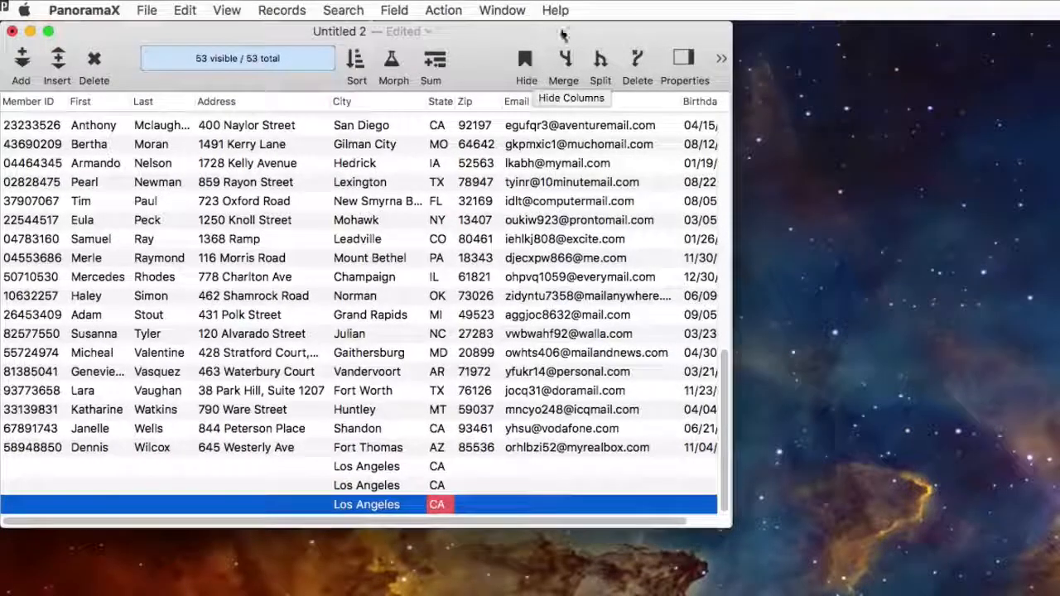
Step: Open Panorama X Help and scroll the index down to the Programming section
left_click(554, 10)
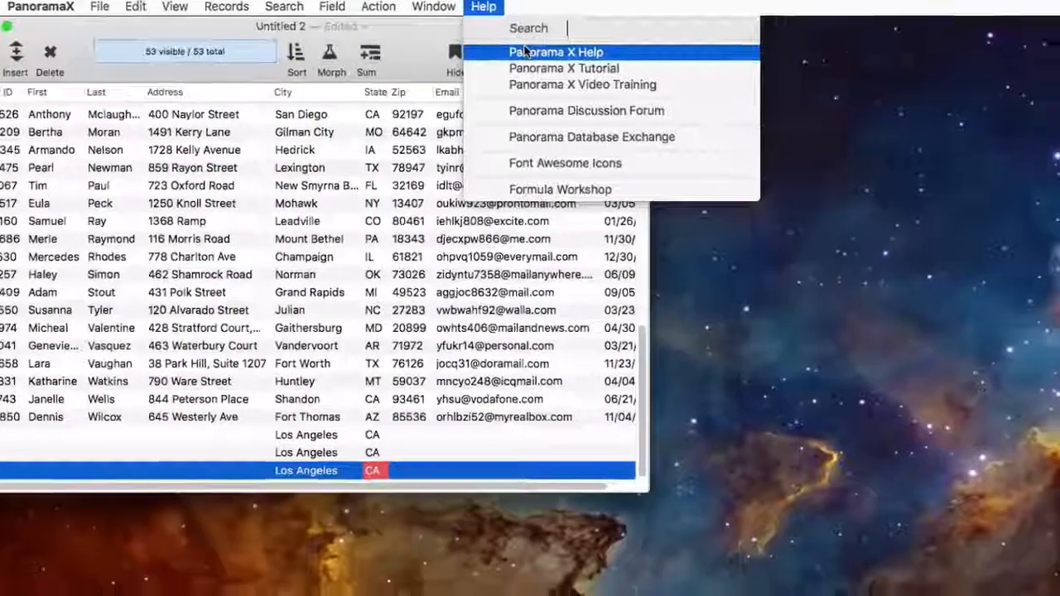
left_click(555, 51)
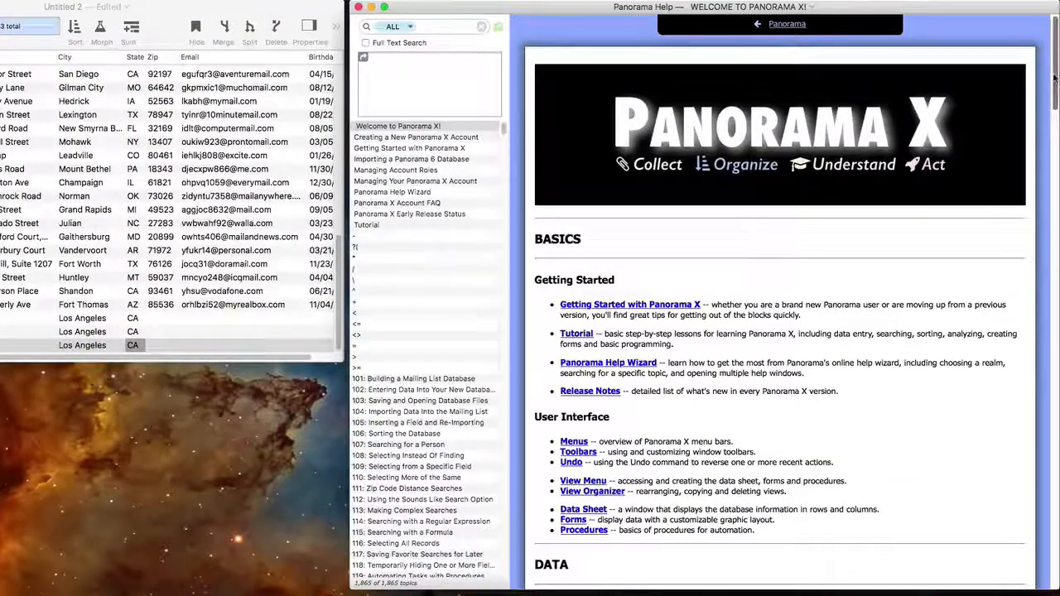
scroll("down", 3)
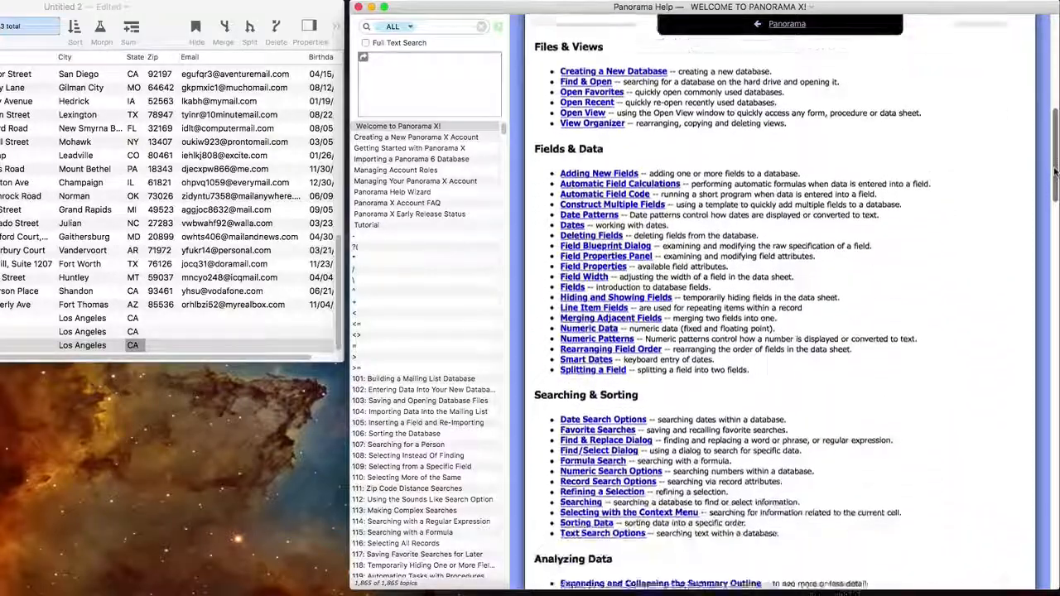
scroll("down", 3)
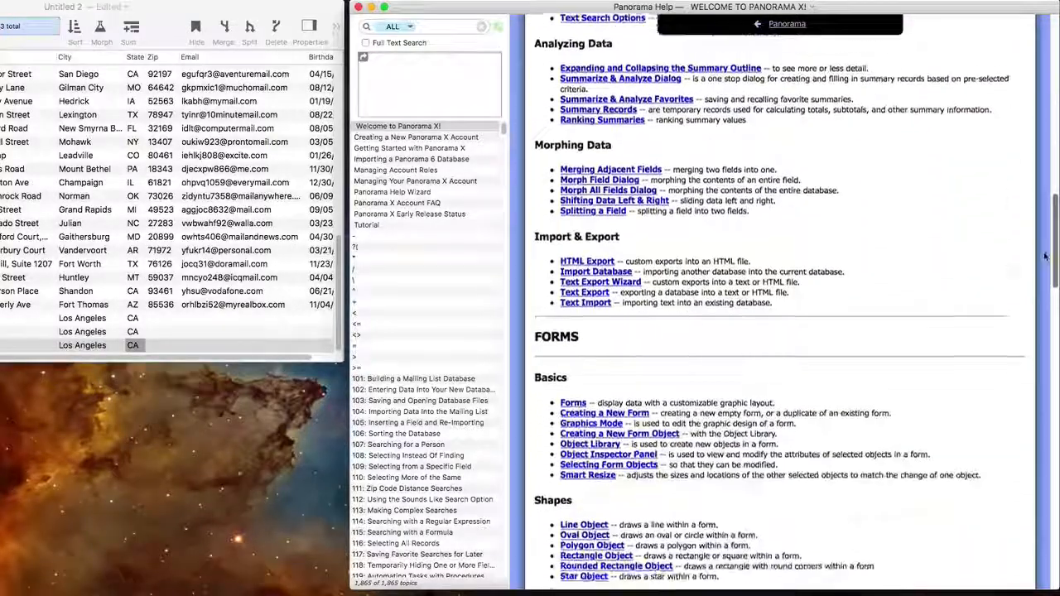
scroll("down", 3)
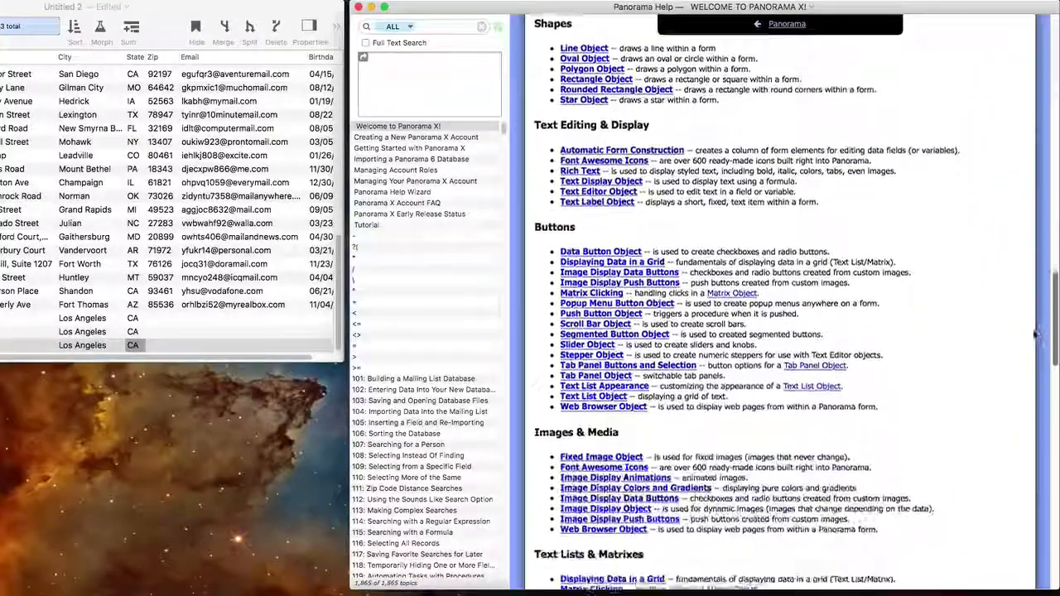
scroll("down", 3)
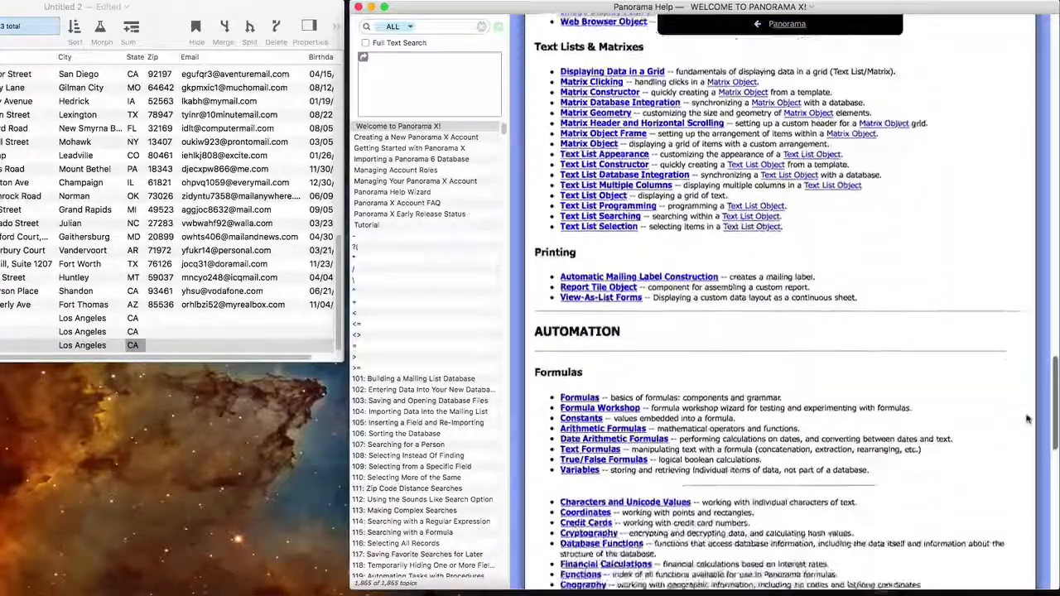
scroll("down", 3)
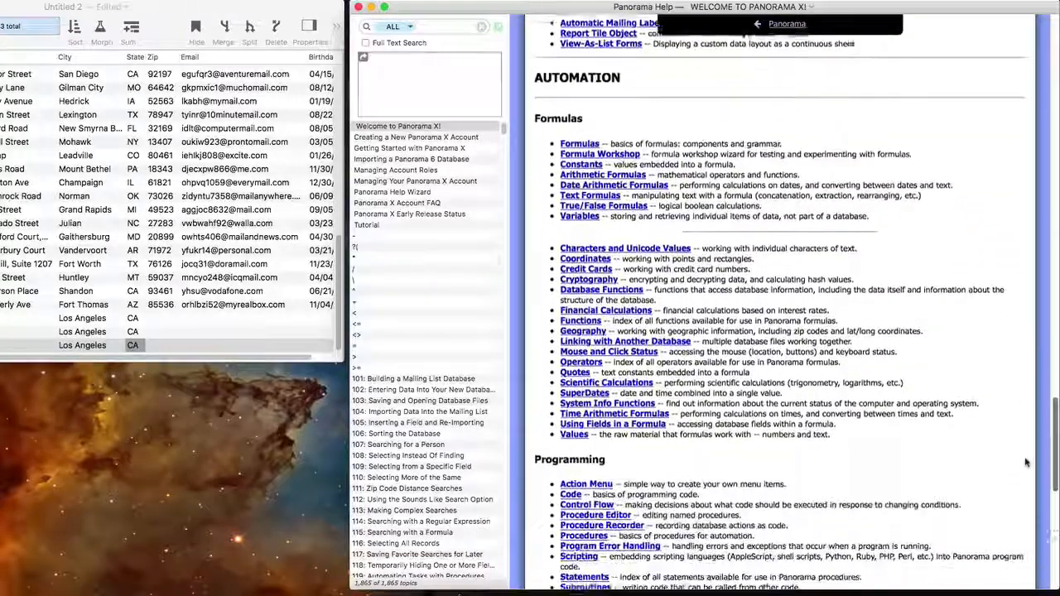
scroll("down", 3)
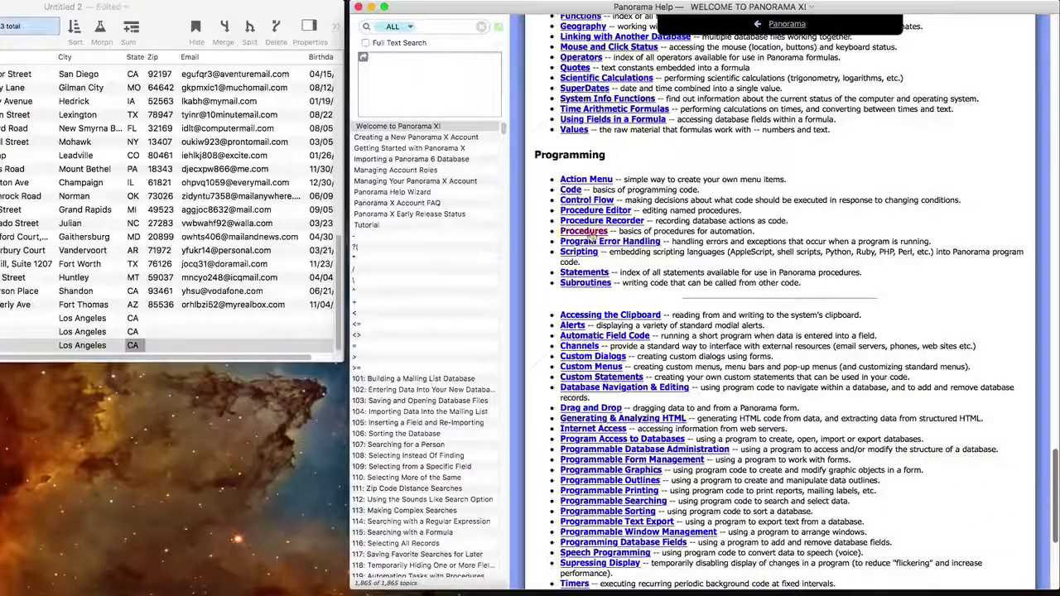
Step: Open the Procedures help page and read through named and anonymous procedures
left_click(582, 231)
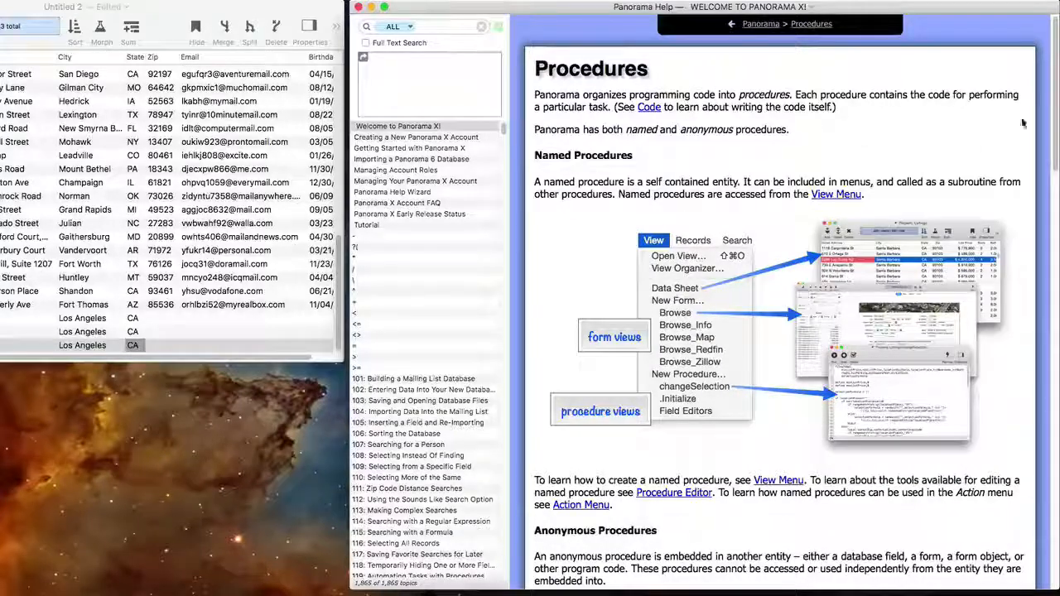
scroll("down", 3)
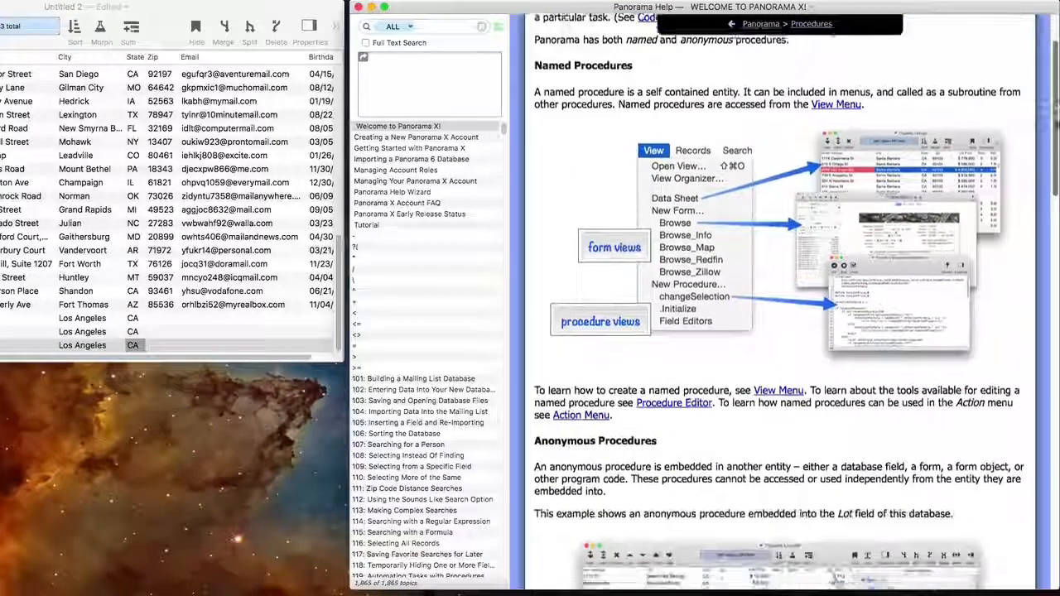
scroll("down", 3)
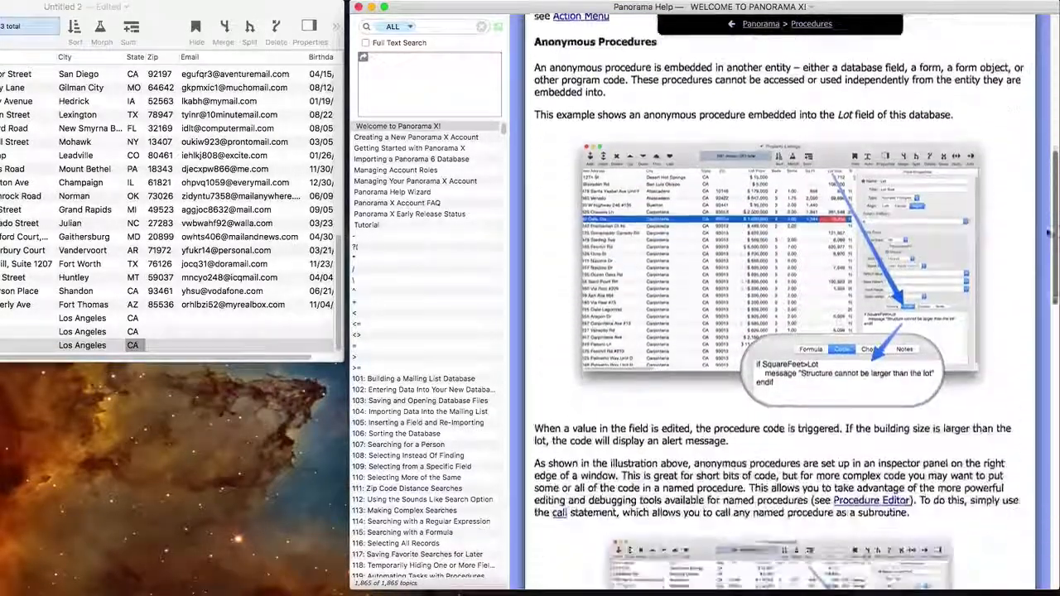
scroll("down", 3)
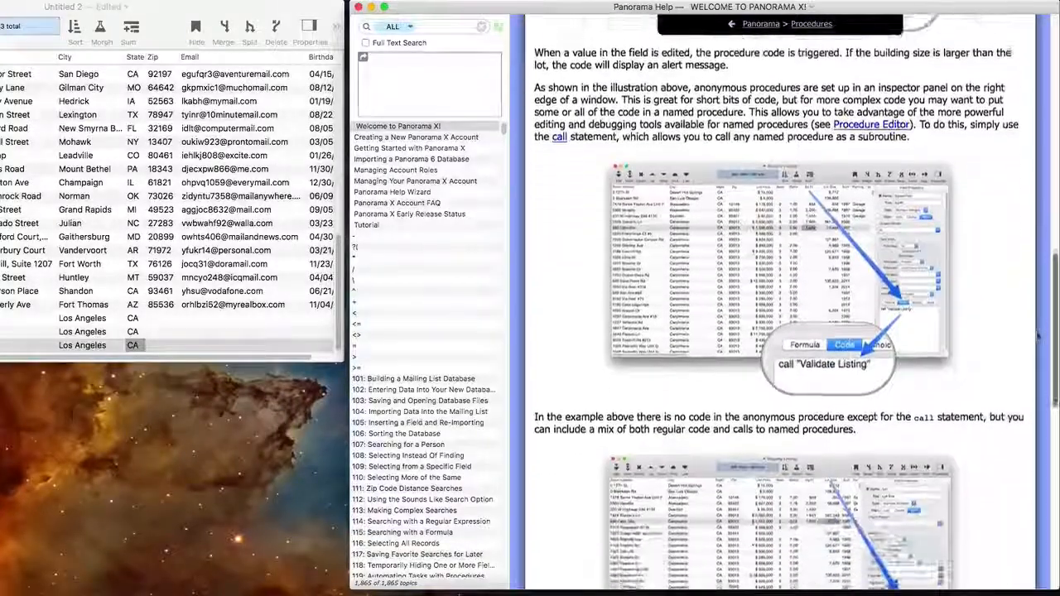
scroll("down", 3)
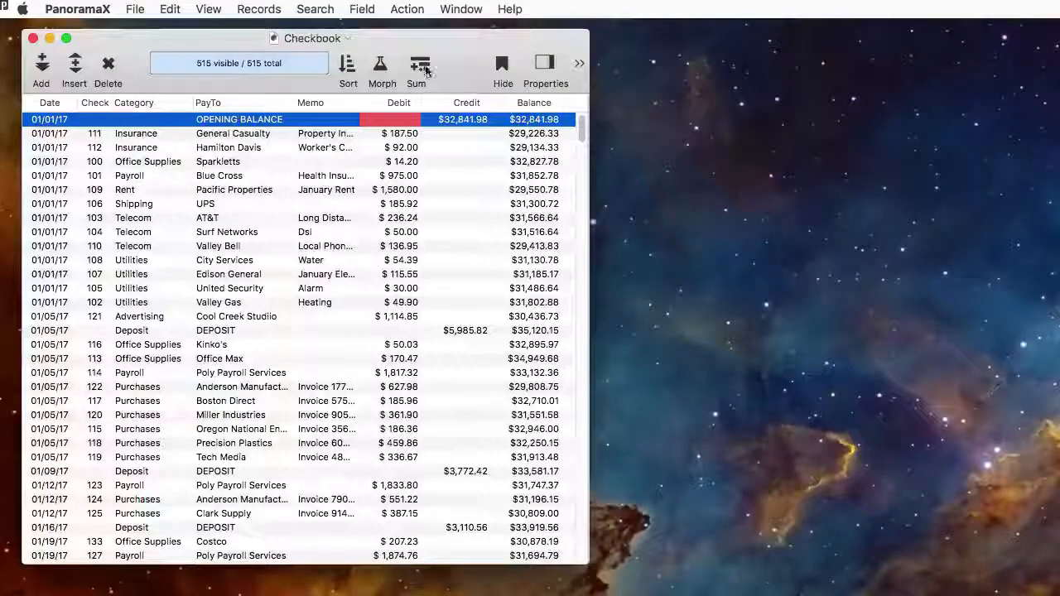
Step: Total the checkbook transactions by month
left_click(416, 70)
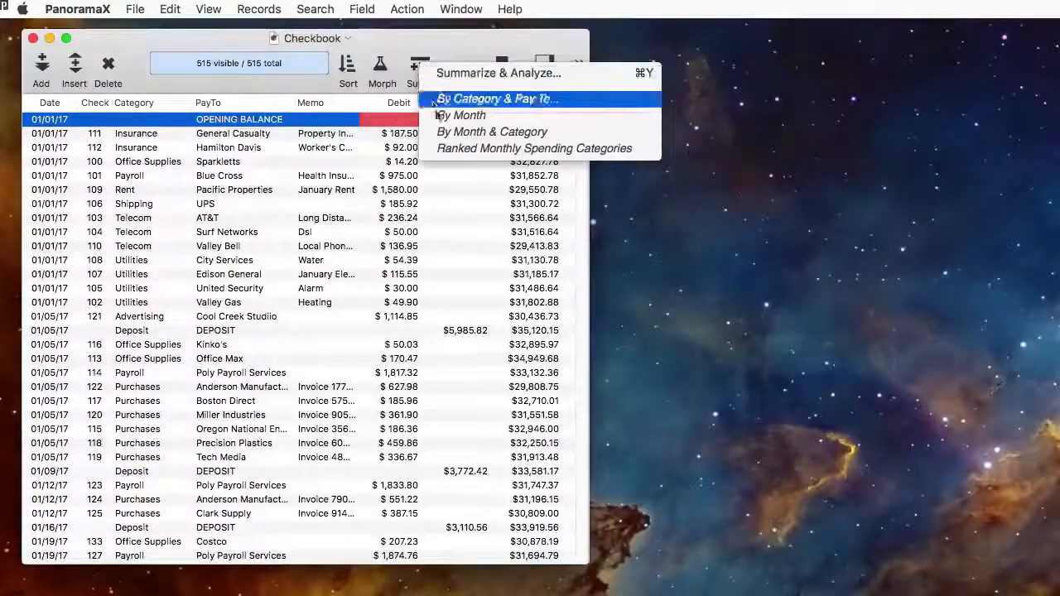
left_click(460, 115)
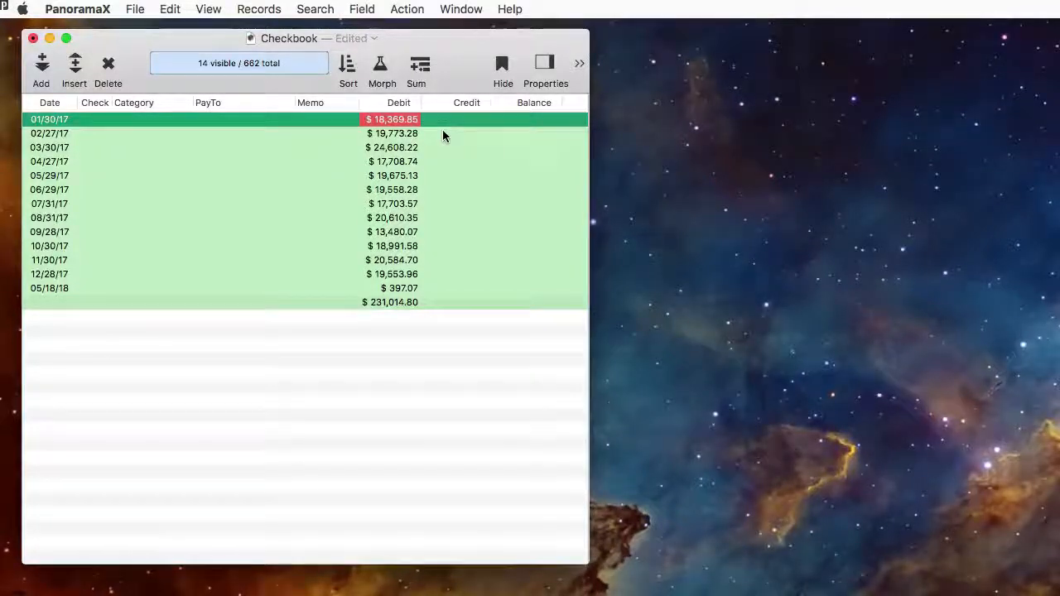
left_click(42, 146)
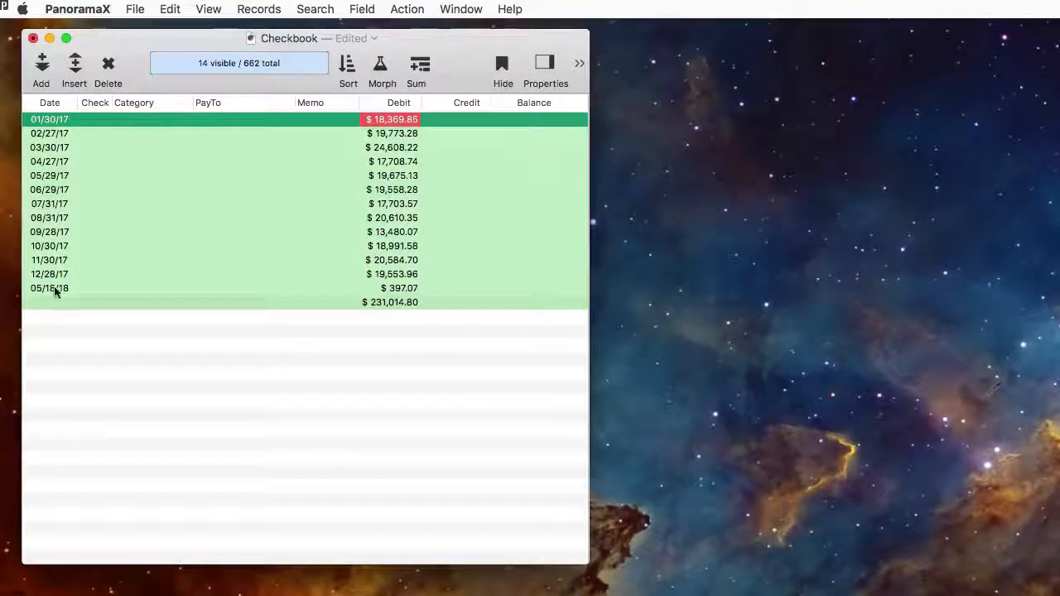
Step: Expand the 05/18/18 total's underlying detail, then re-summarize by month and category
right_click(49, 288)
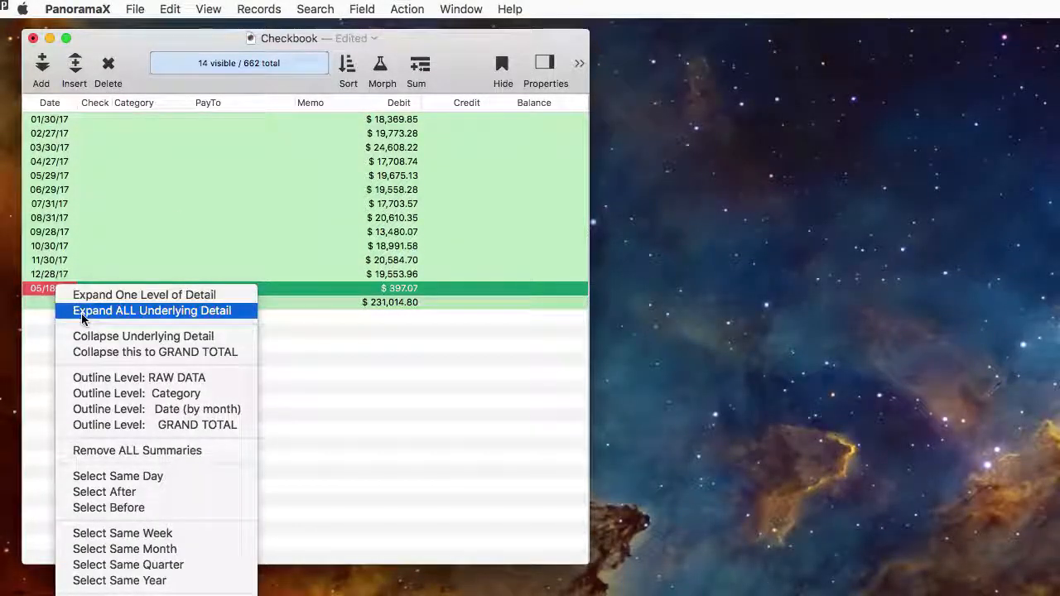
left_click(152, 311)
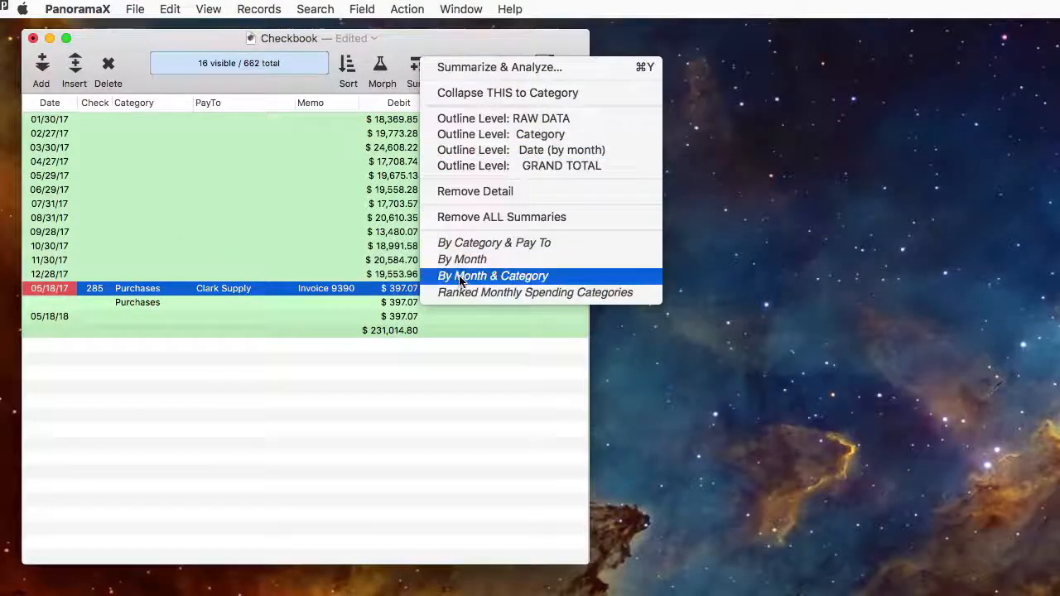
left_click(491, 276)
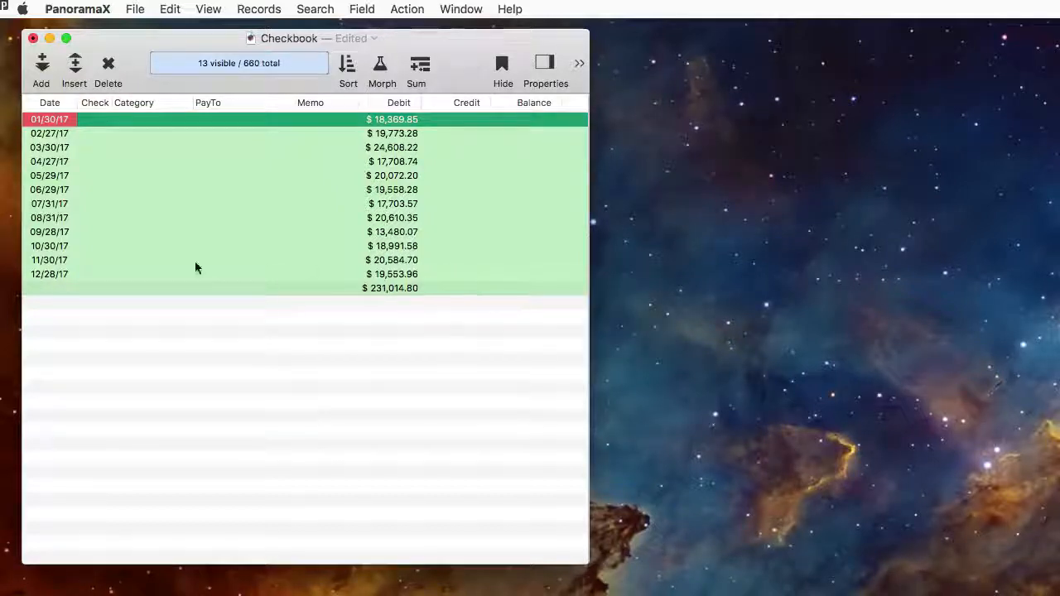
right_click(50, 204)
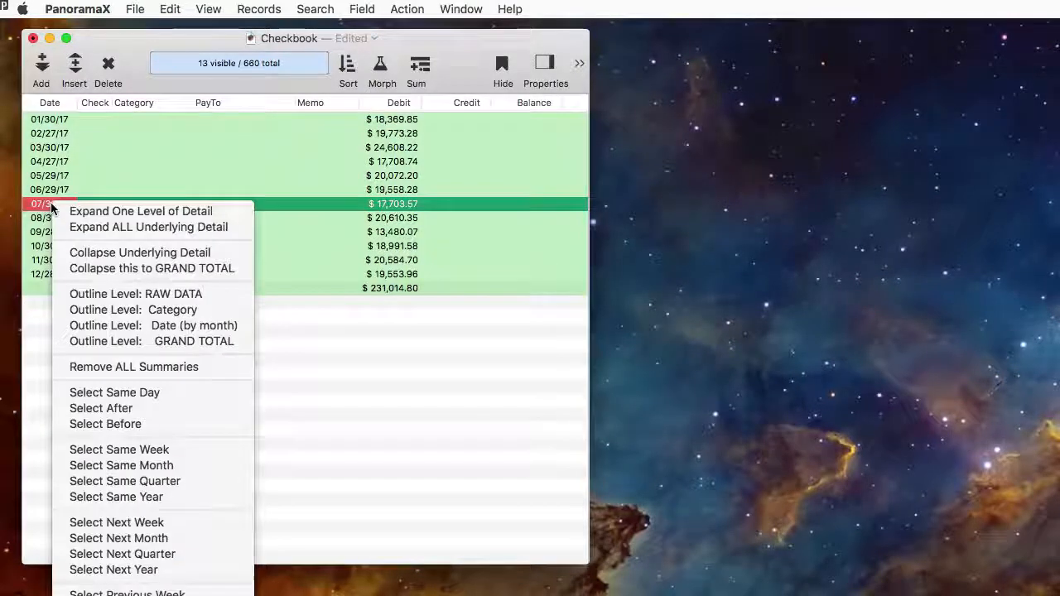
left_click(141, 210)
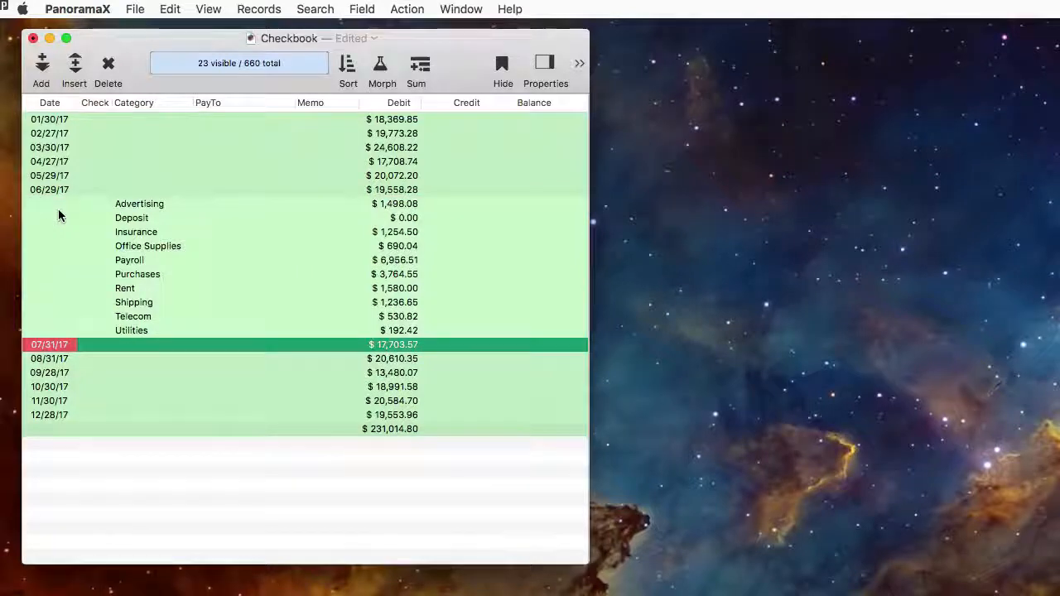
mouse_move(135, 280)
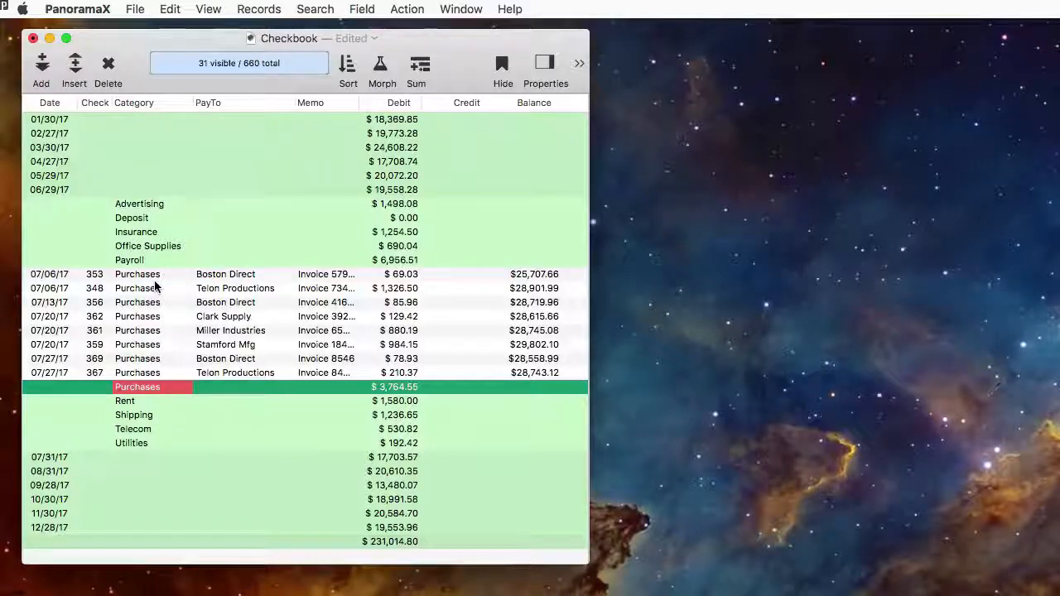
right_click(147, 246)
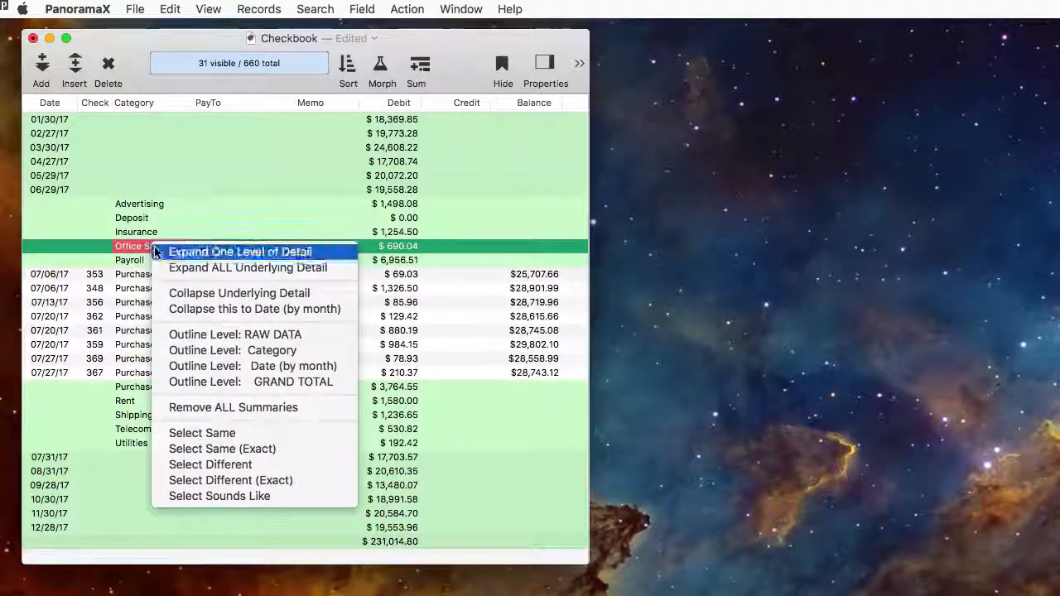
left_click(241, 252)
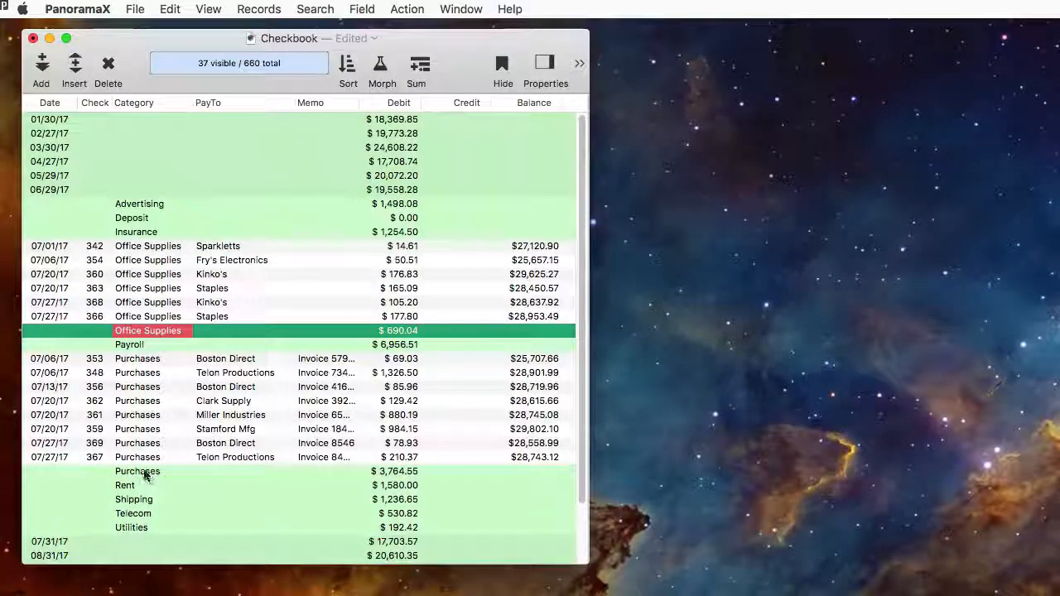
right_click(137, 471)
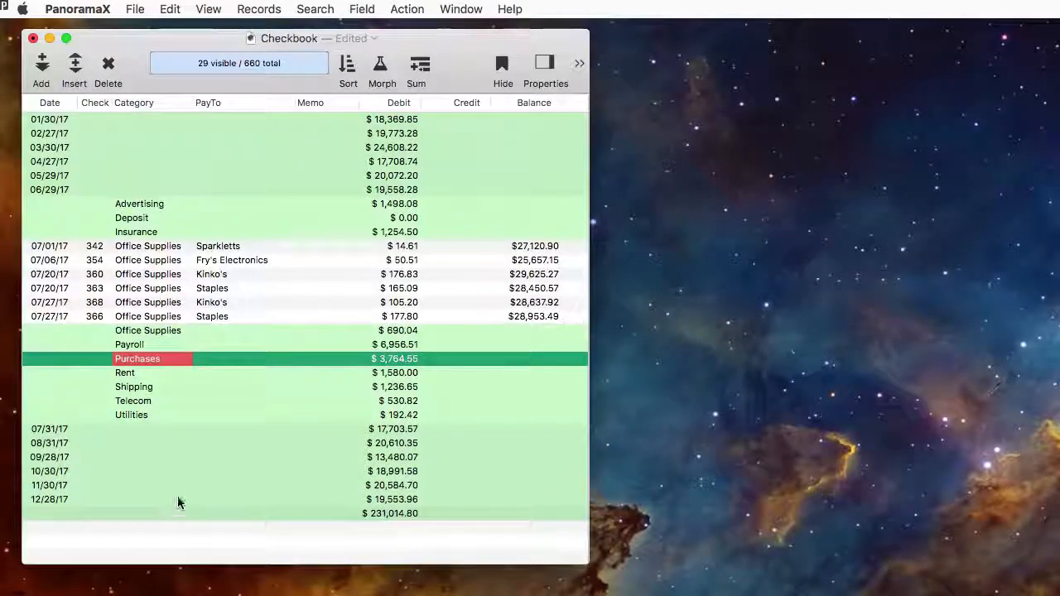
right_click(147, 330)
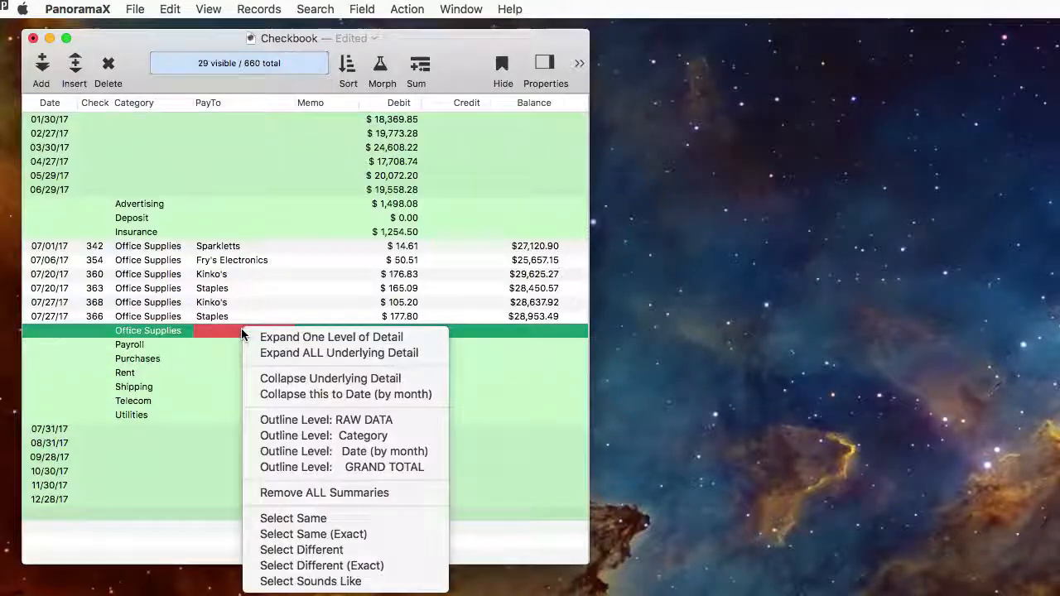
left_click(338, 353)
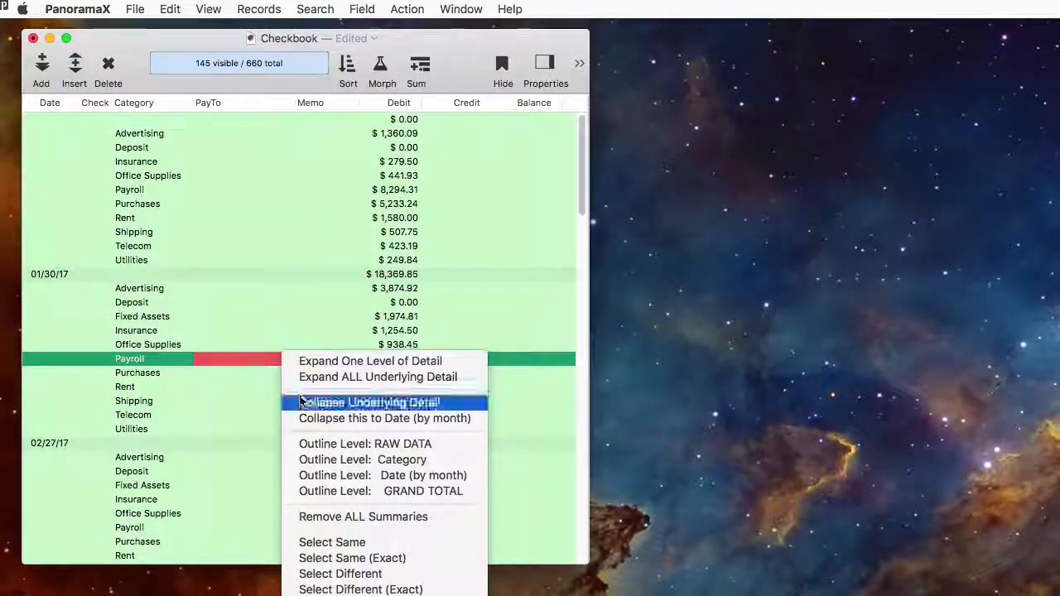
mouse_move(304, 475)
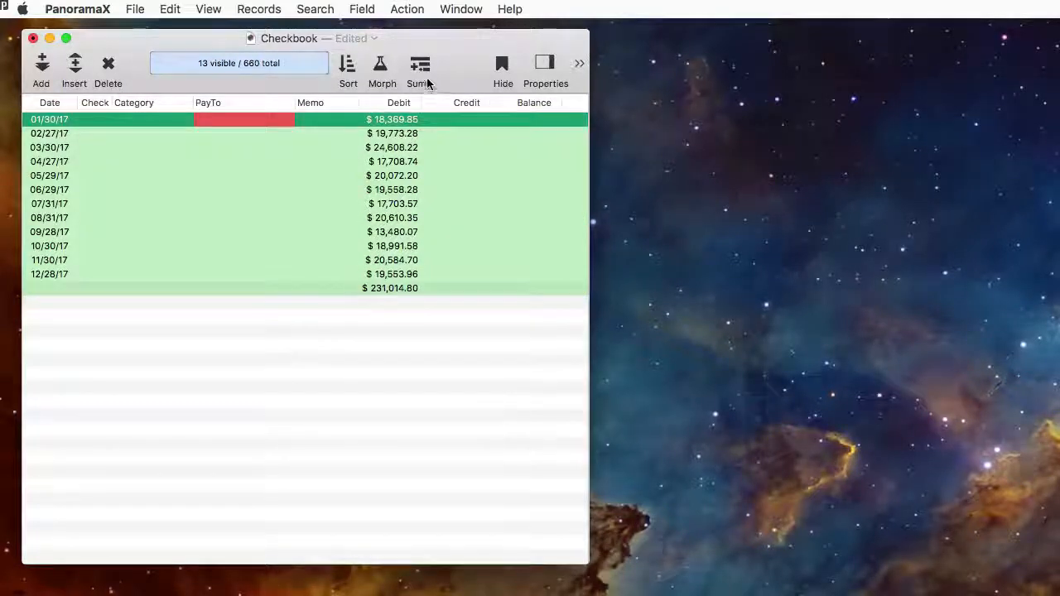
Step: Rank each month's categories by debit total and expand February Purchases into its transactions
left_click(419, 70)
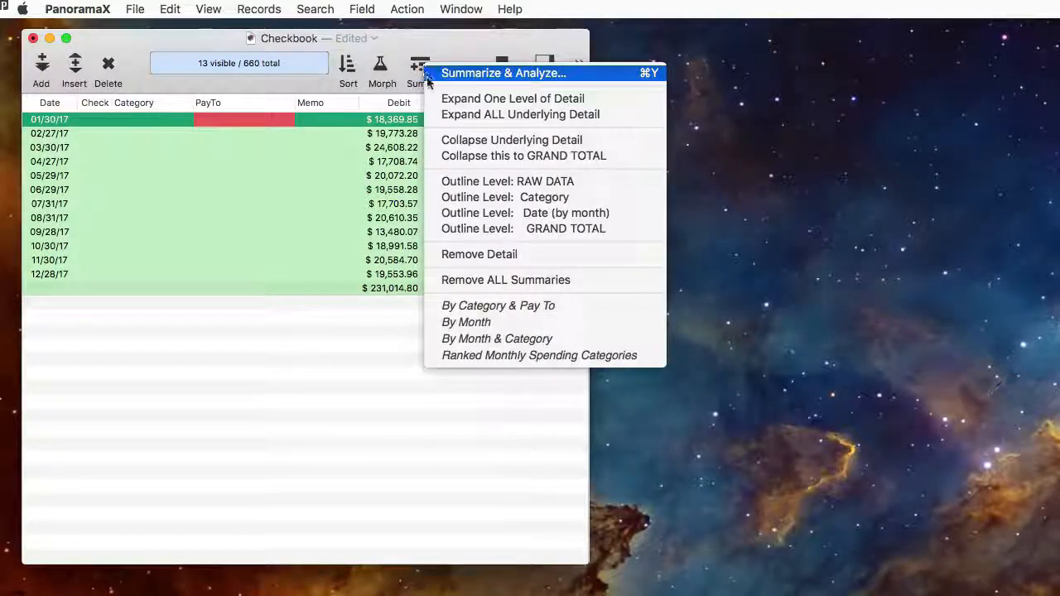
left_click(520, 114)
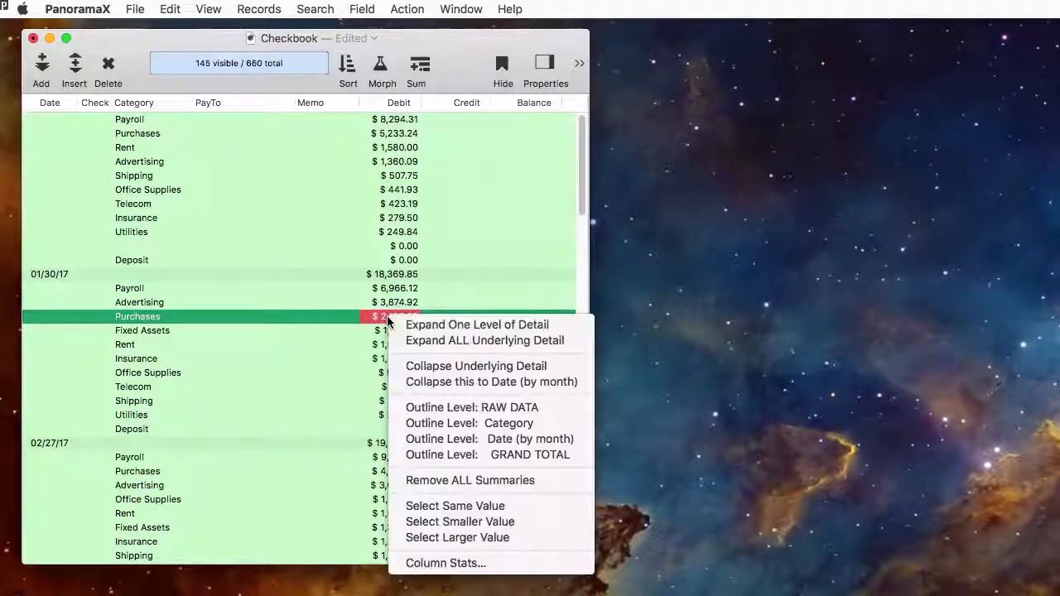
left_click(476, 324)
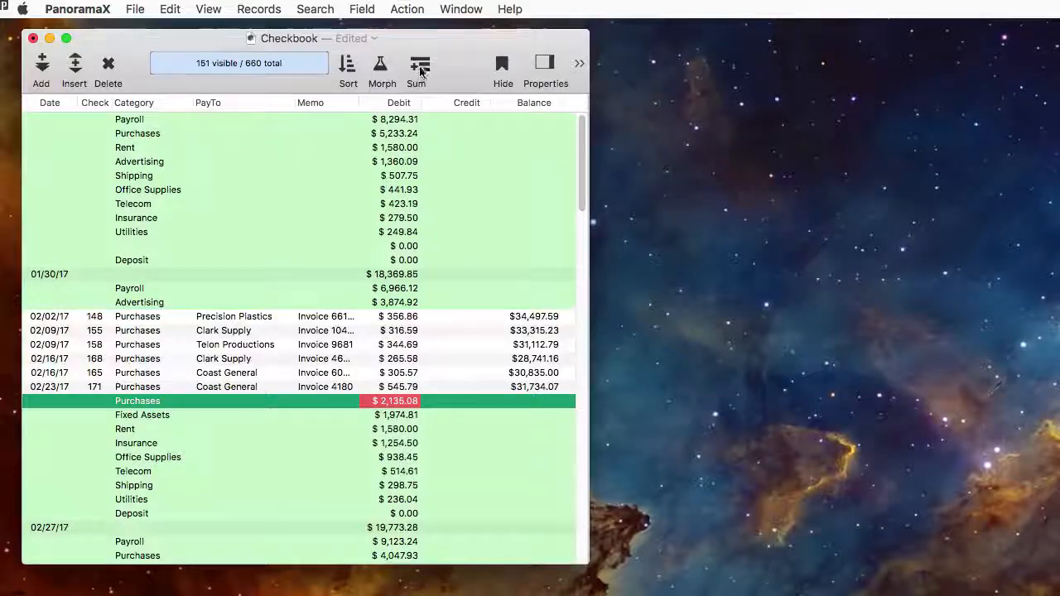
Step: Summarize by category and payee, listing Office Depot's office-supply transactions
left_click(420, 70)
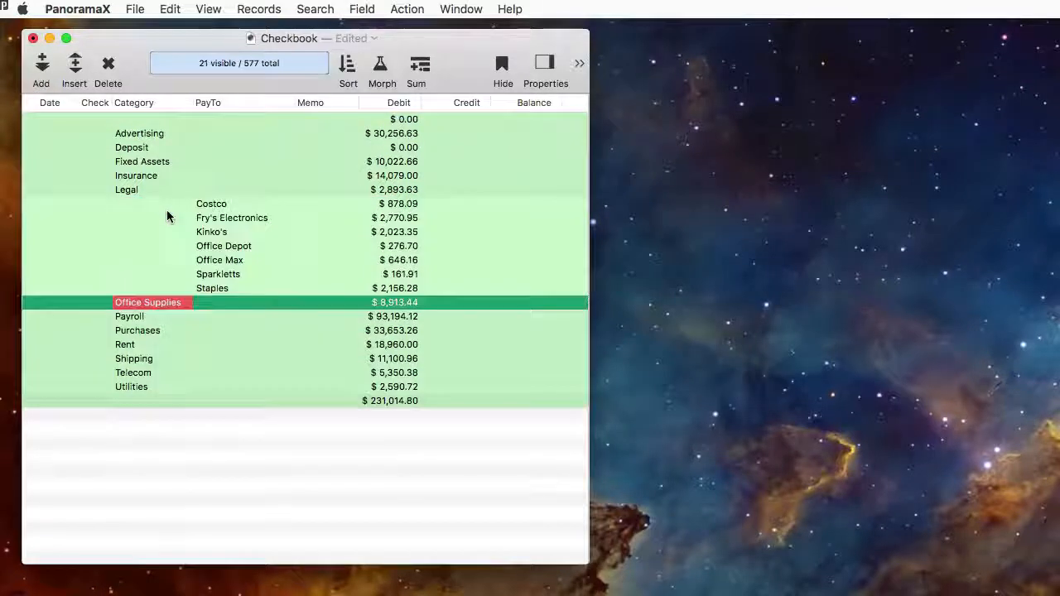
left_click(224, 246)
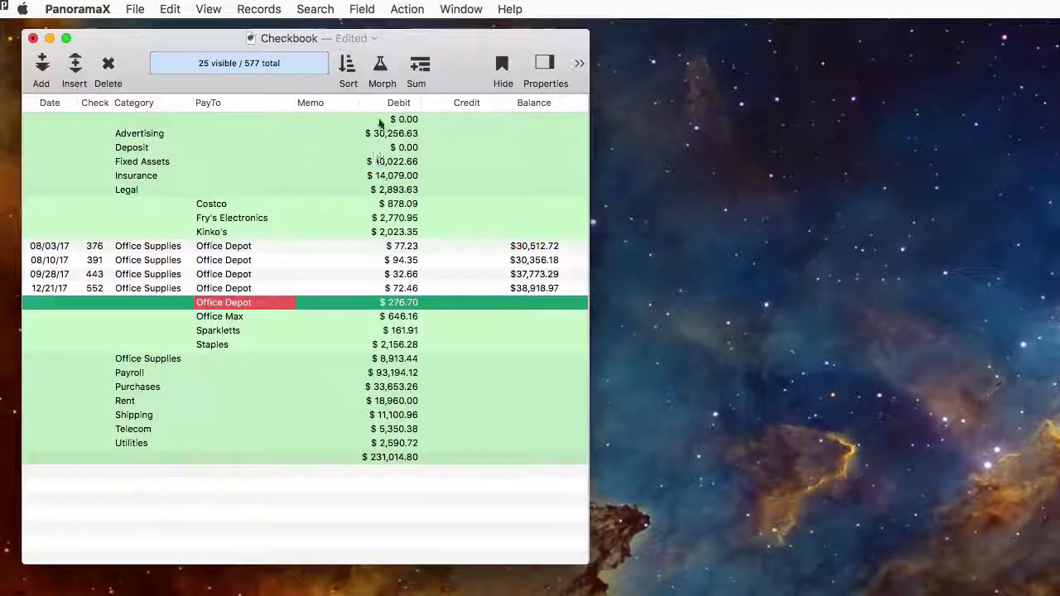
left_click(416, 70)
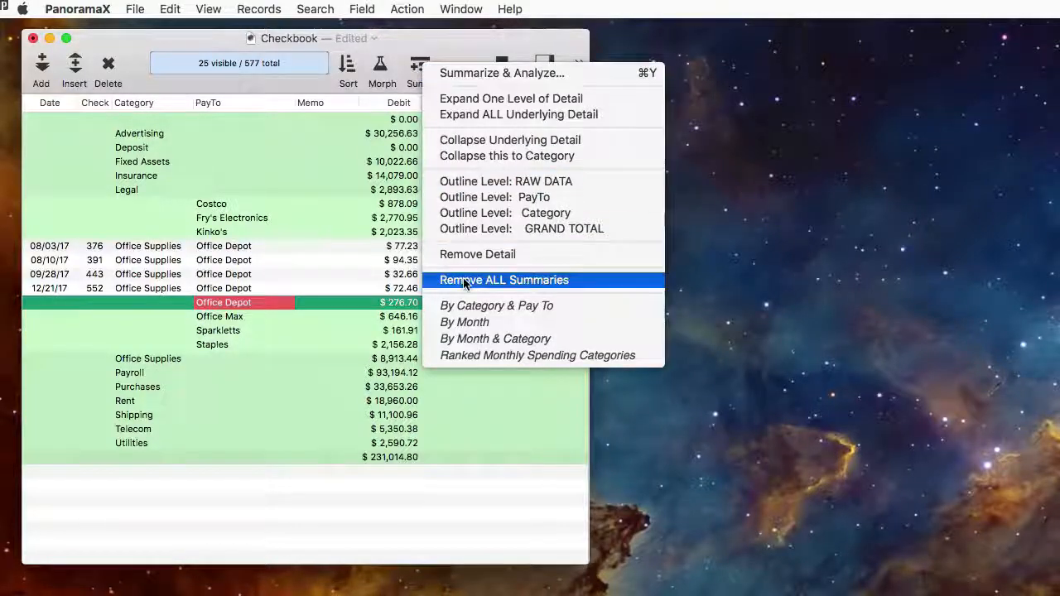